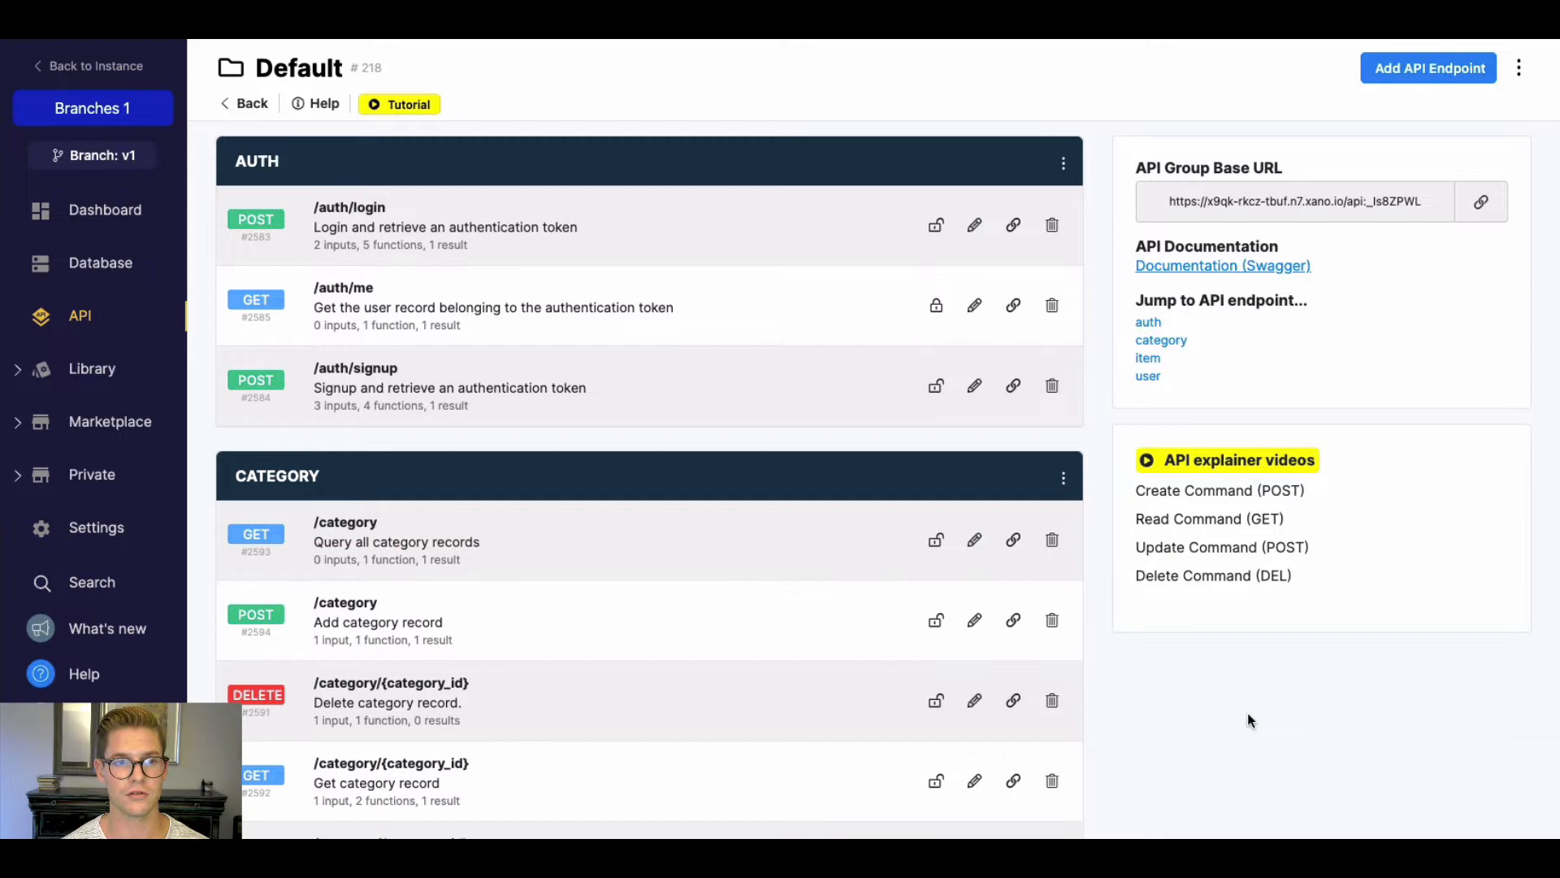
mouse_move(1318, 708)
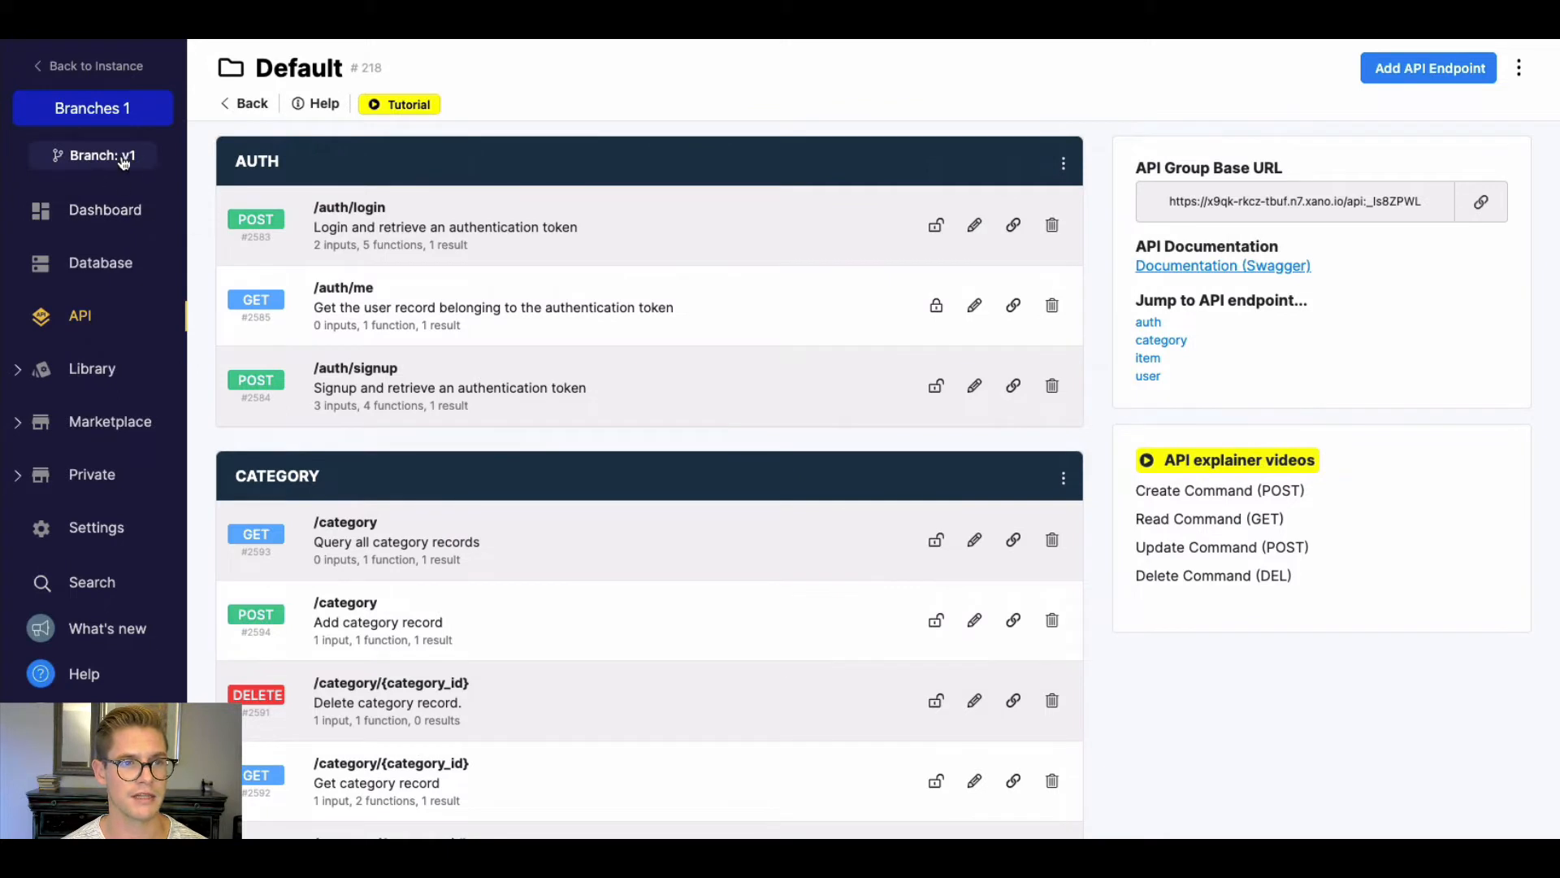
mouse_move(89, 162)
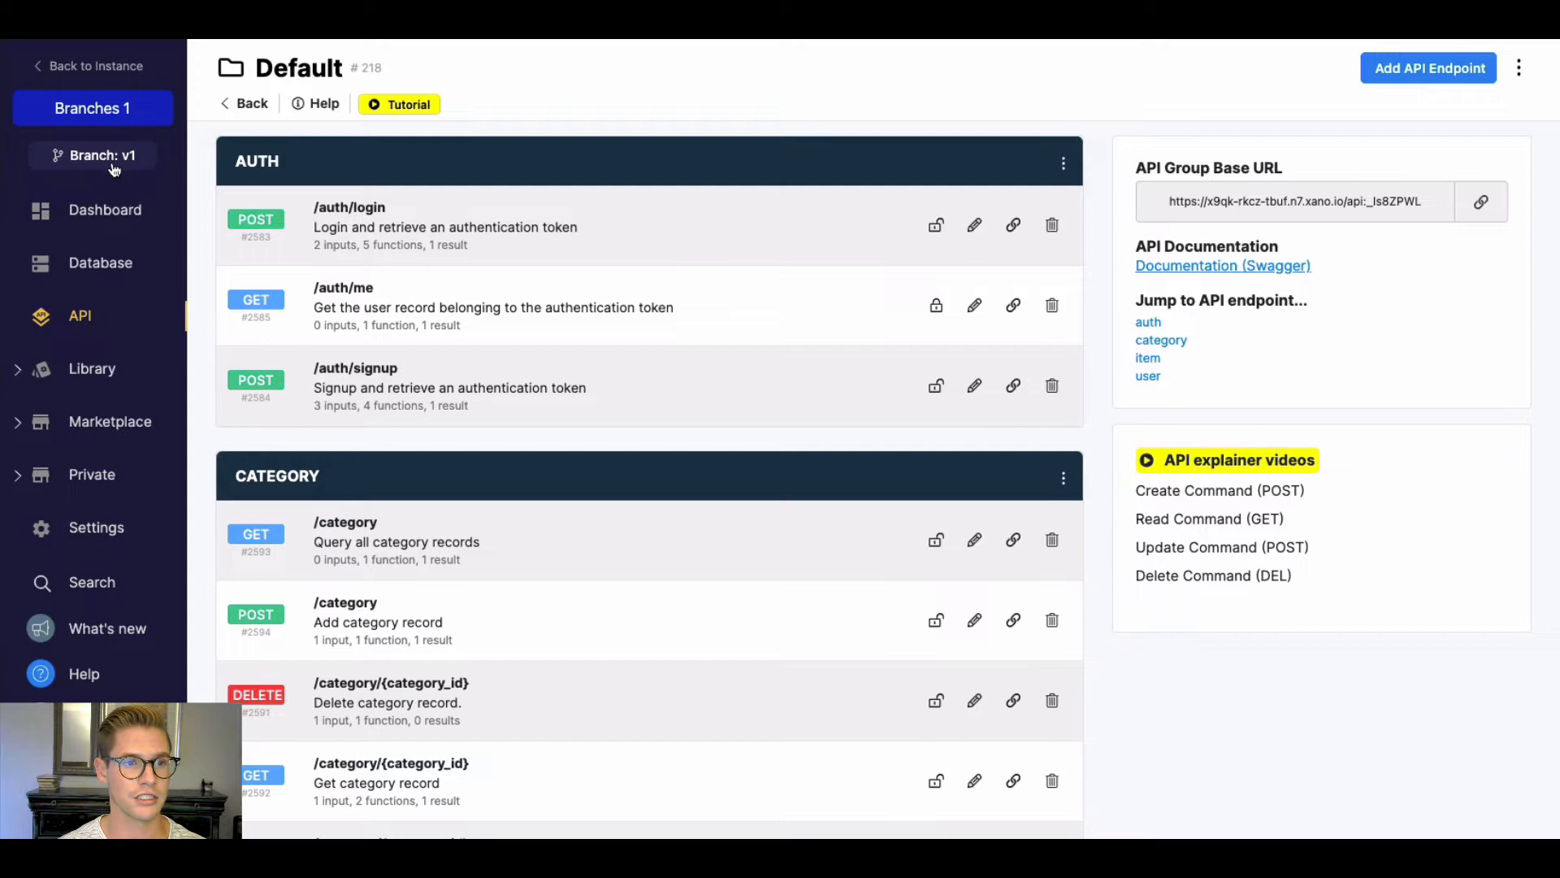
Step: Open the Branches panel from the 'Branch: v1' sidebar button
left_click(101, 155)
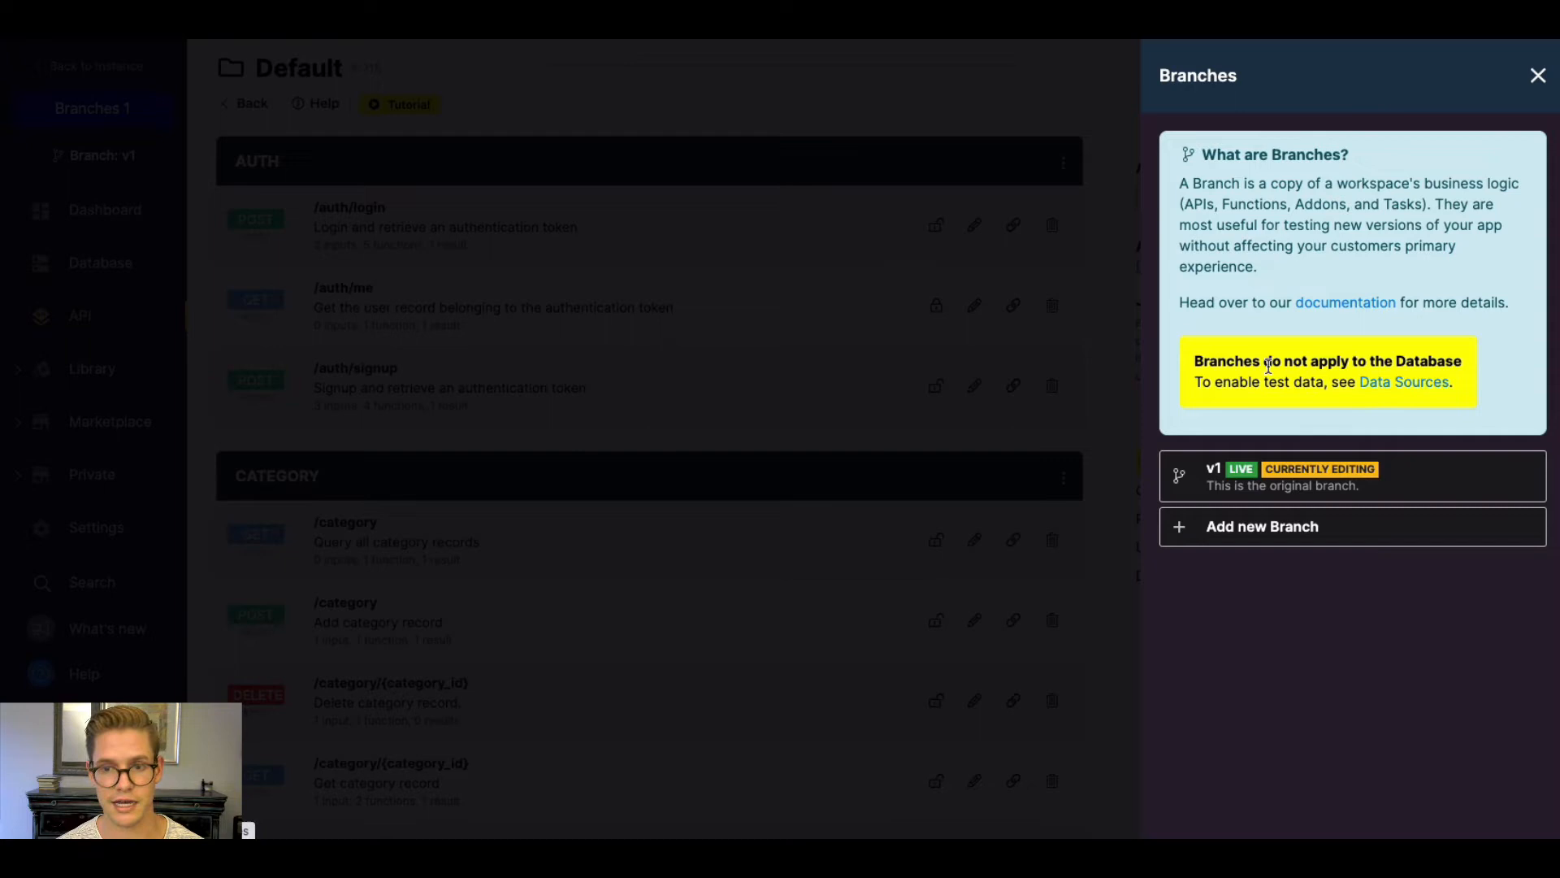
mouse_move(1182, 351)
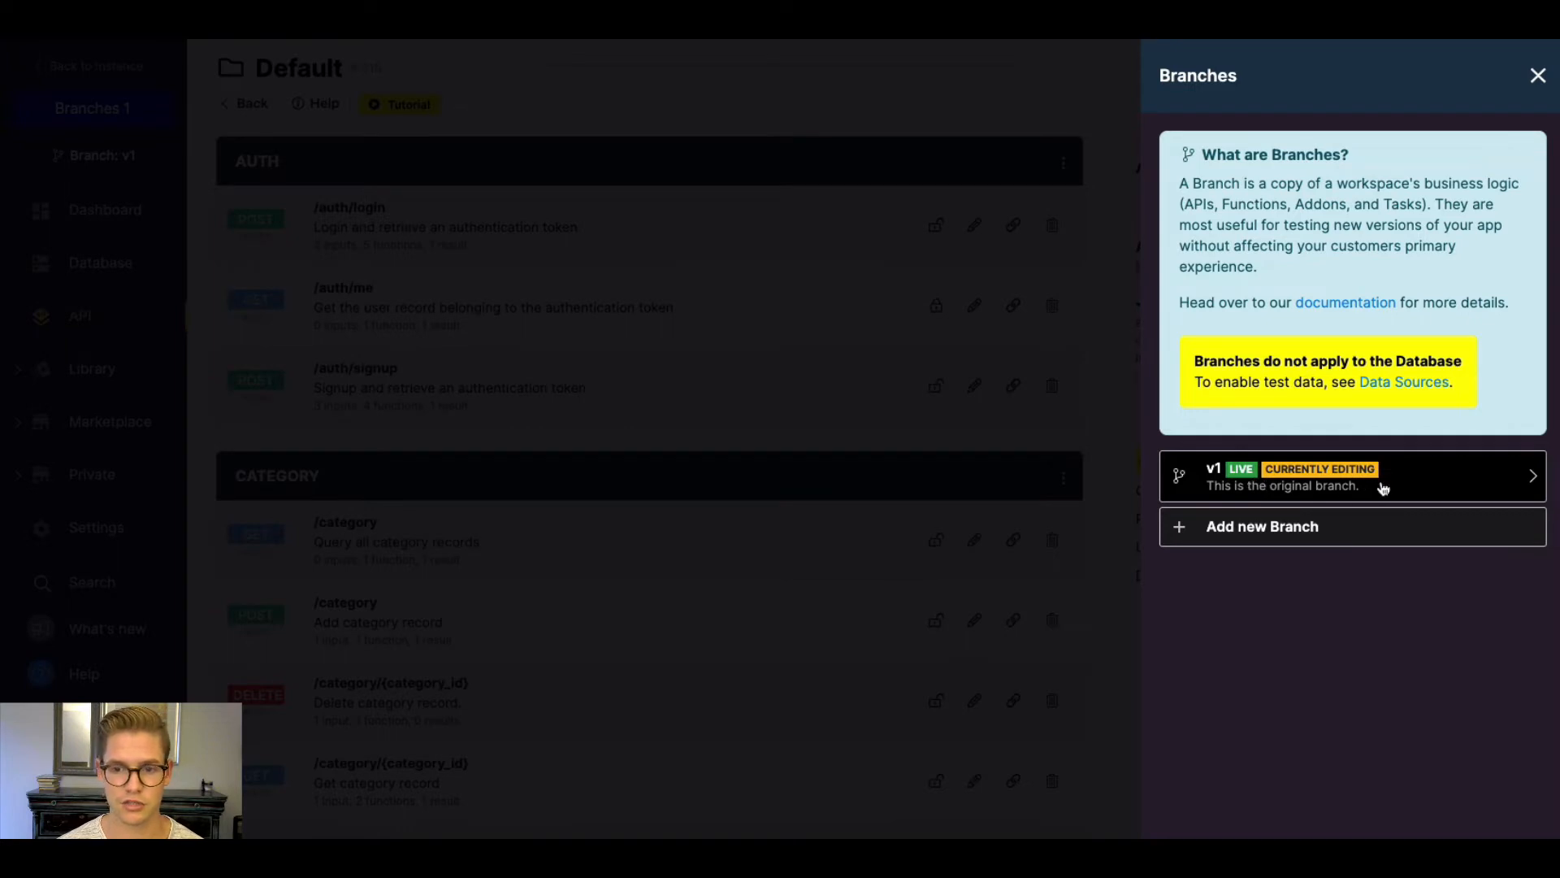
mouse_move(1269, 546)
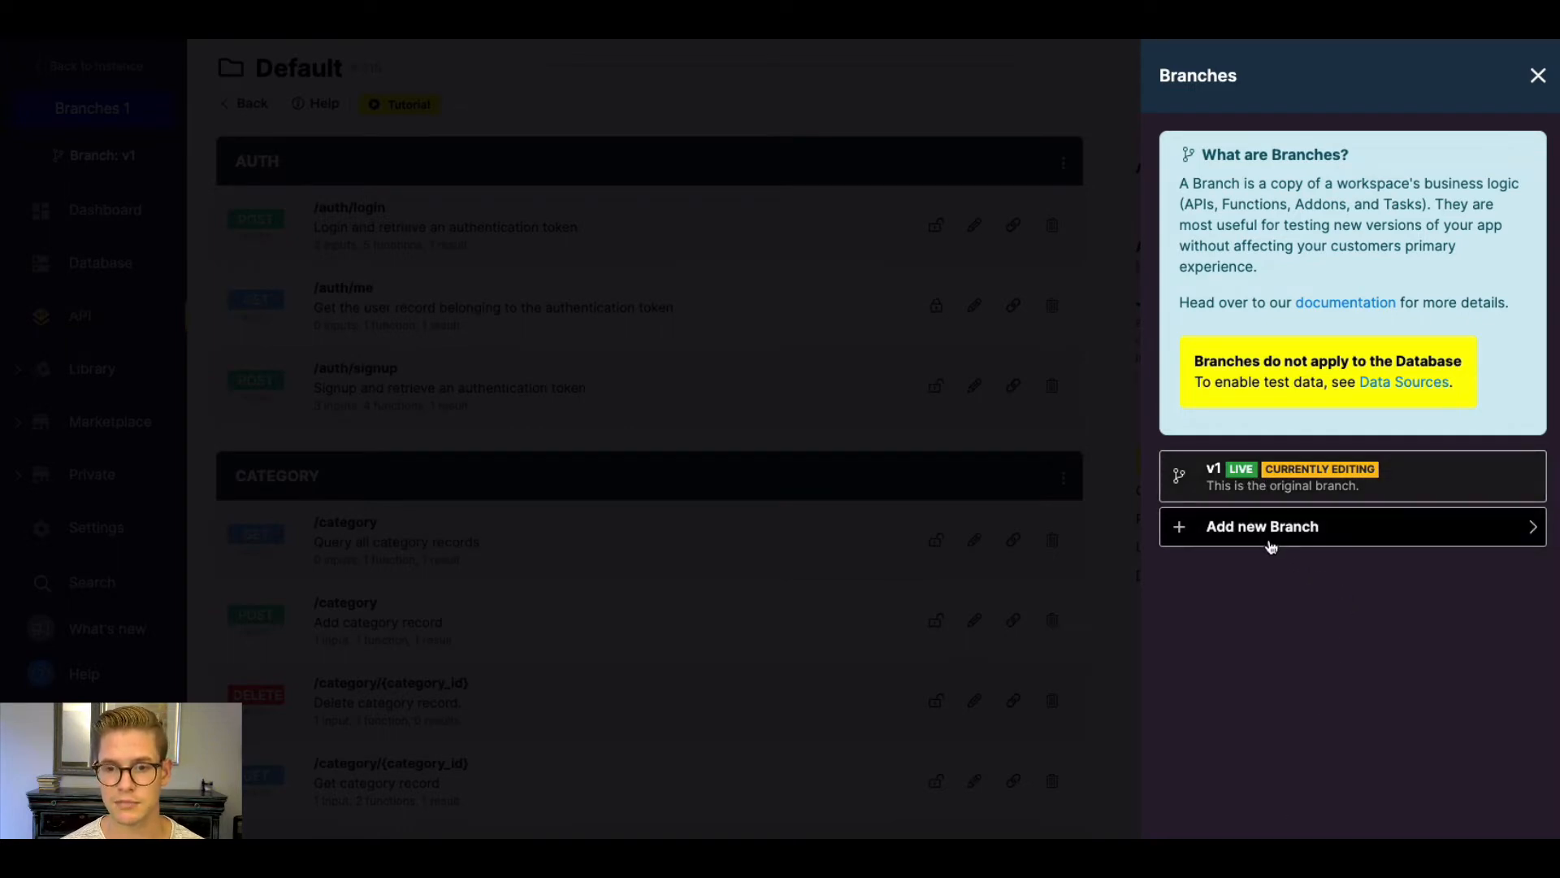
Step: Create a branch labelled v2 with source branch v1
left_click(1262, 527)
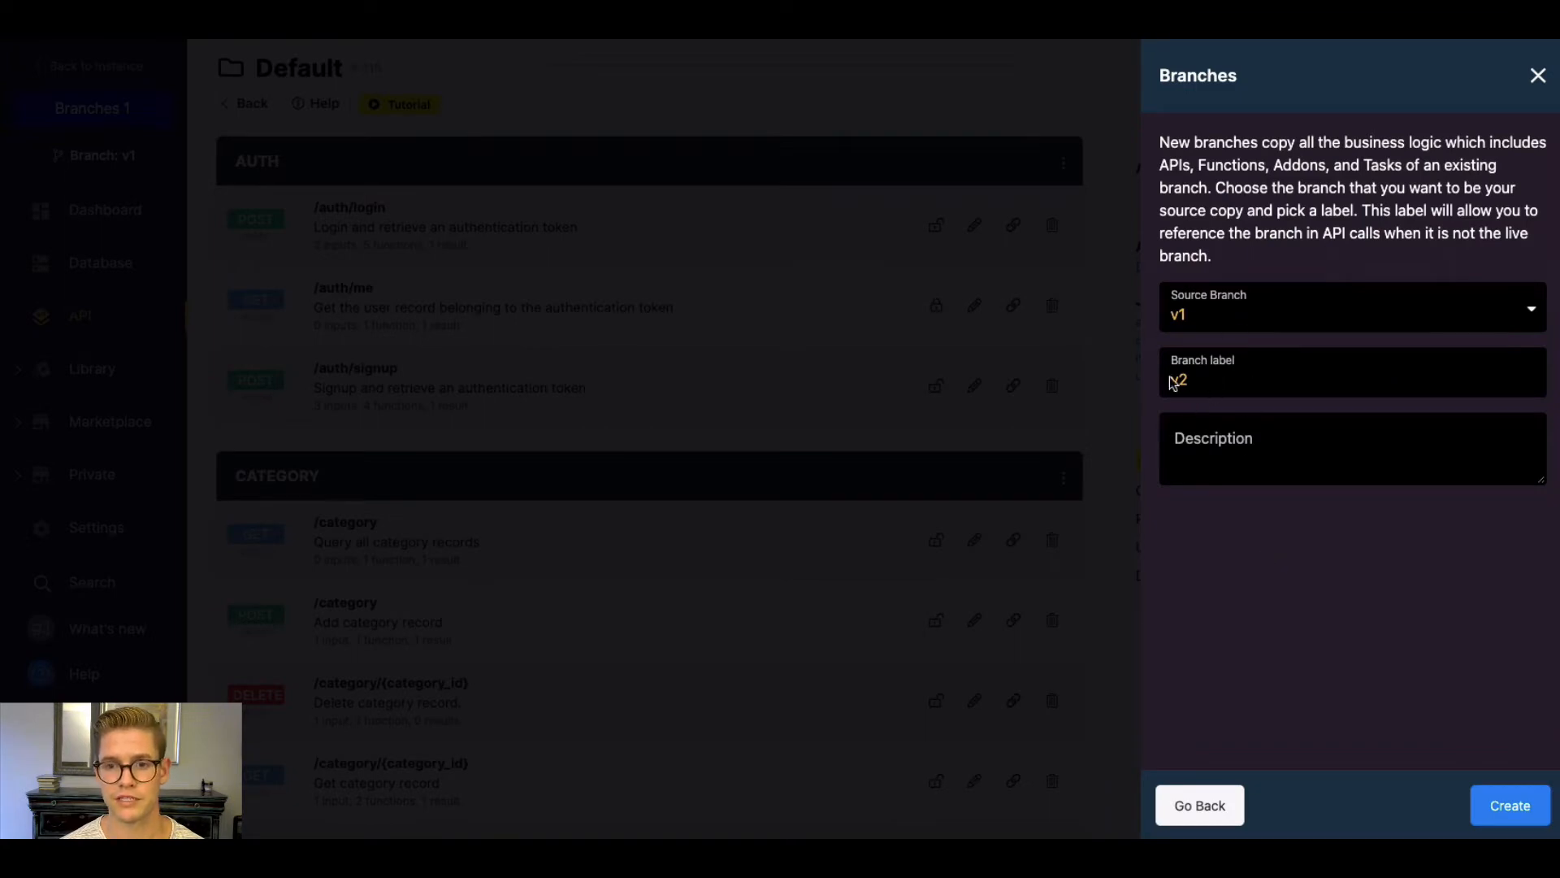
type("v2")
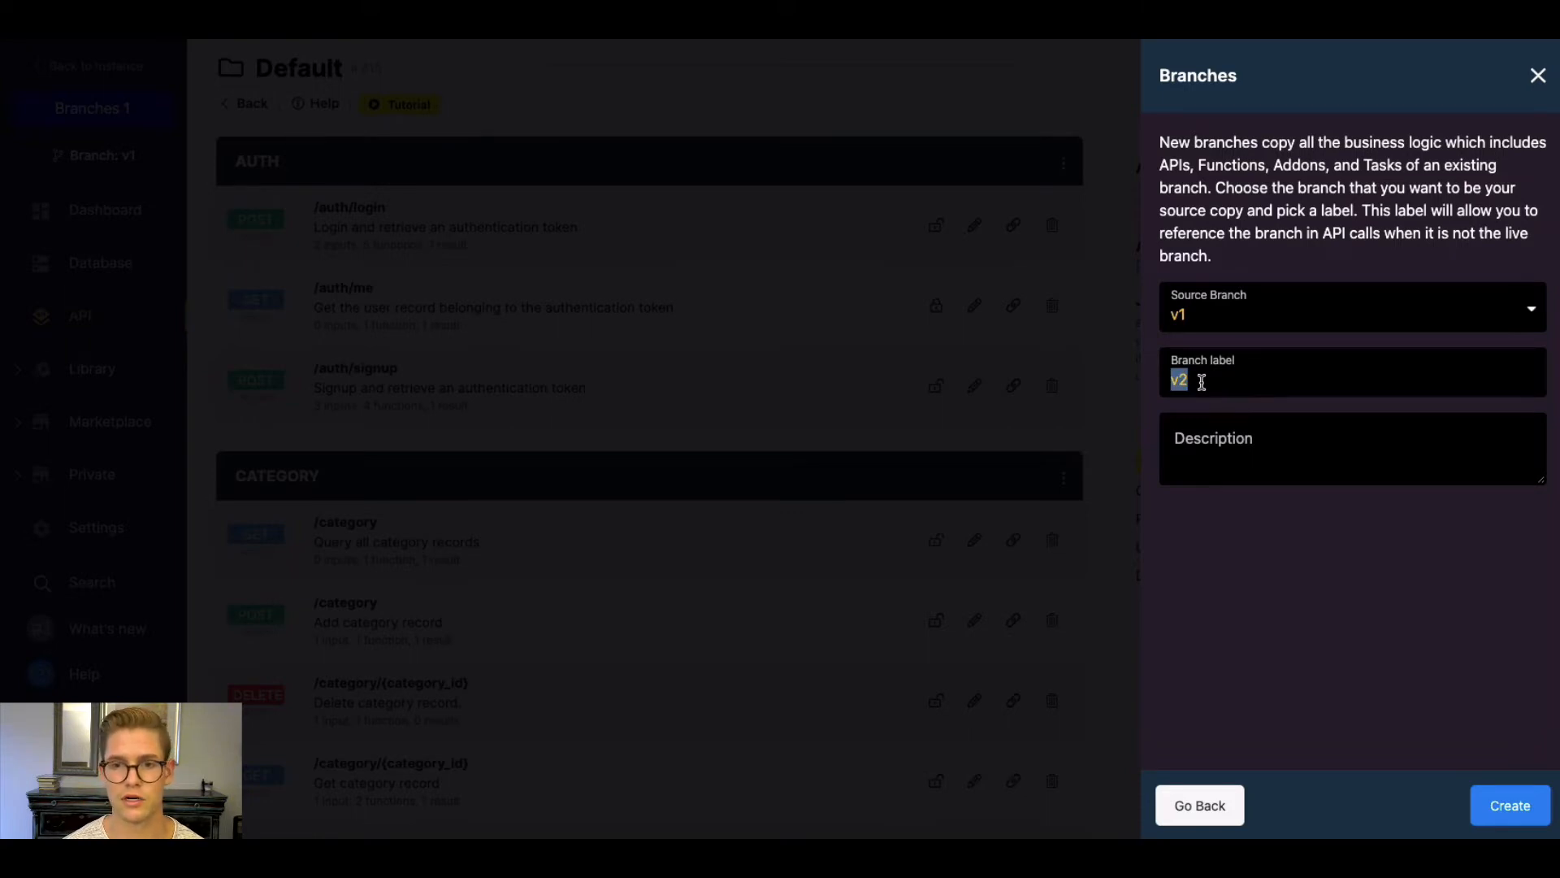
key("Backspace")
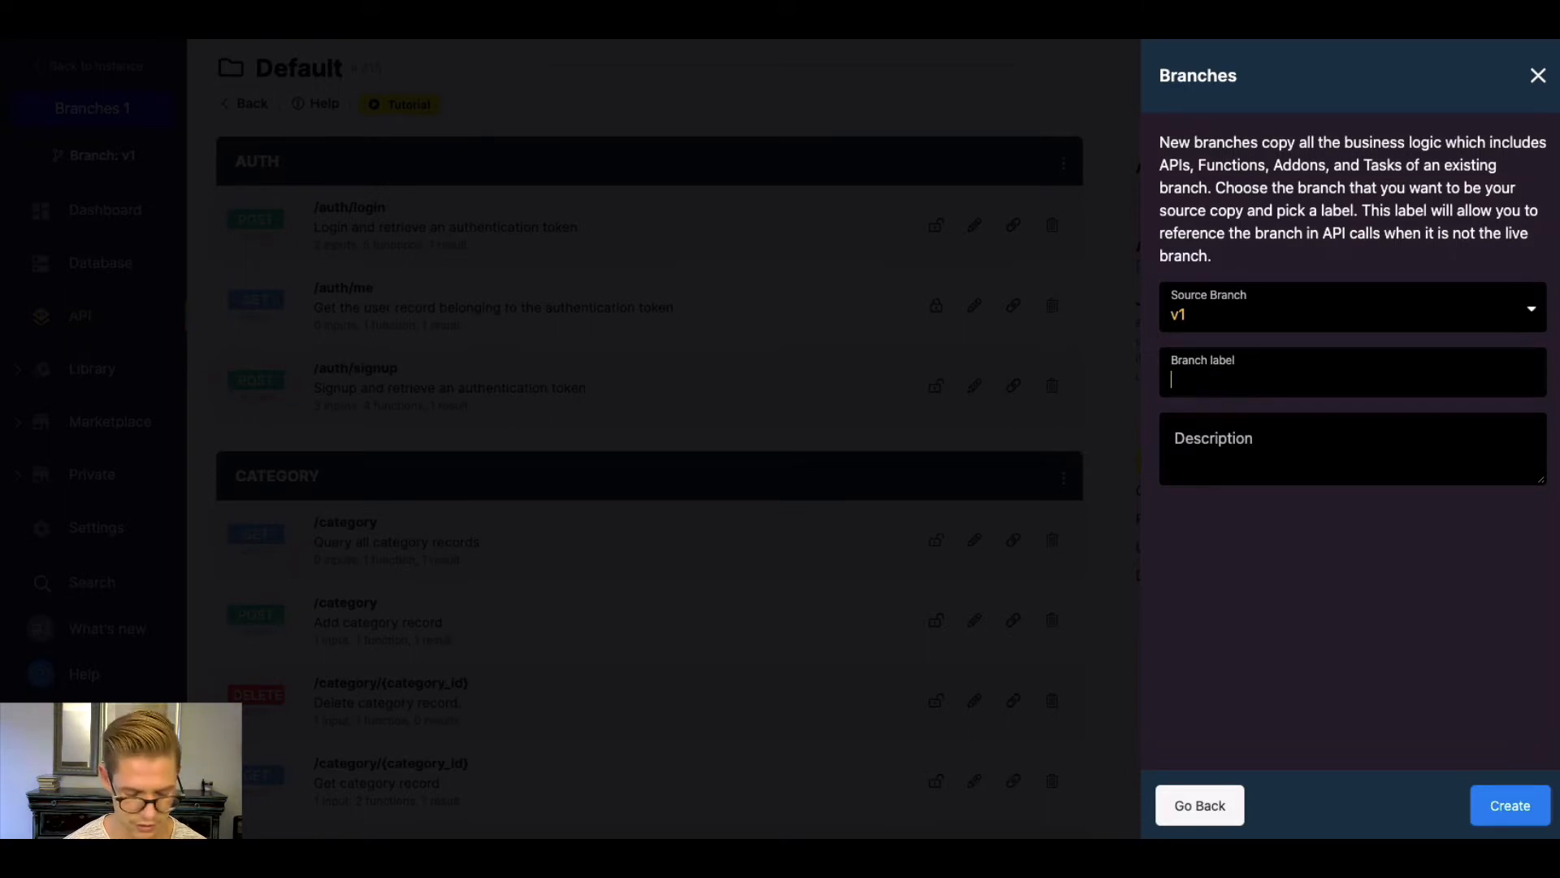
type("example")
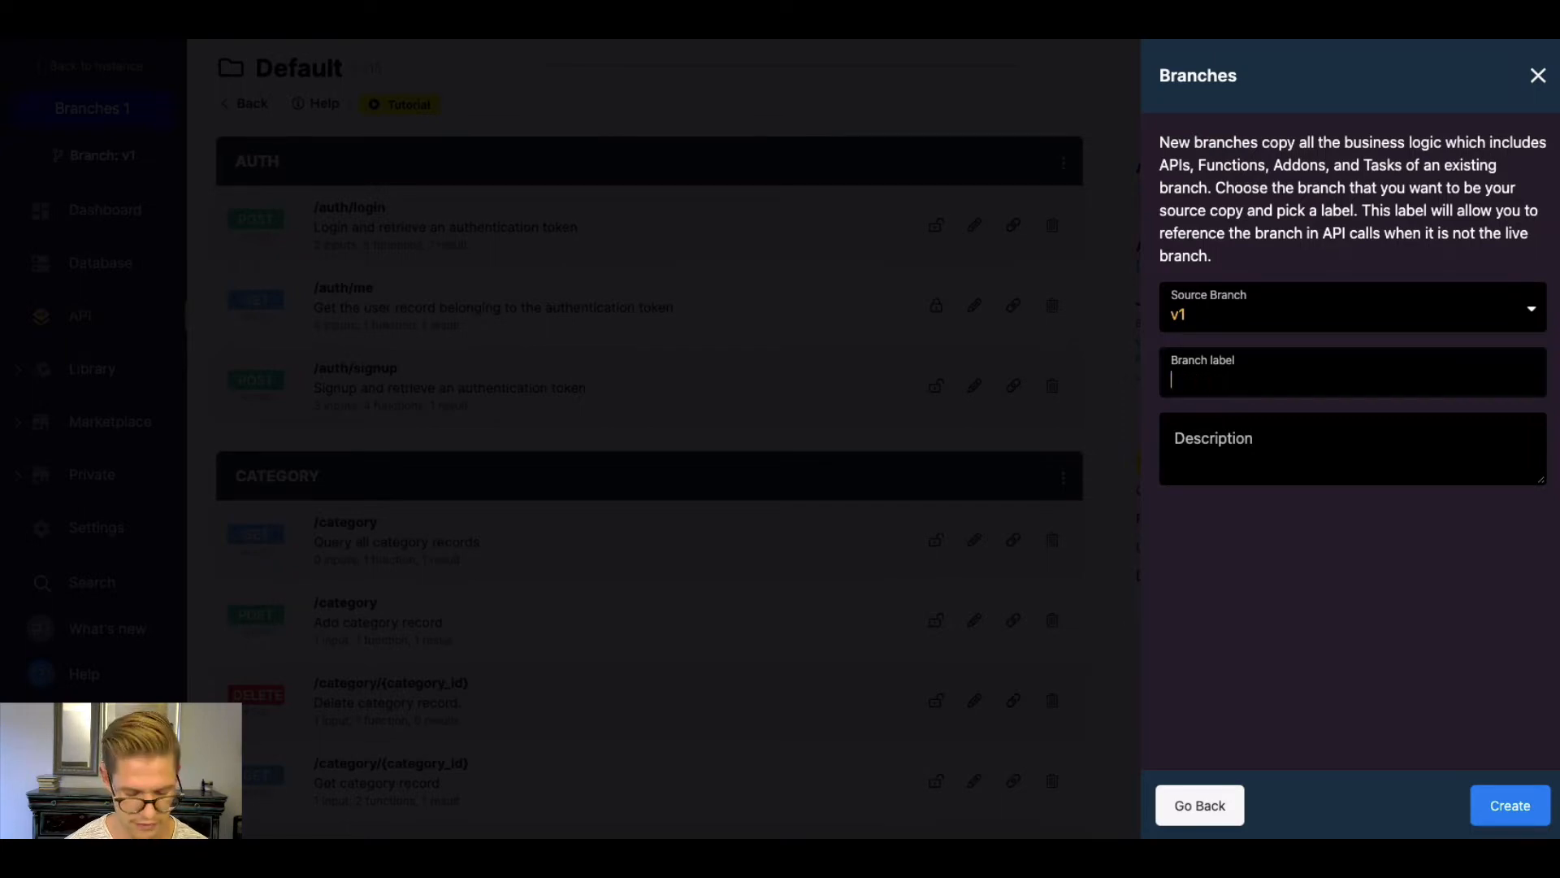
type("v2")
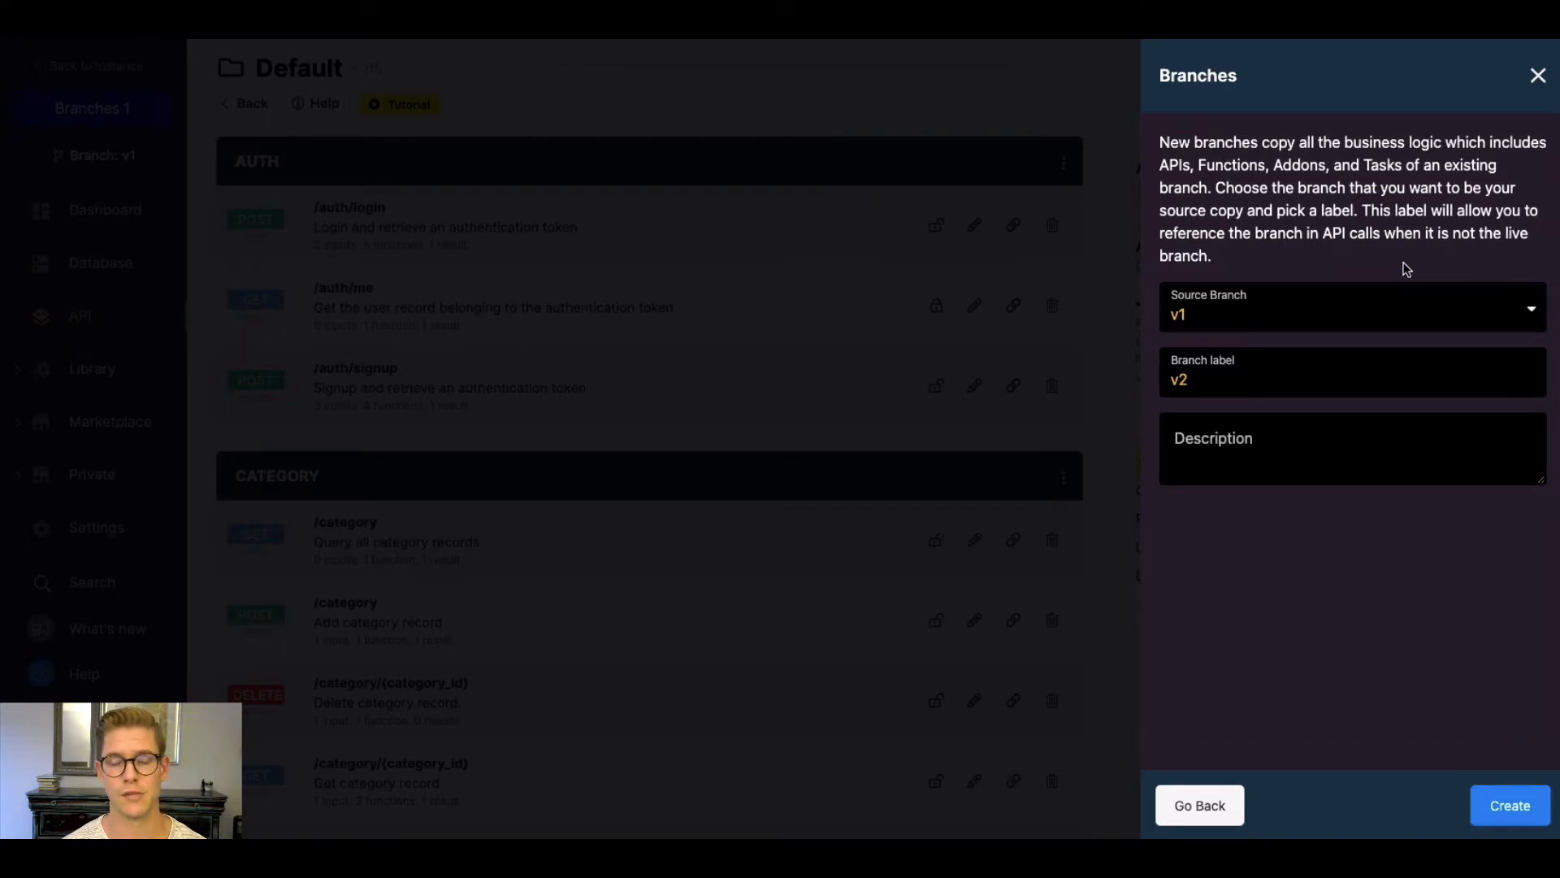
left_click(1349, 309)
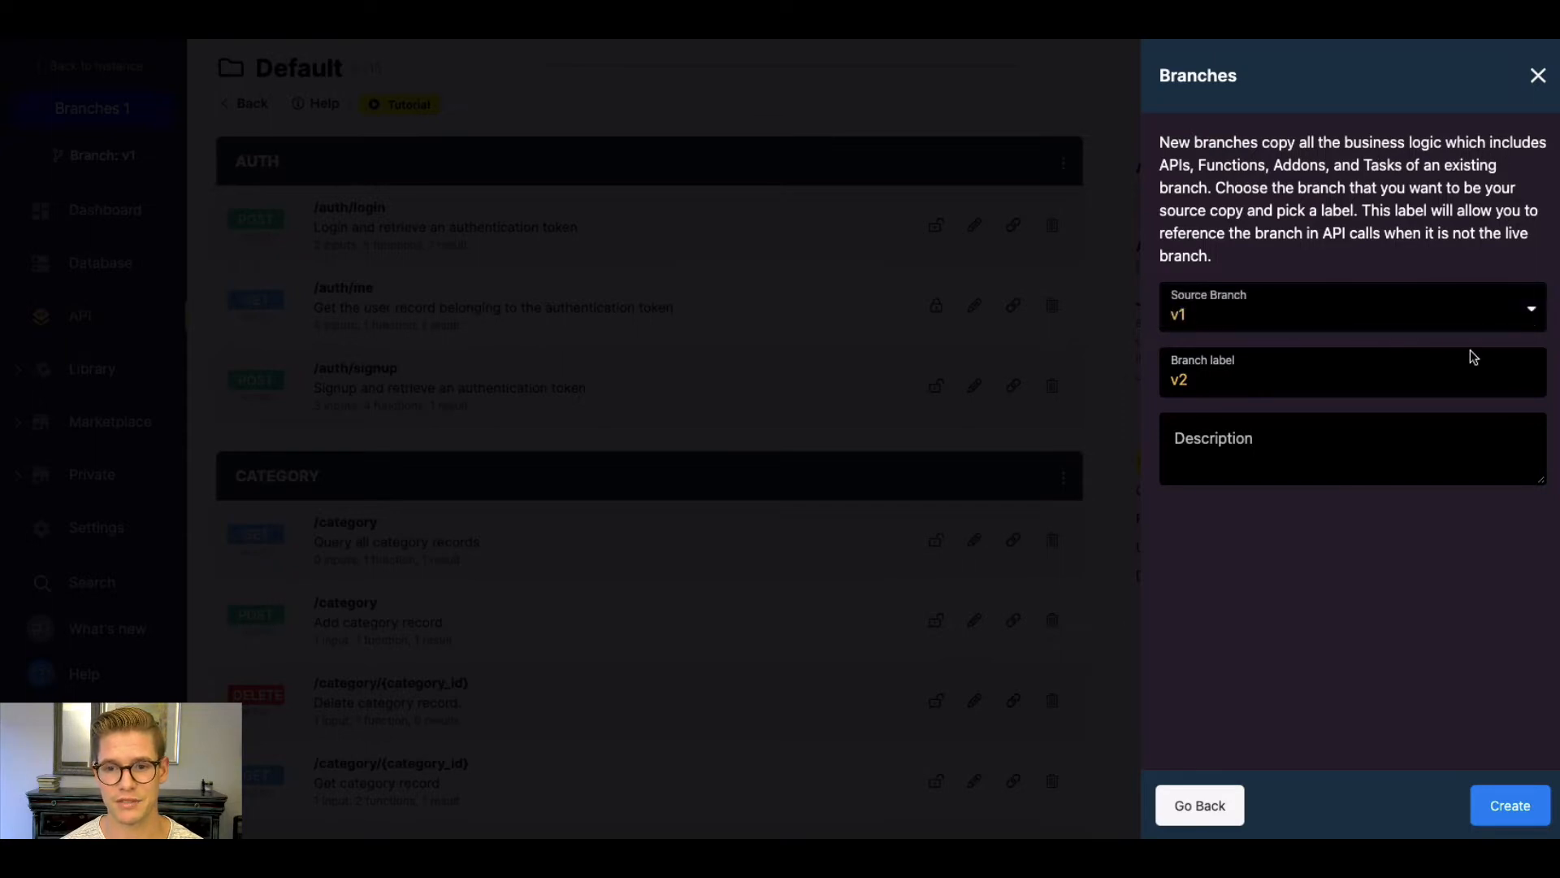
left_click(1508, 805)
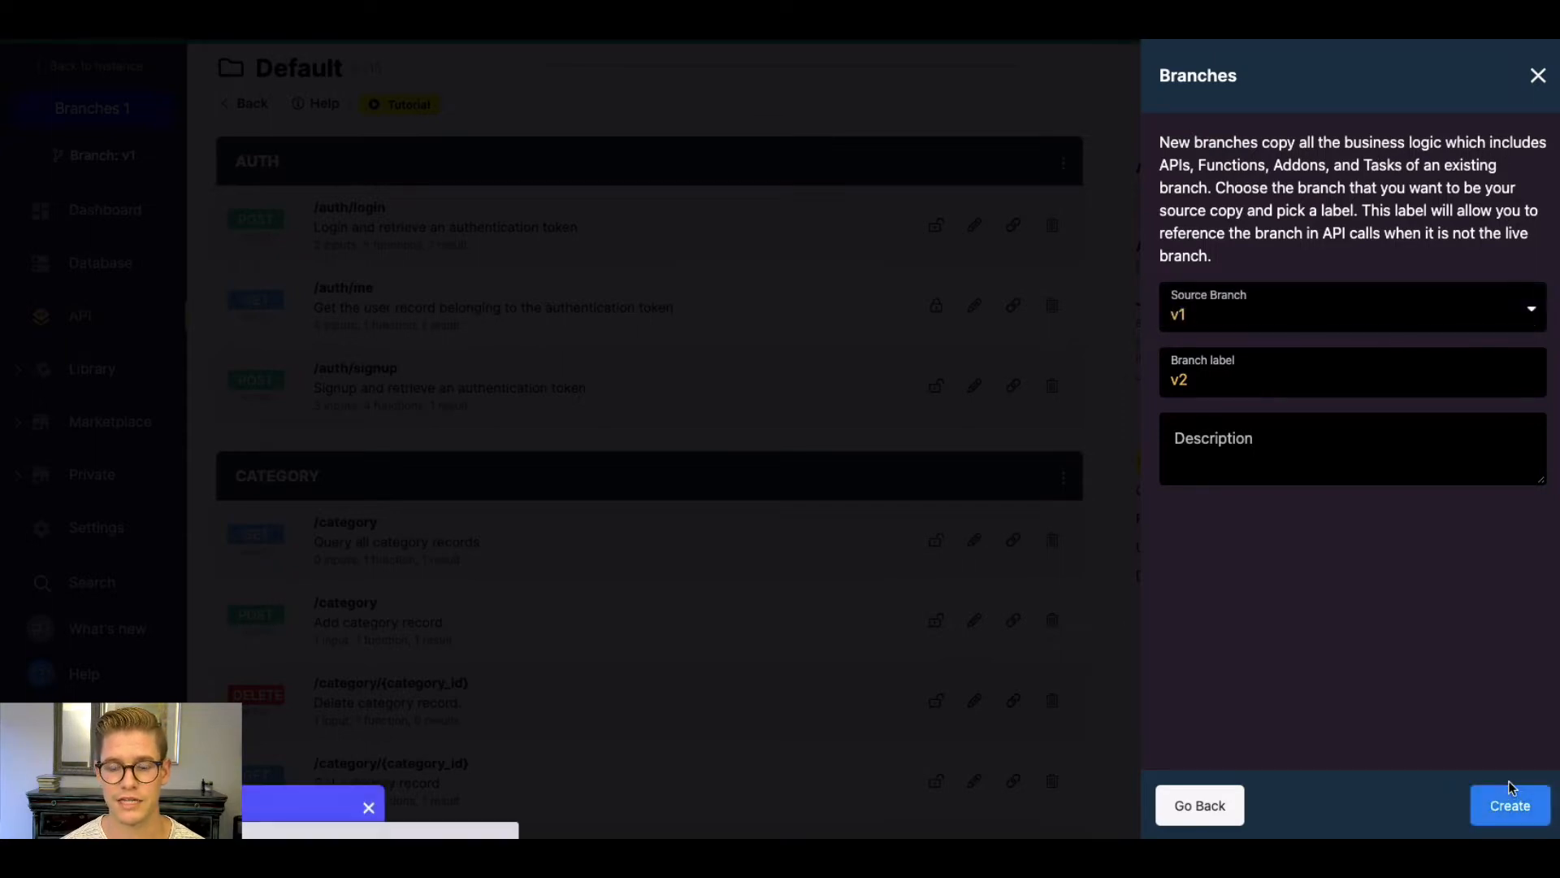
left_click(1508, 806)
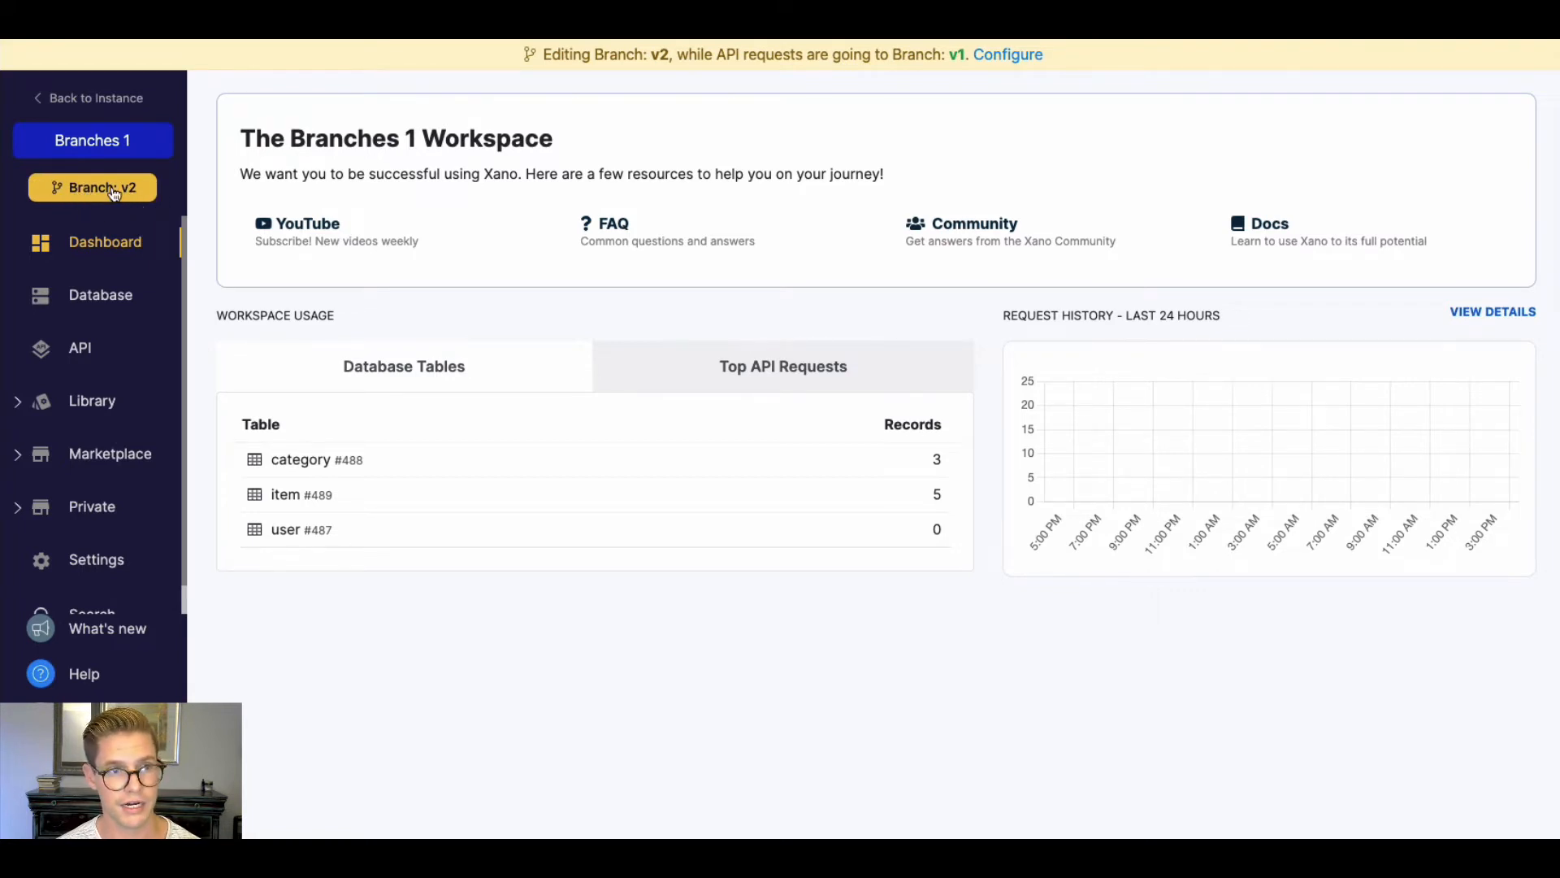
Step: Reopen Branches, abandon a new-branch form with source v2, and close the panel
left_click(92, 188)
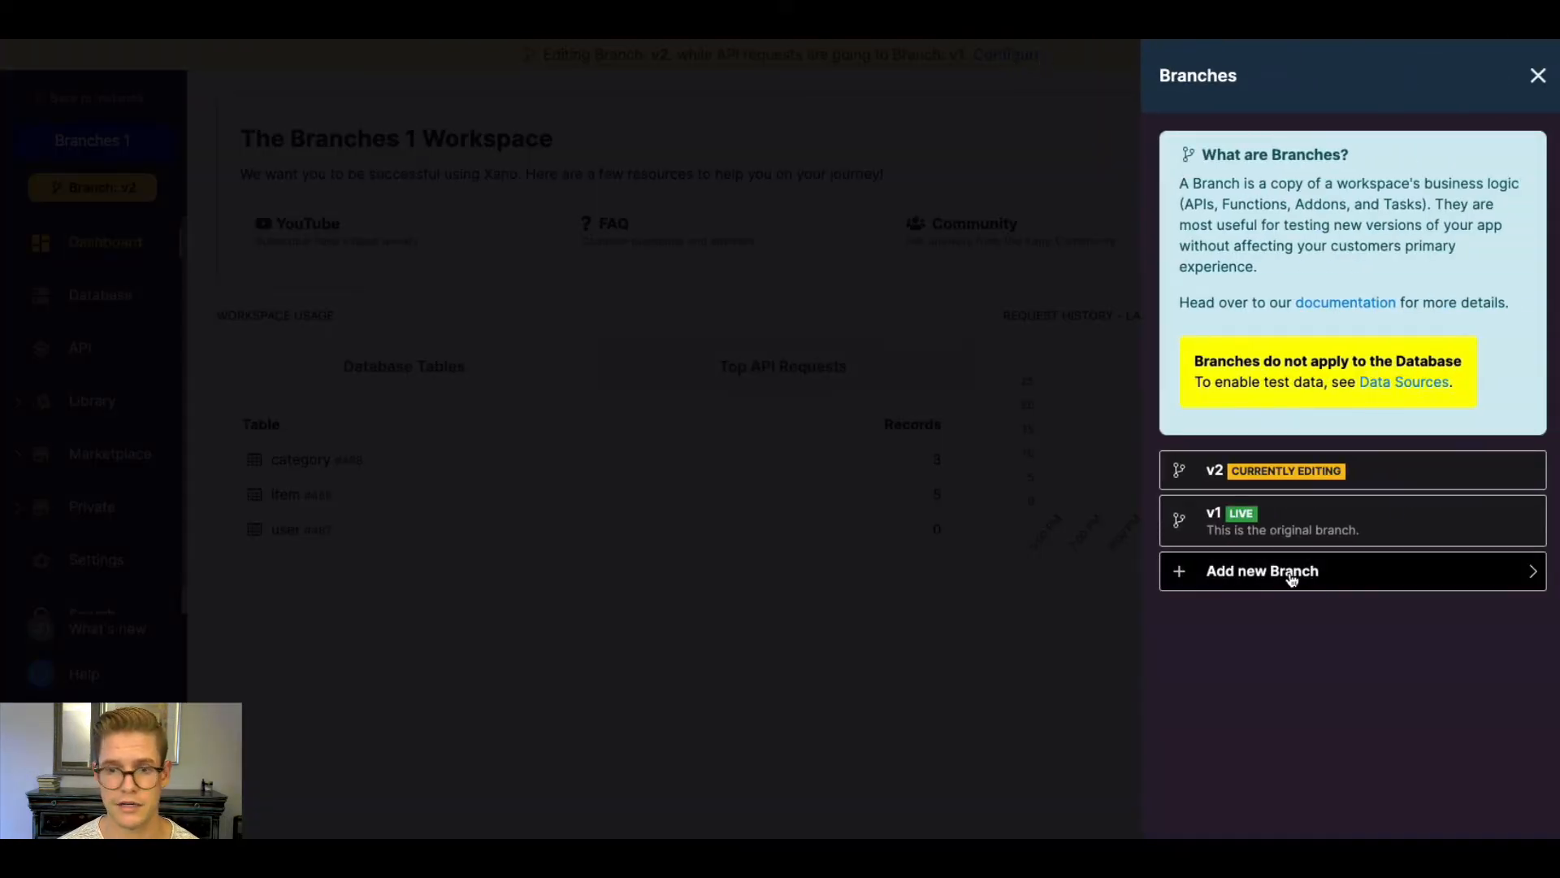
left_click(1262, 571)
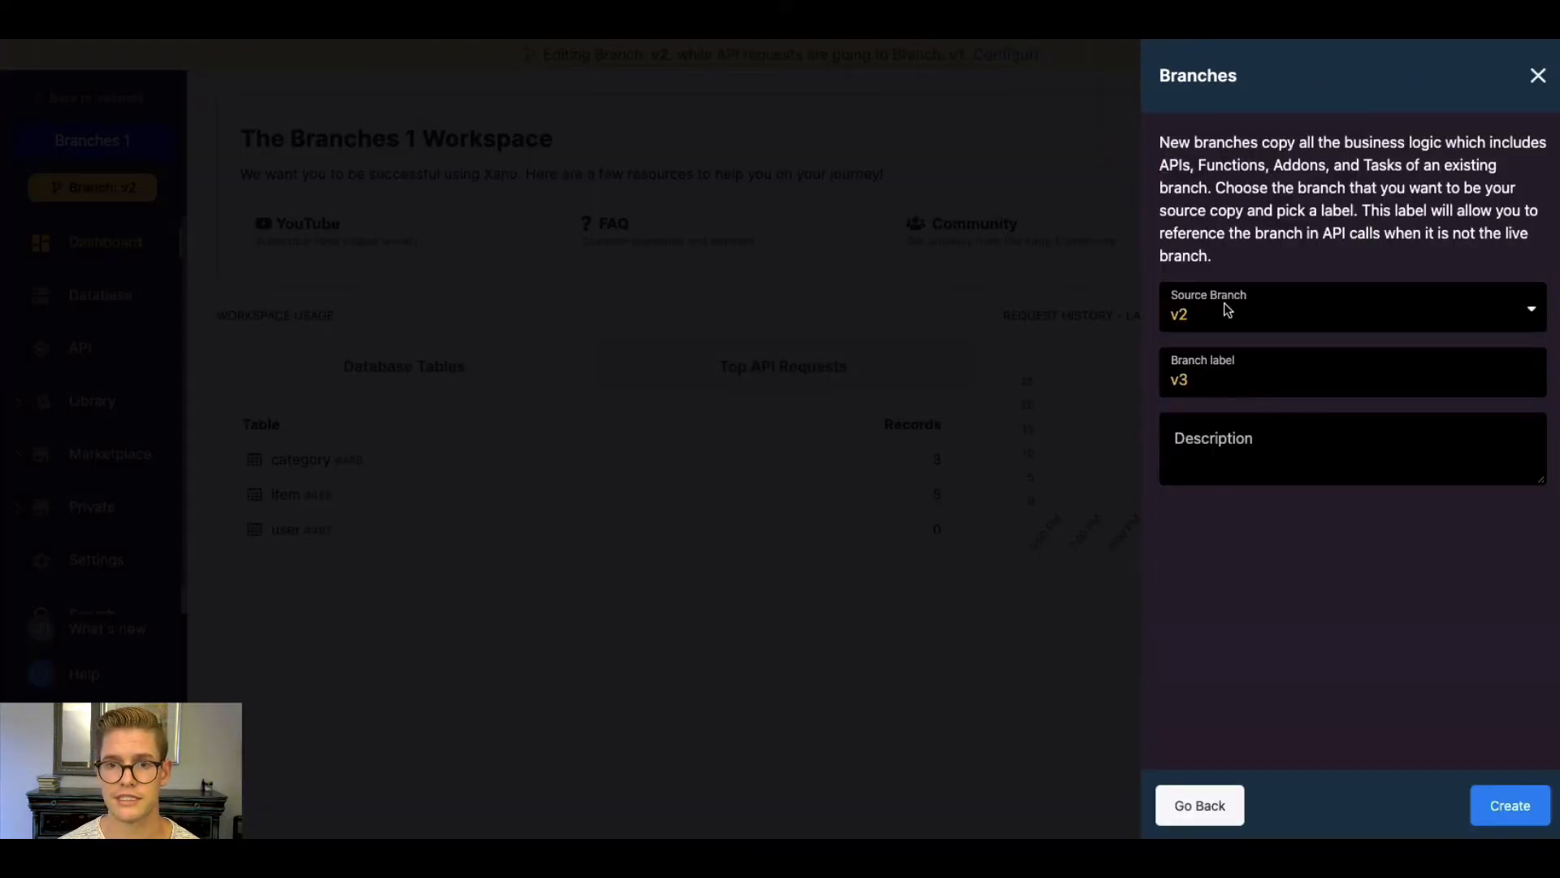
left_click(1348, 307)
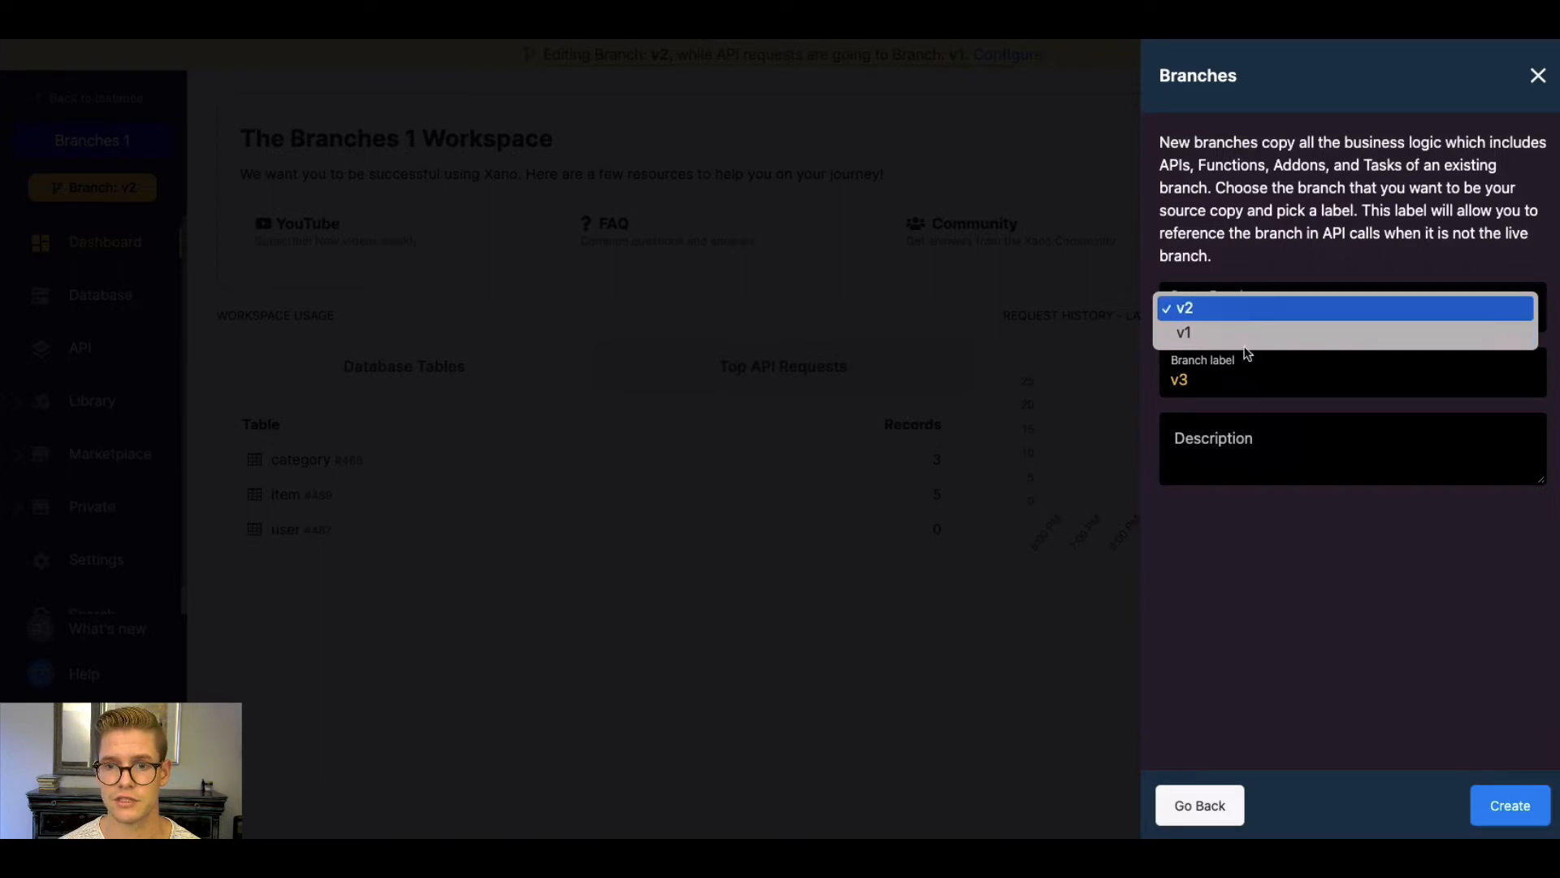
left_click(1184, 307)
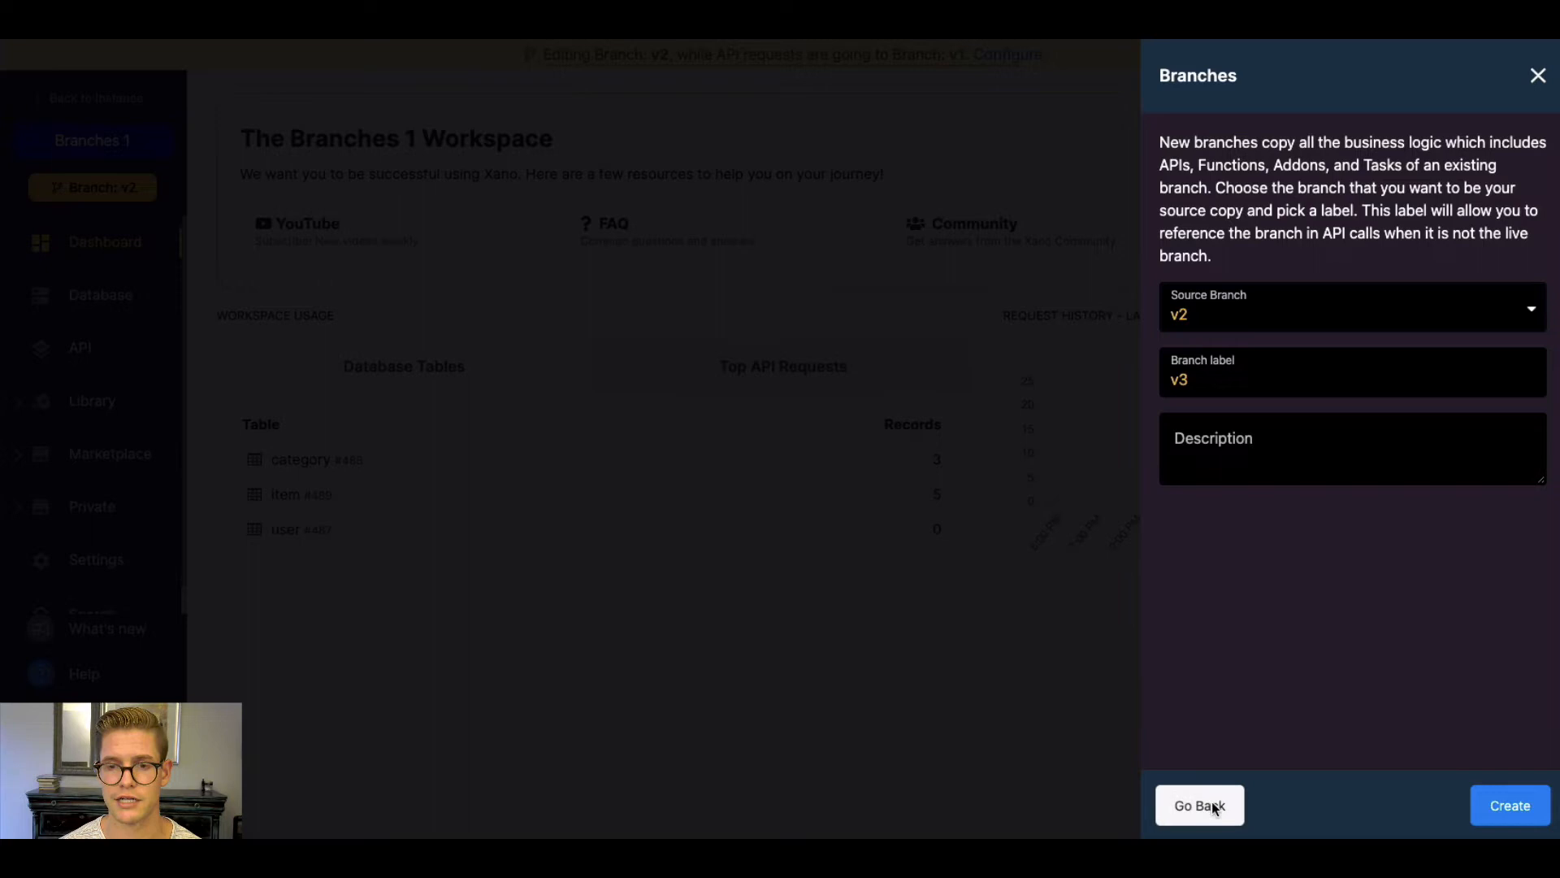
left_click(1199, 805)
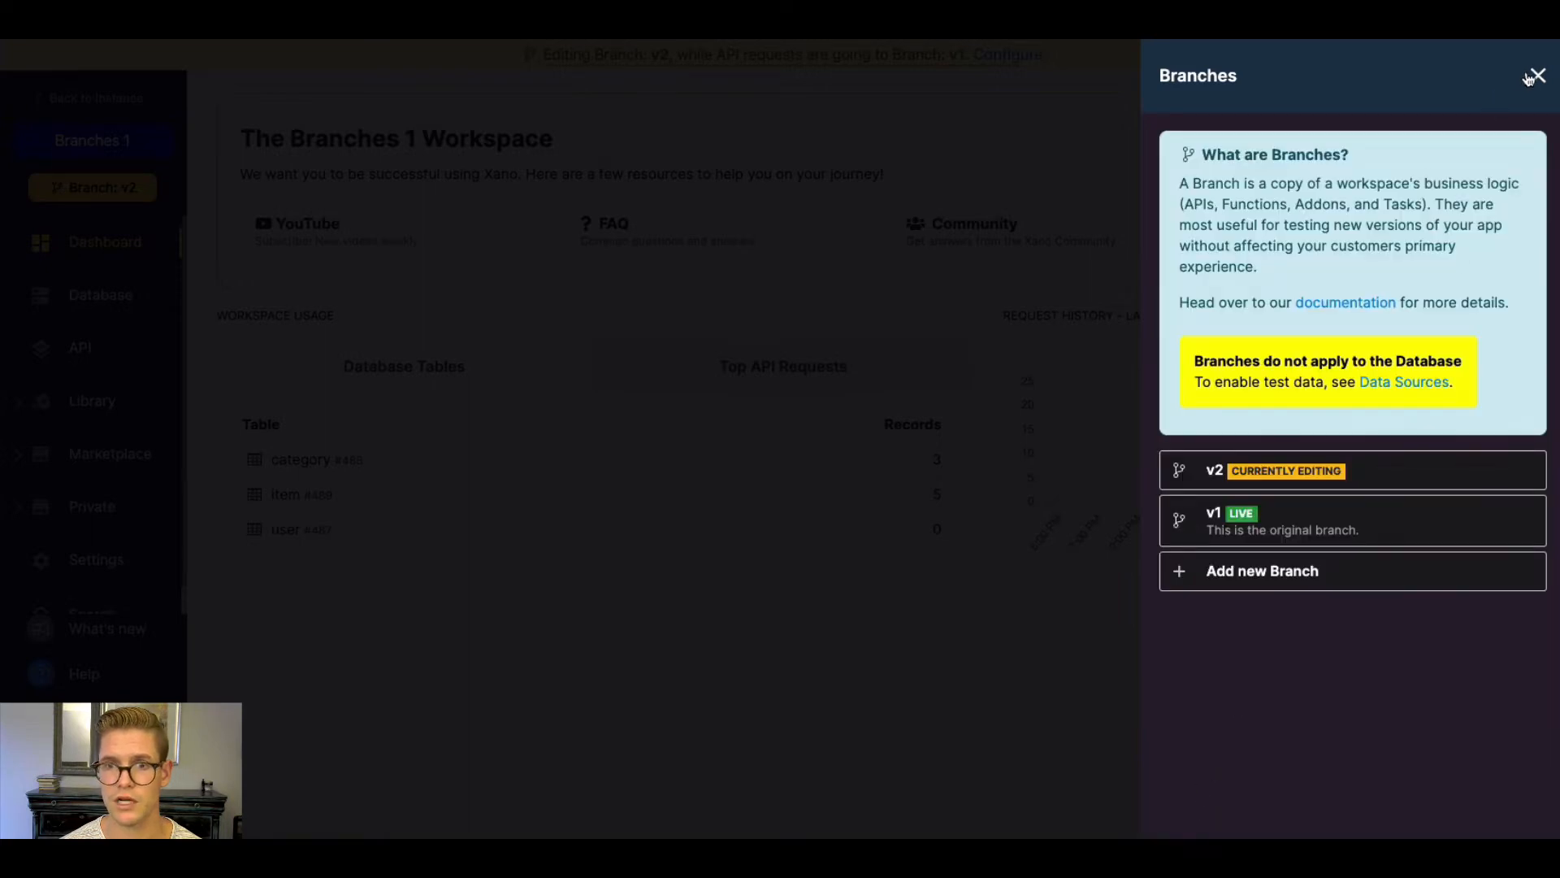
left_click(1535, 76)
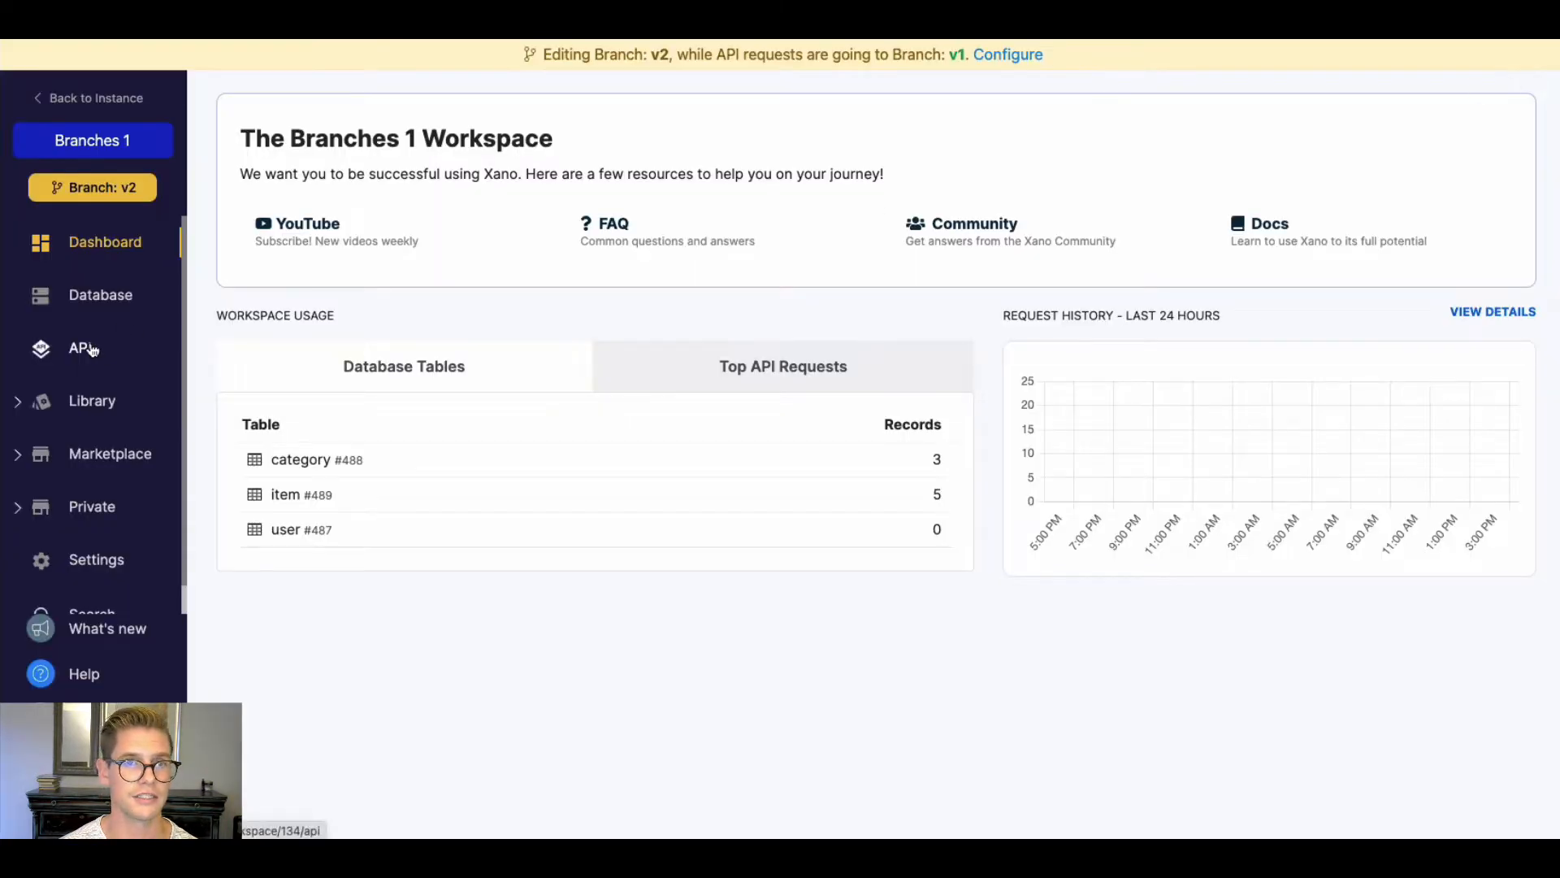
Step: Open API on branch v2 and browse the Default group's endpoints and v2 base URL
left_click(80, 347)
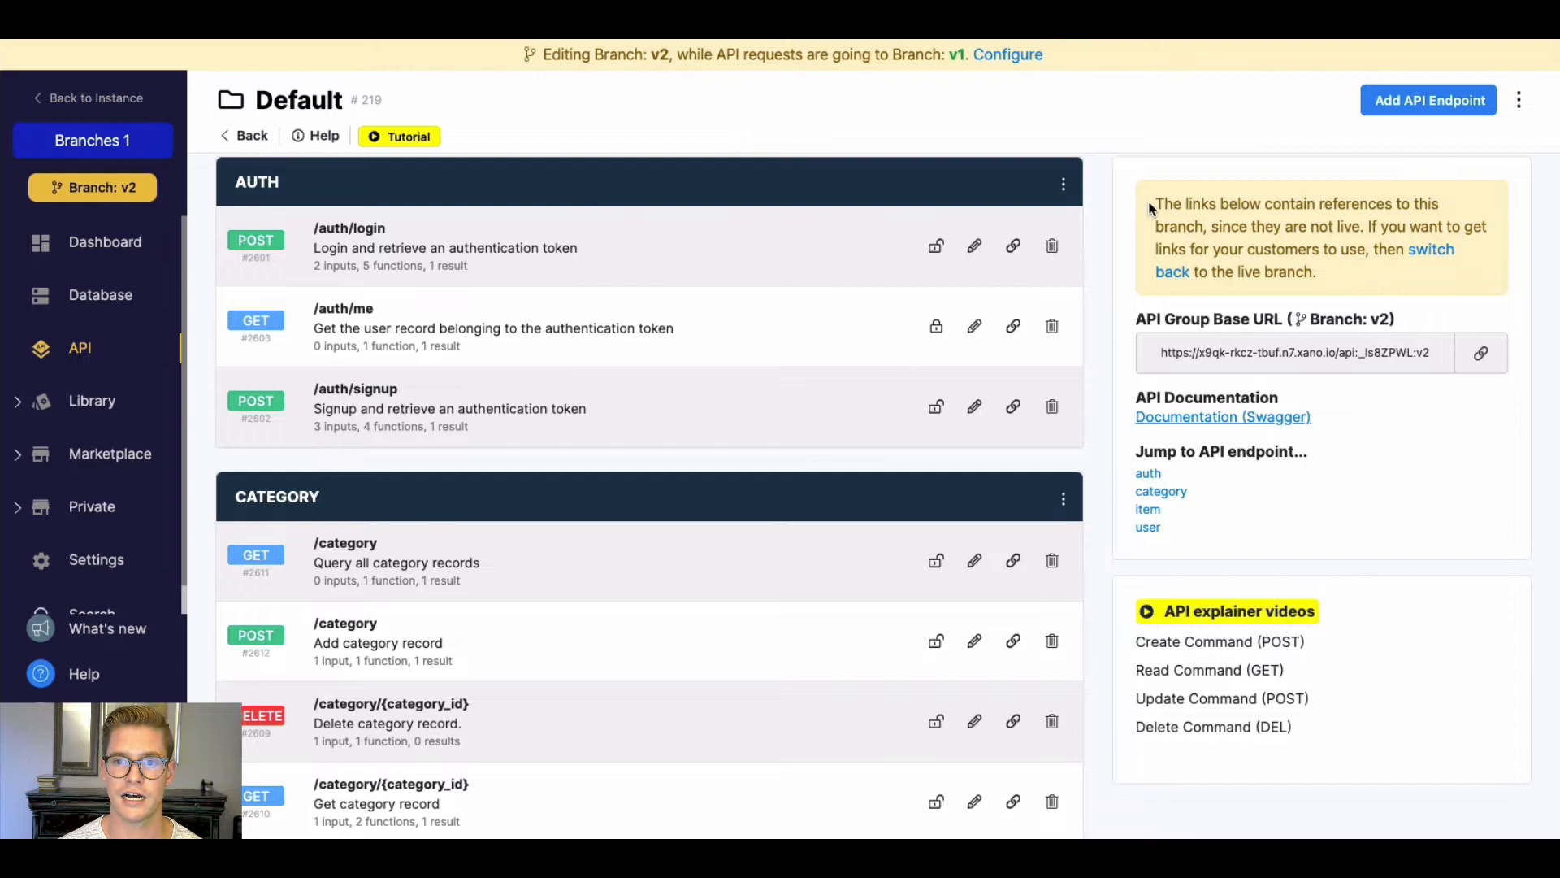
left_click_drag(1154, 204, 1351, 283)
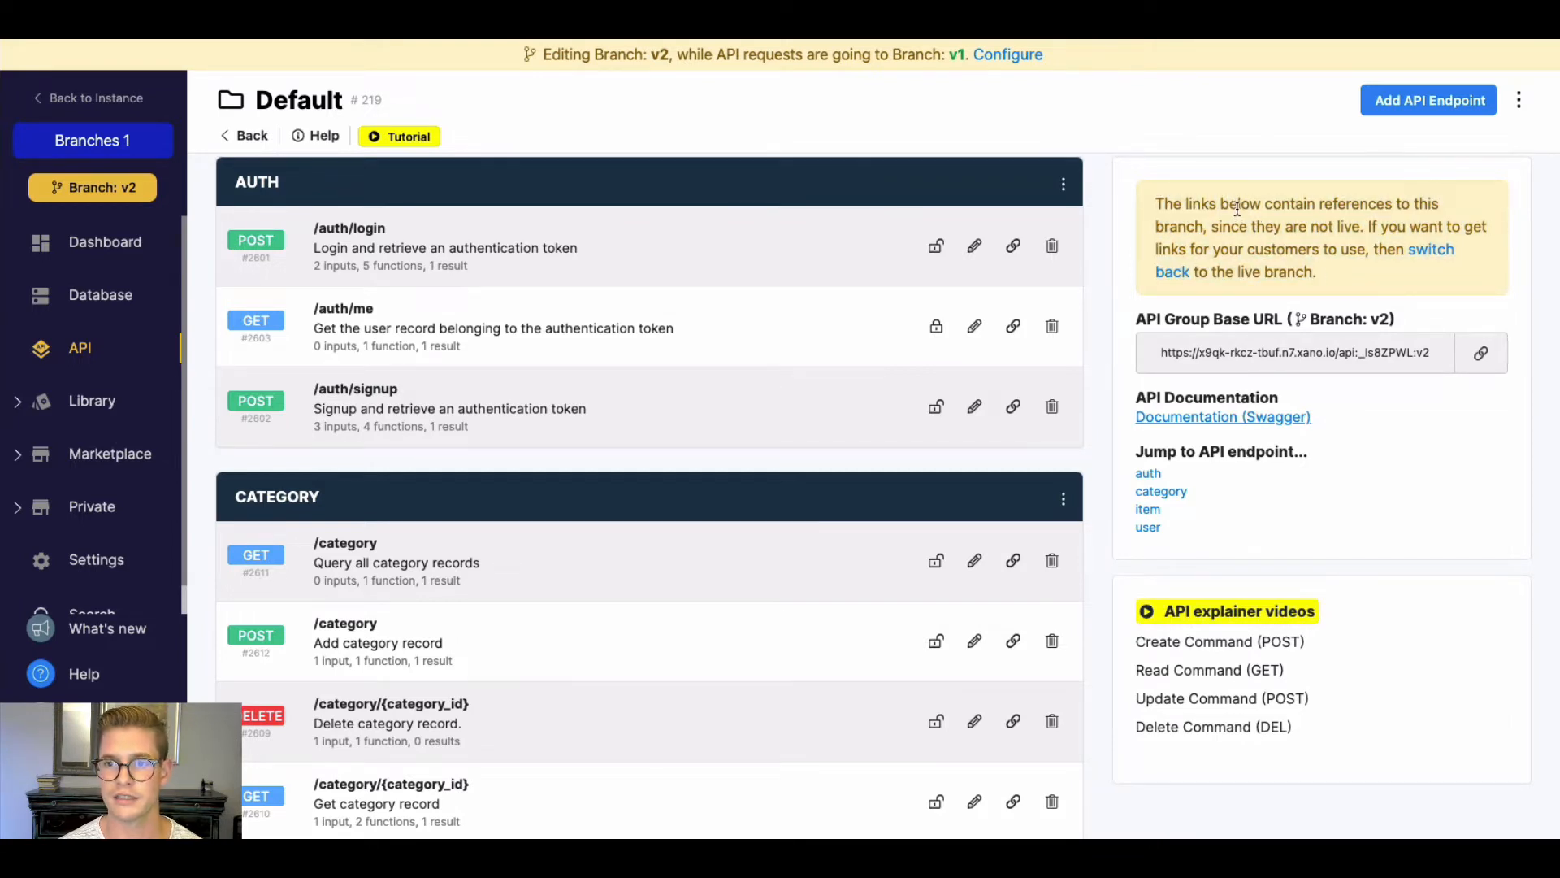
scroll("down", 3)
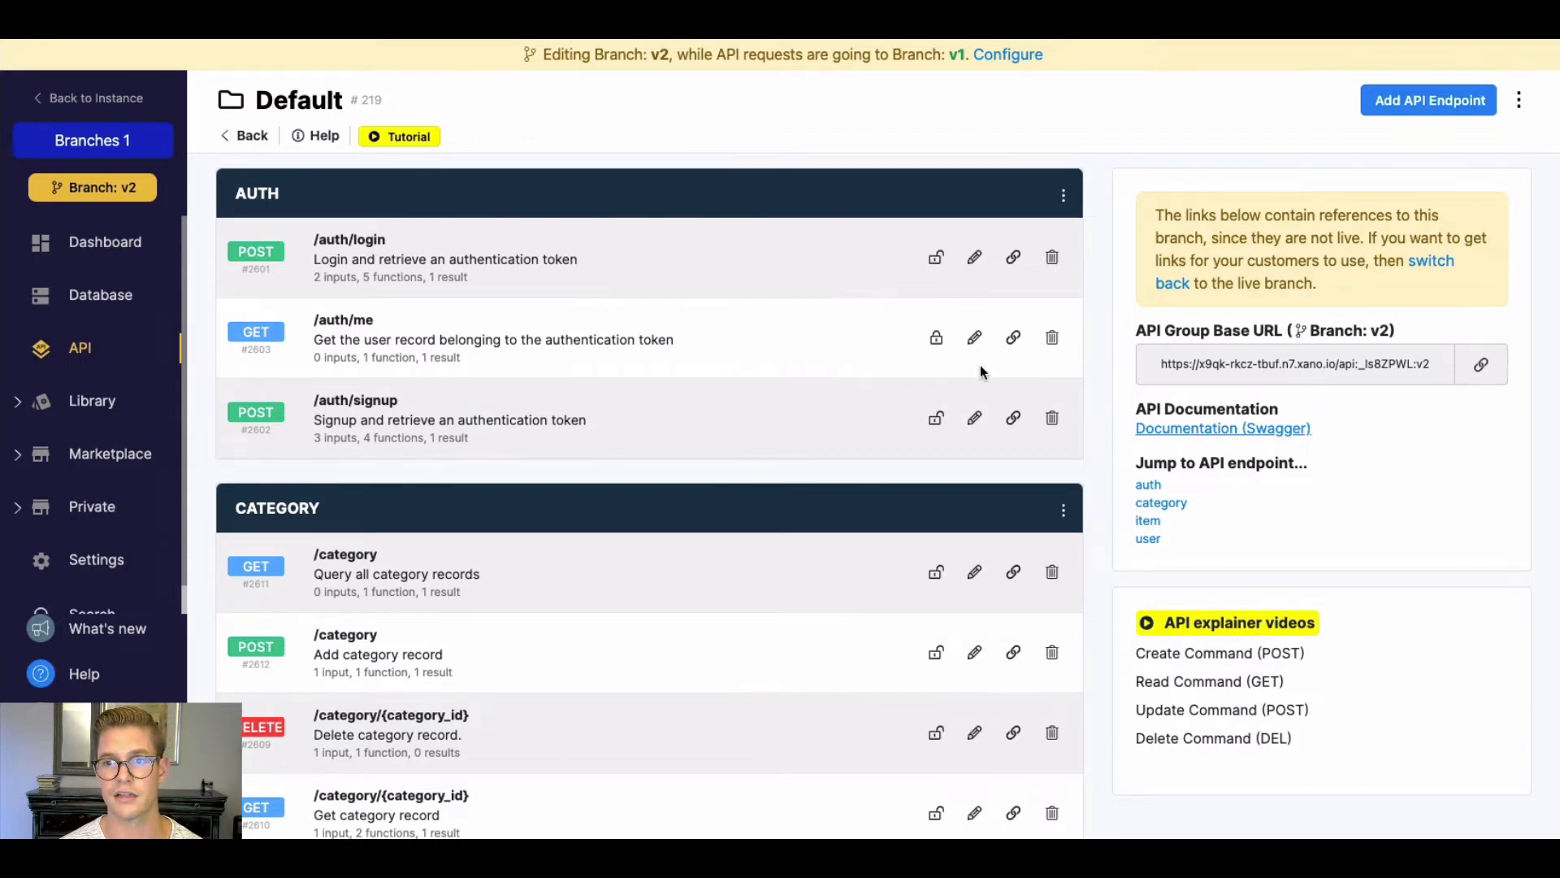
mouse_move(983, 377)
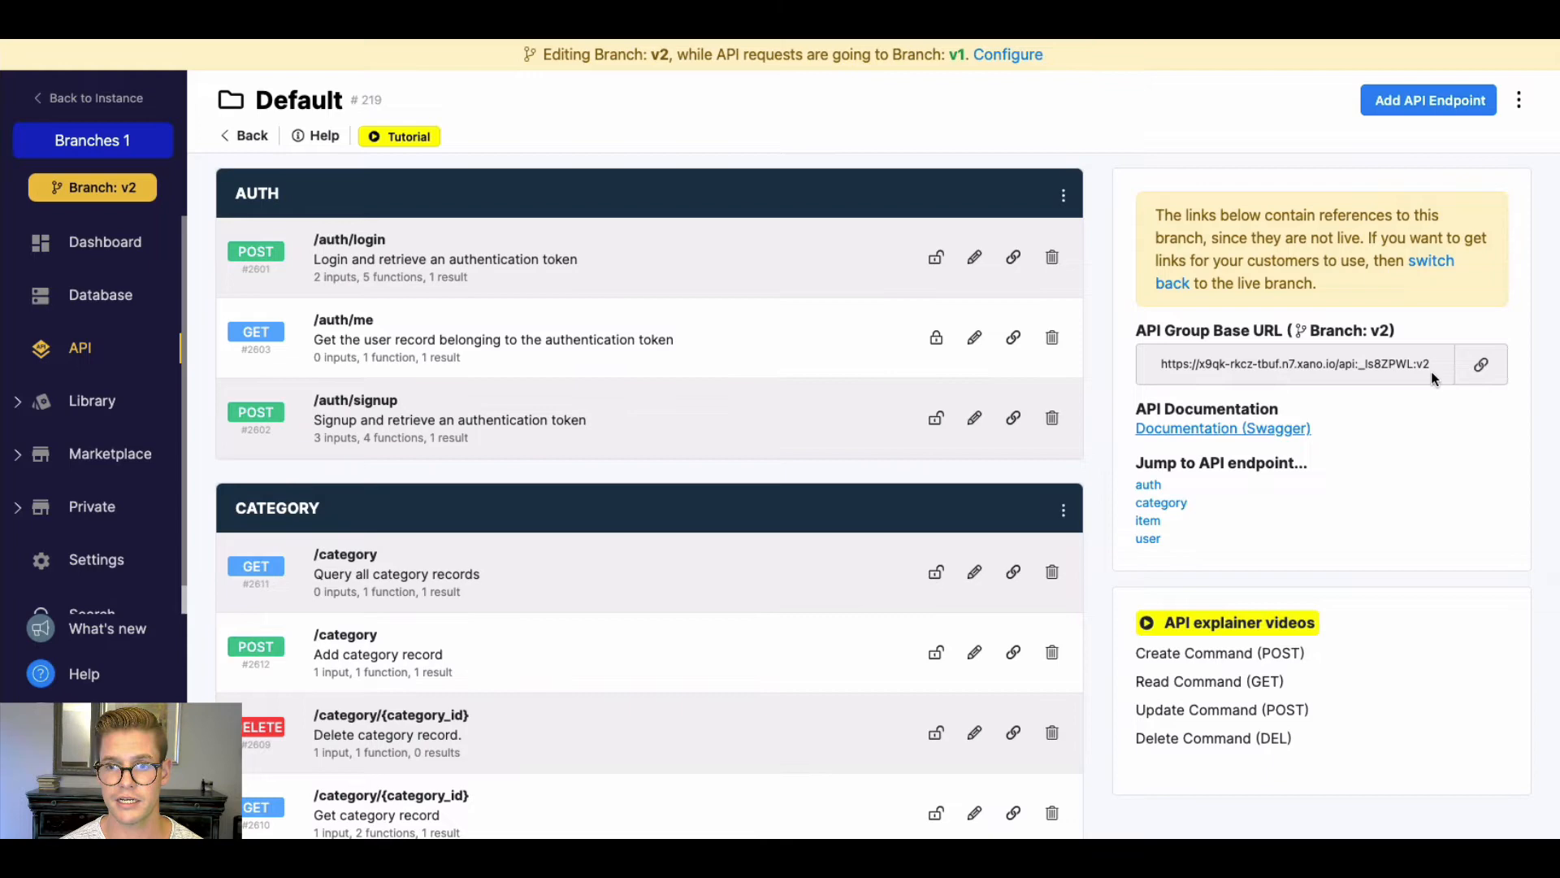
scroll("down", 3)
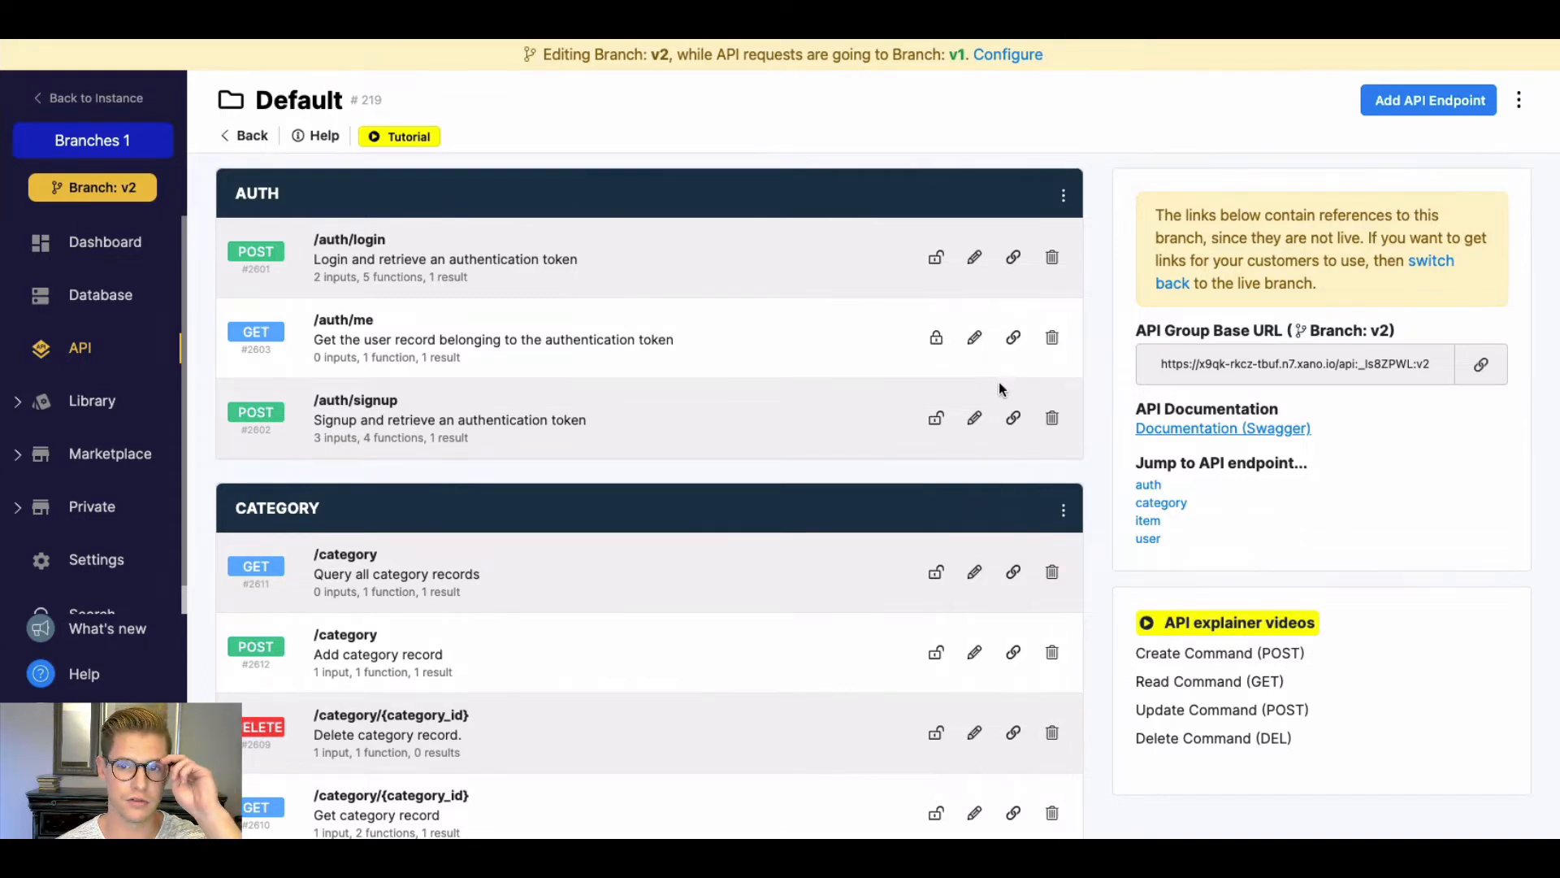
mouse_move(1448, 410)
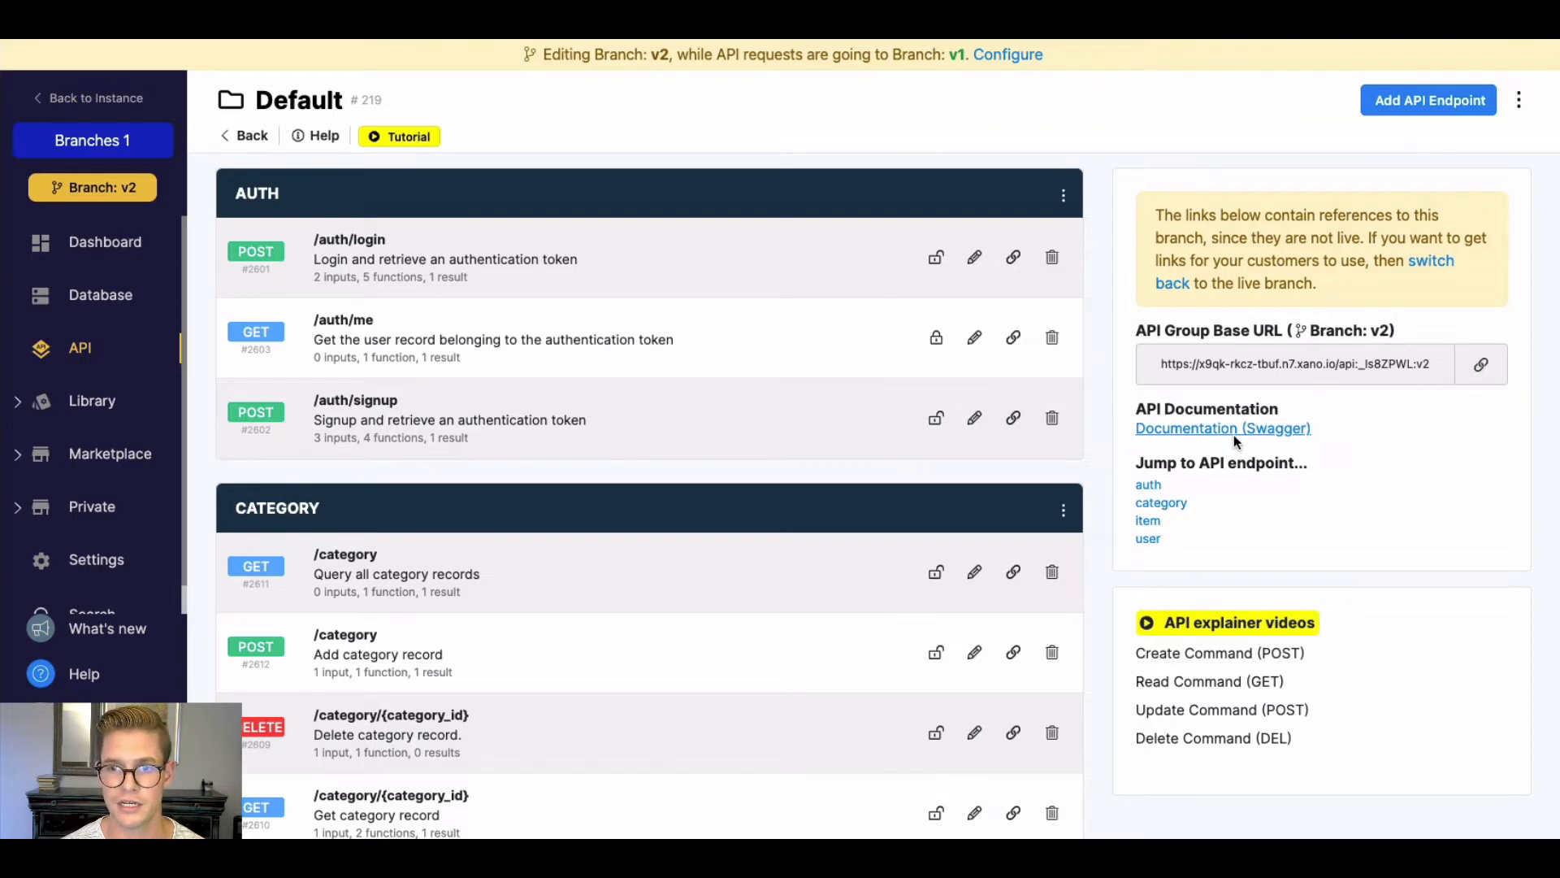
Step: Open the Swagger docs and select the server URL without the ':v2' suffix
left_click(1222, 429)
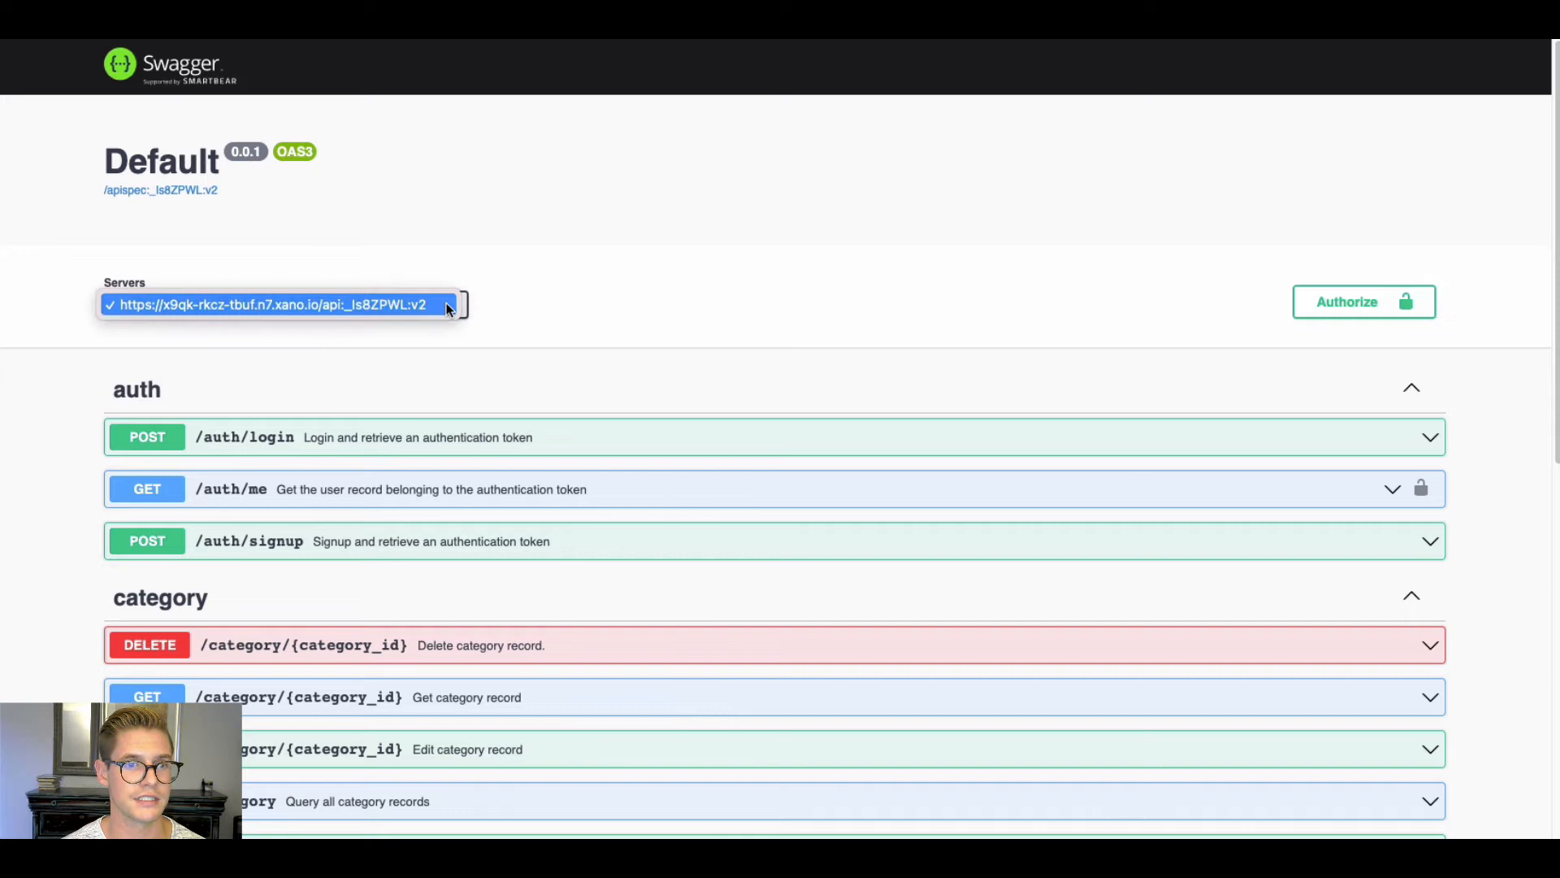
left_click(284, 305)
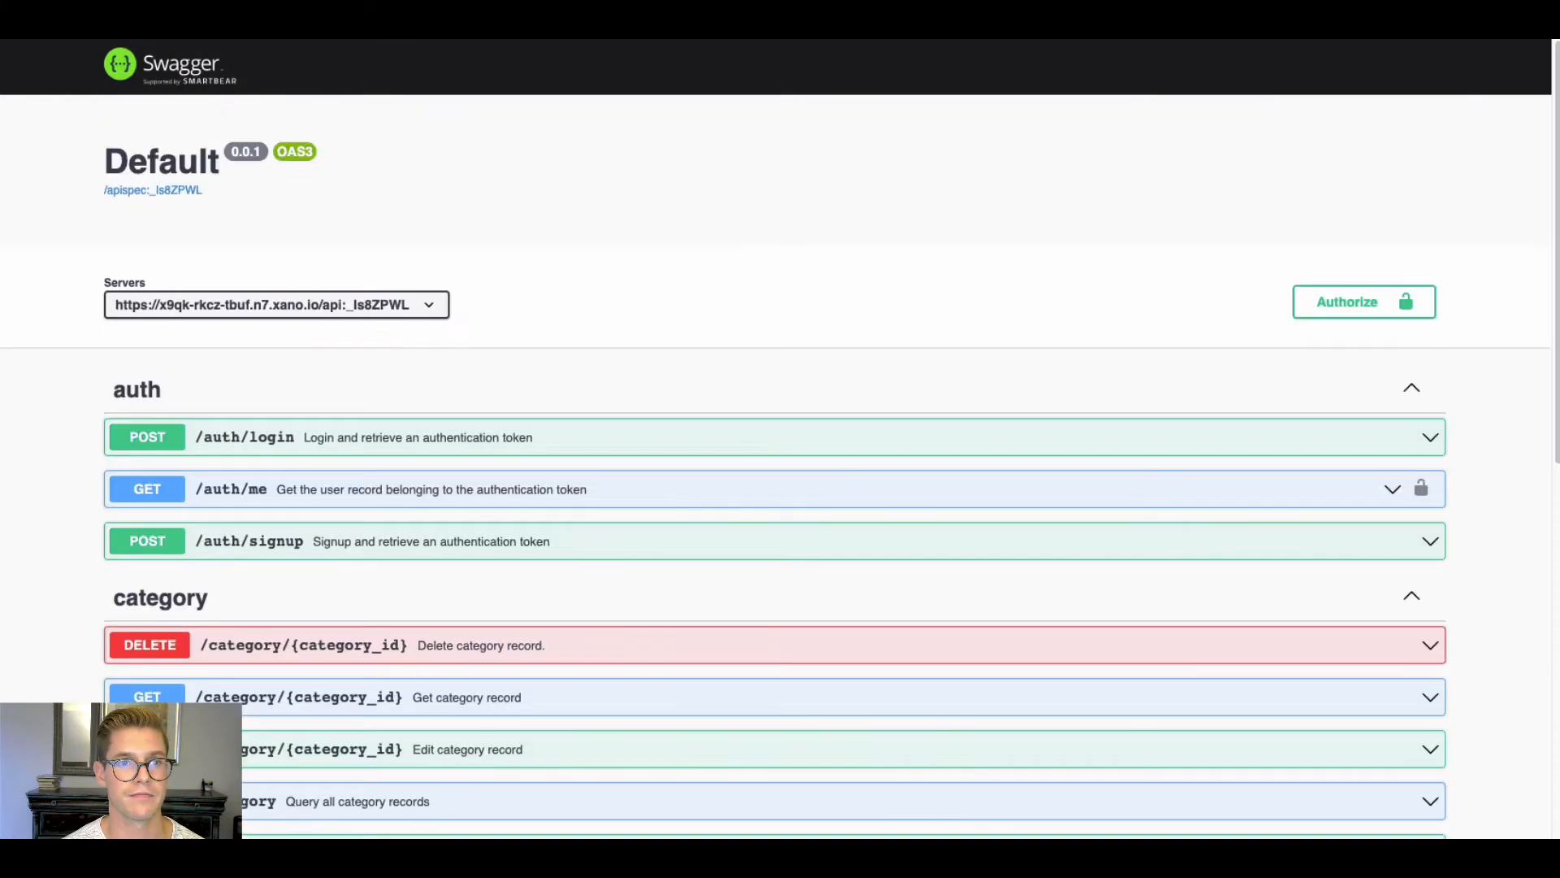
scroll("down", 3)
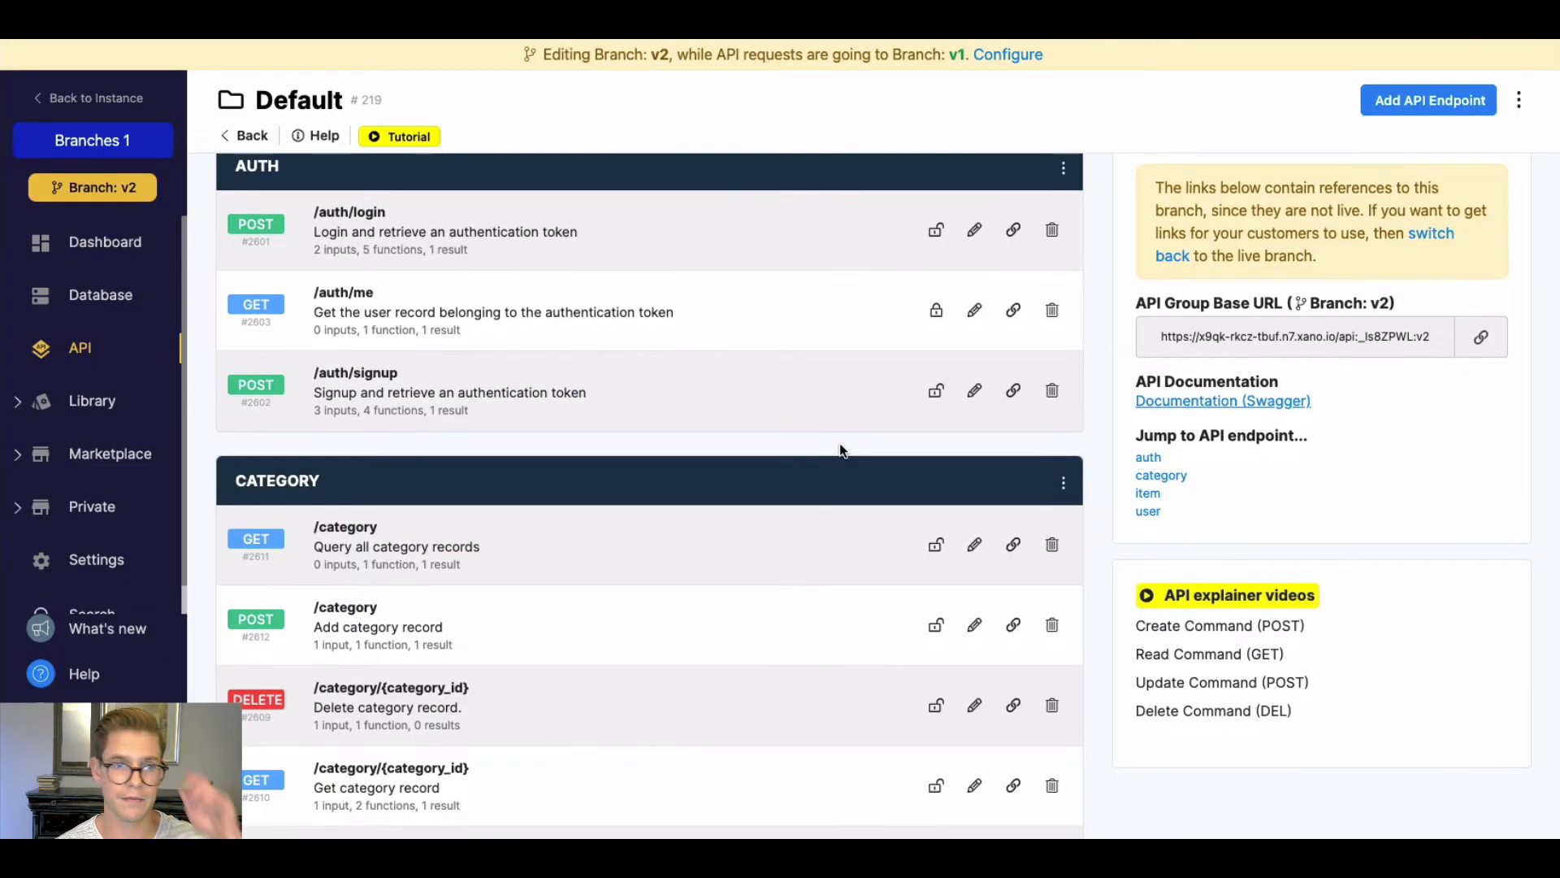
Step: Run GET /category, returning three categories, and open the category query step's settings
scroll("down", 3)
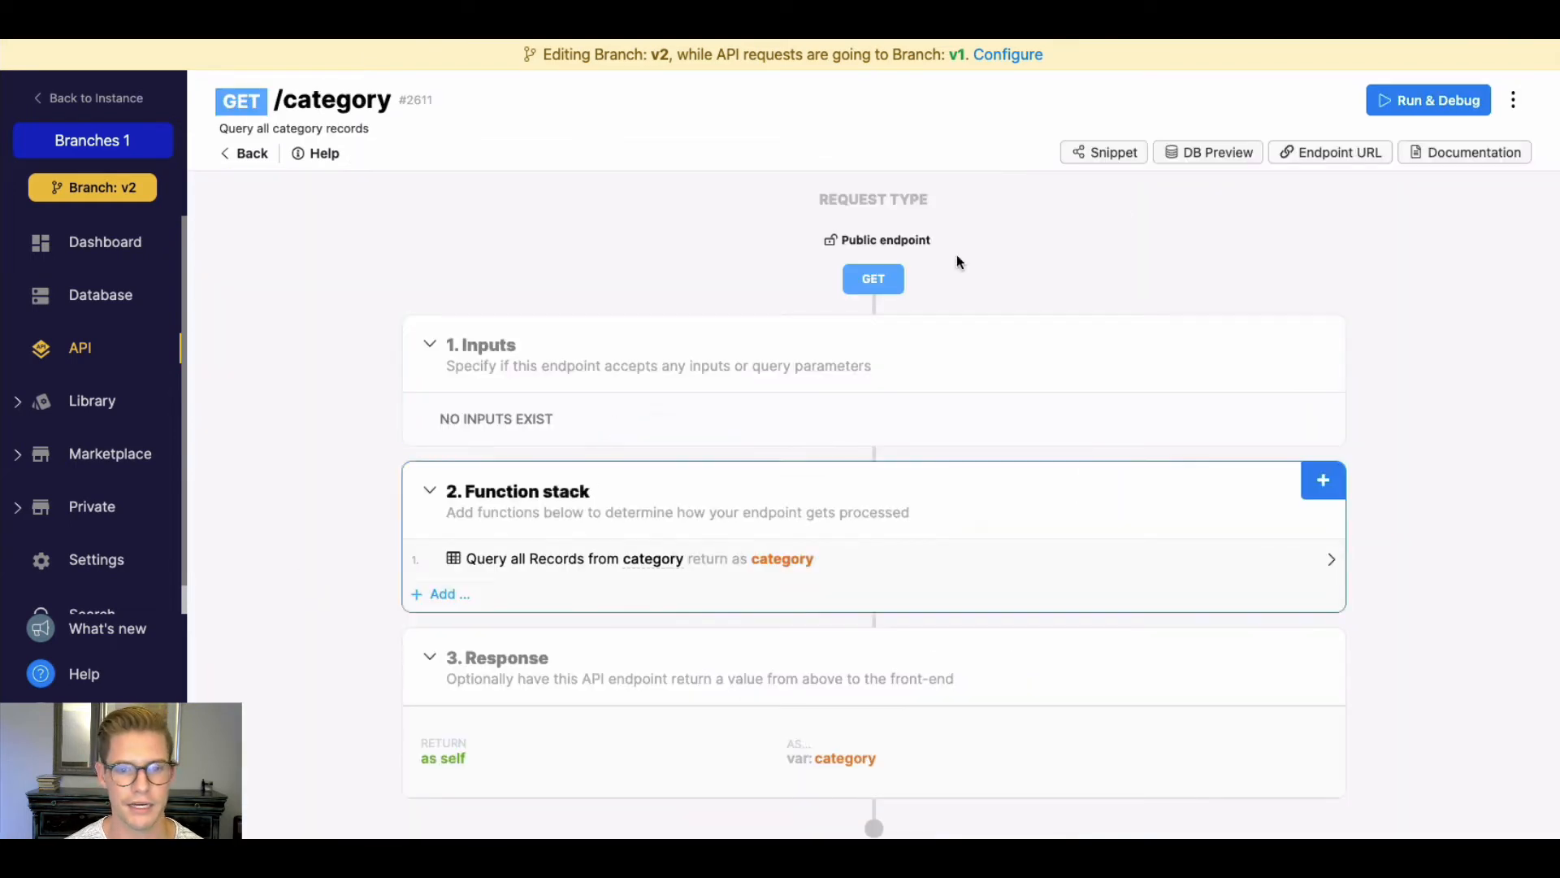
left_click(1428, 99)
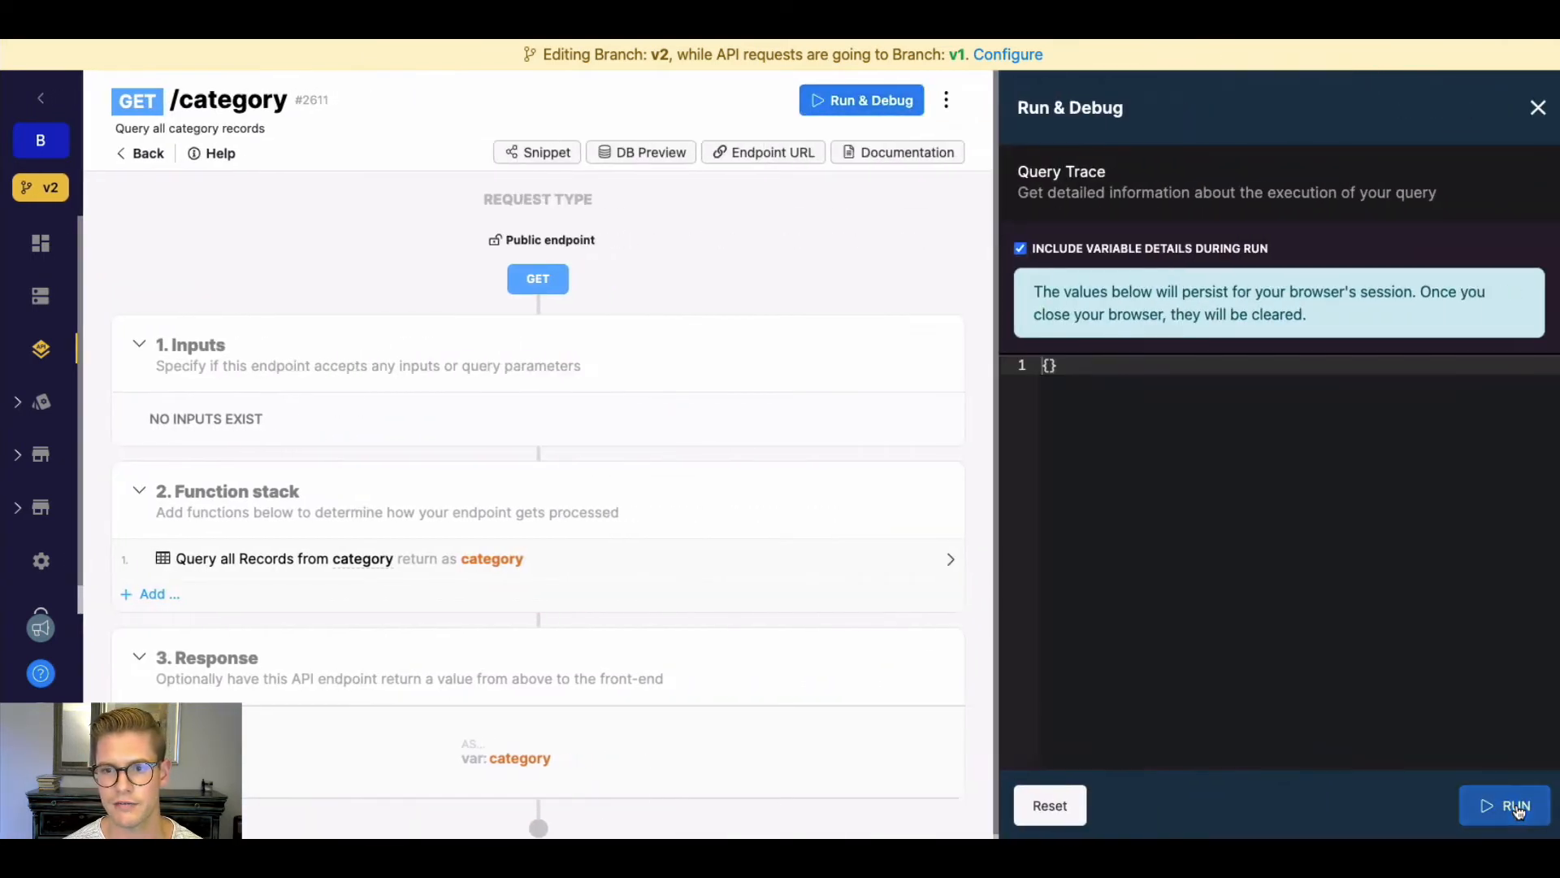
left_click(1510, 806)
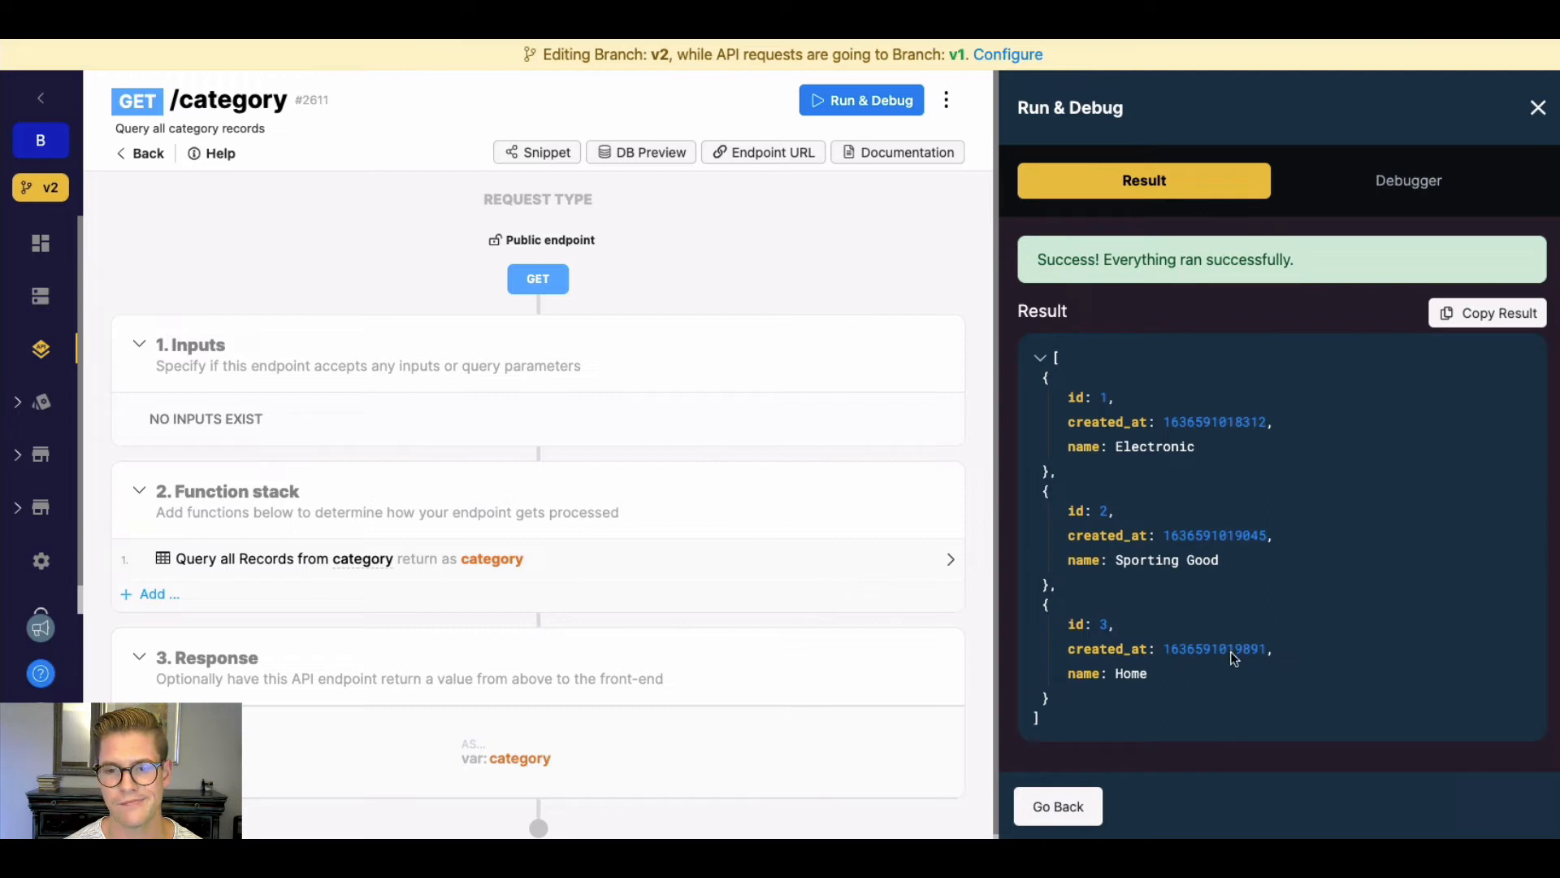
left_click(298, 558)
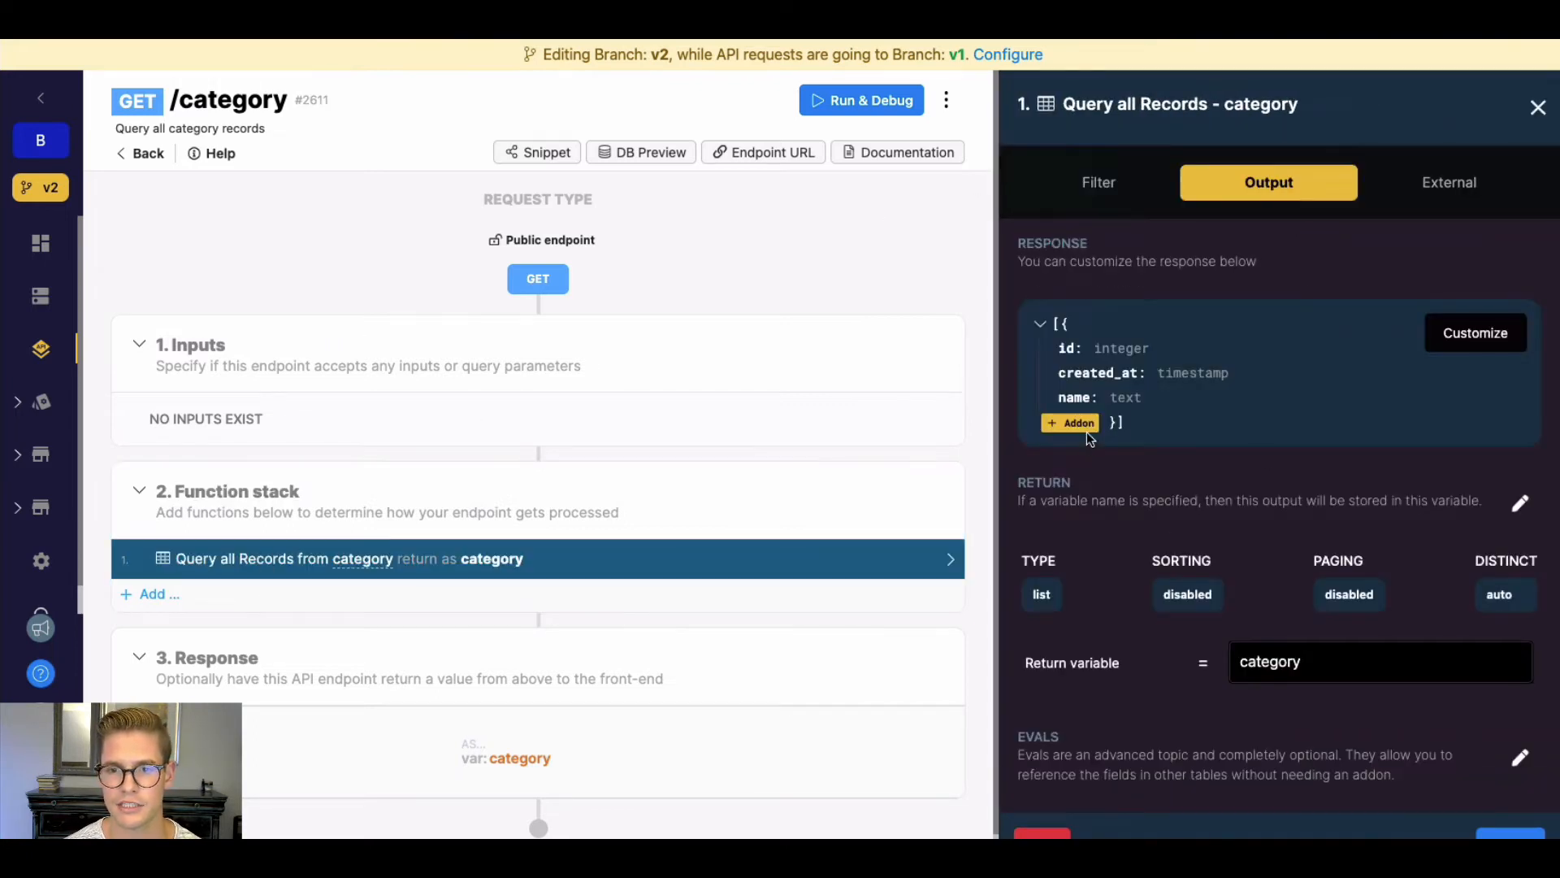
Step: Add an item_of_category addon matching items on category_id and save the query step
left_click(1069, 422)
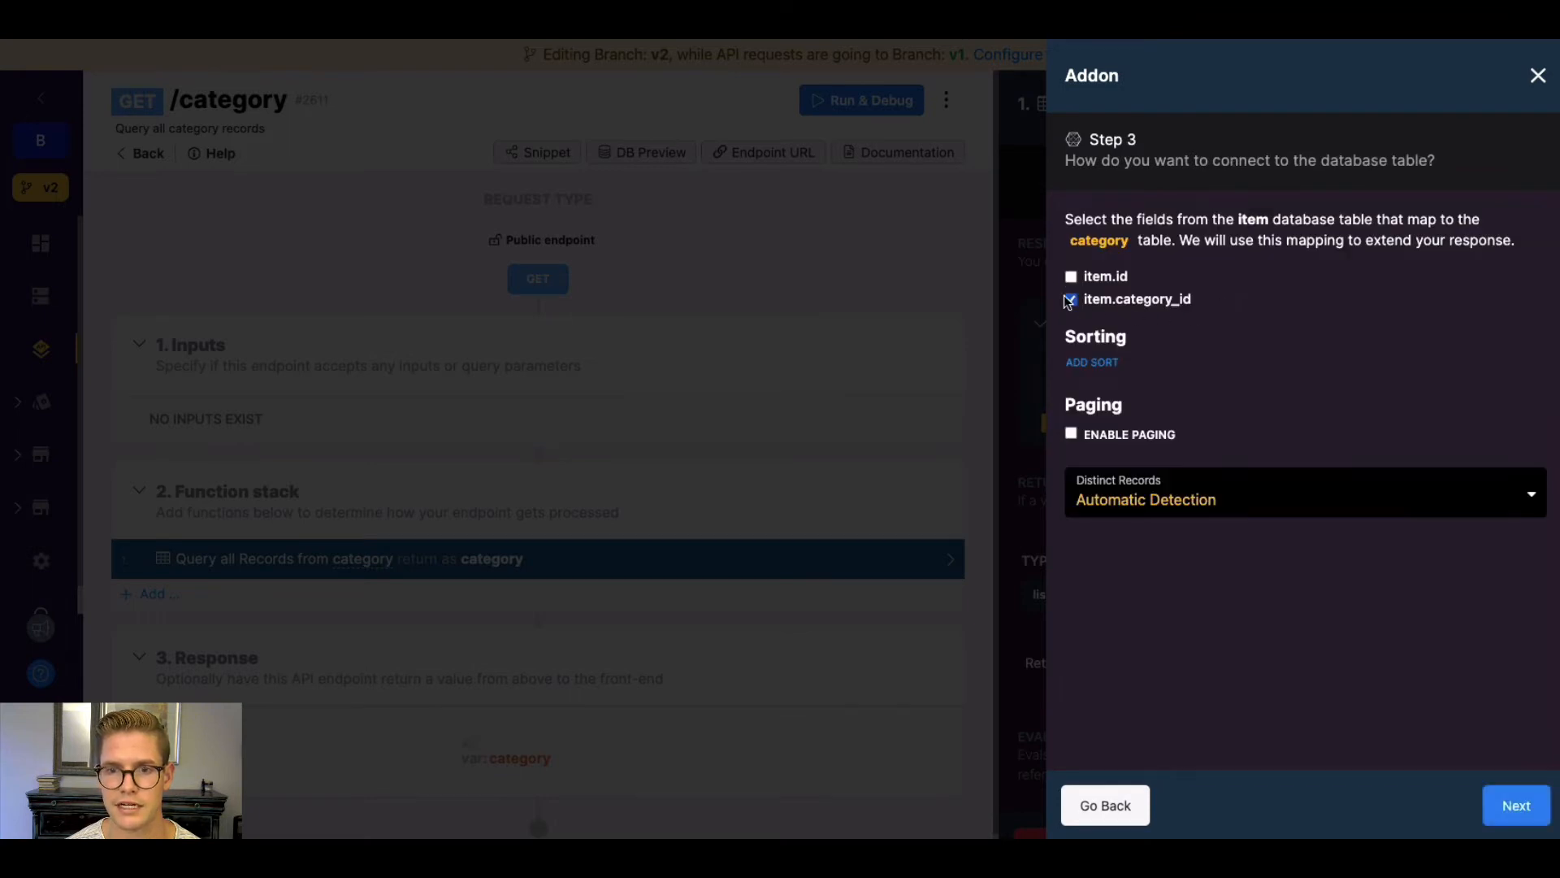
left_click(1513, 805)
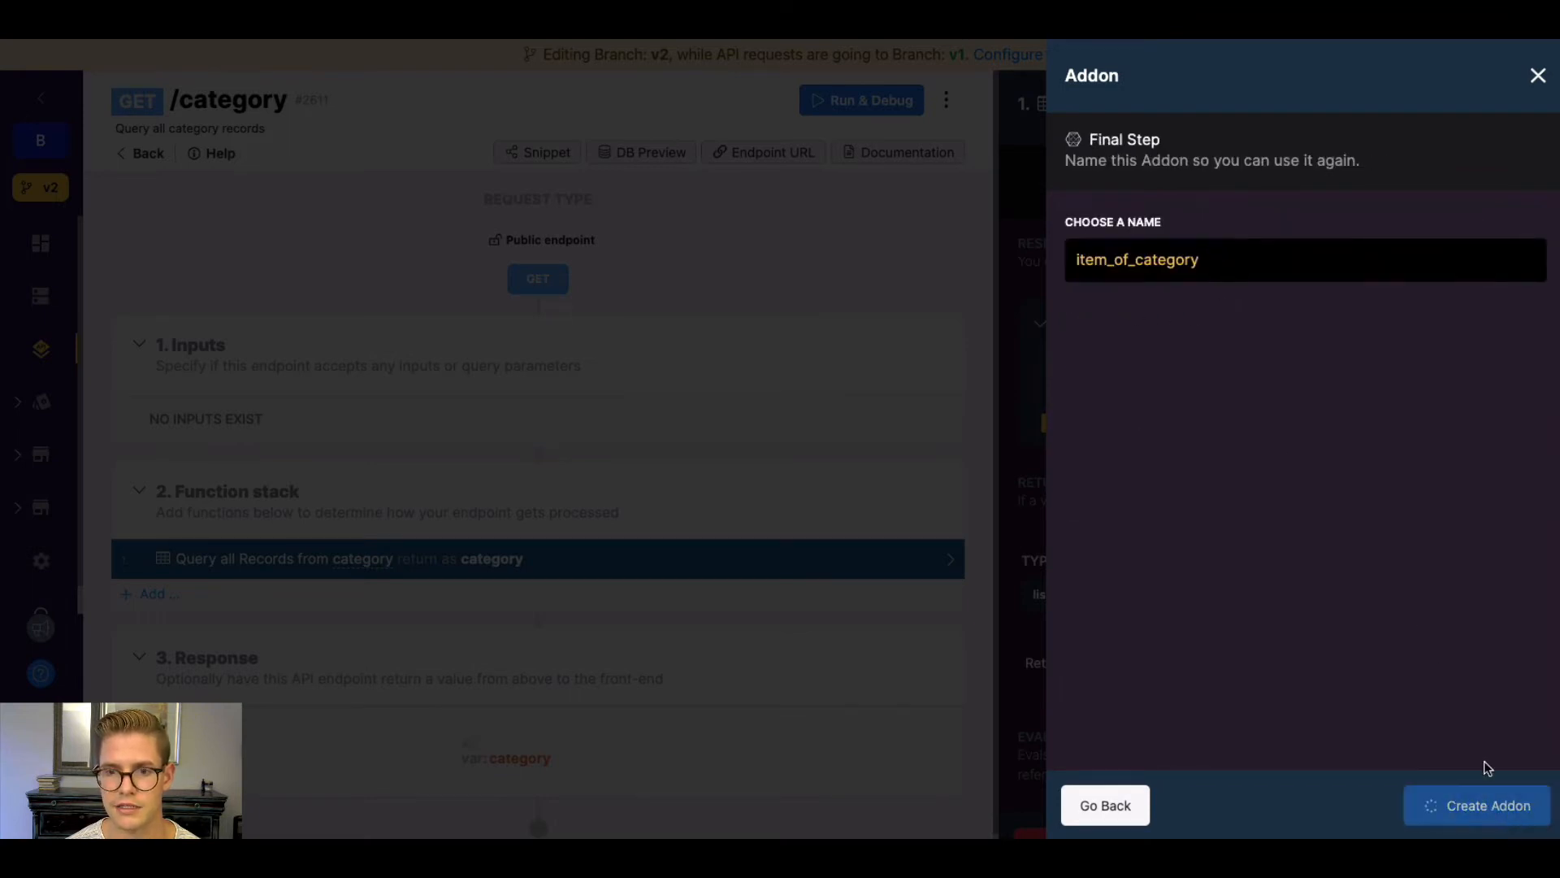
left_click(1481, 805)
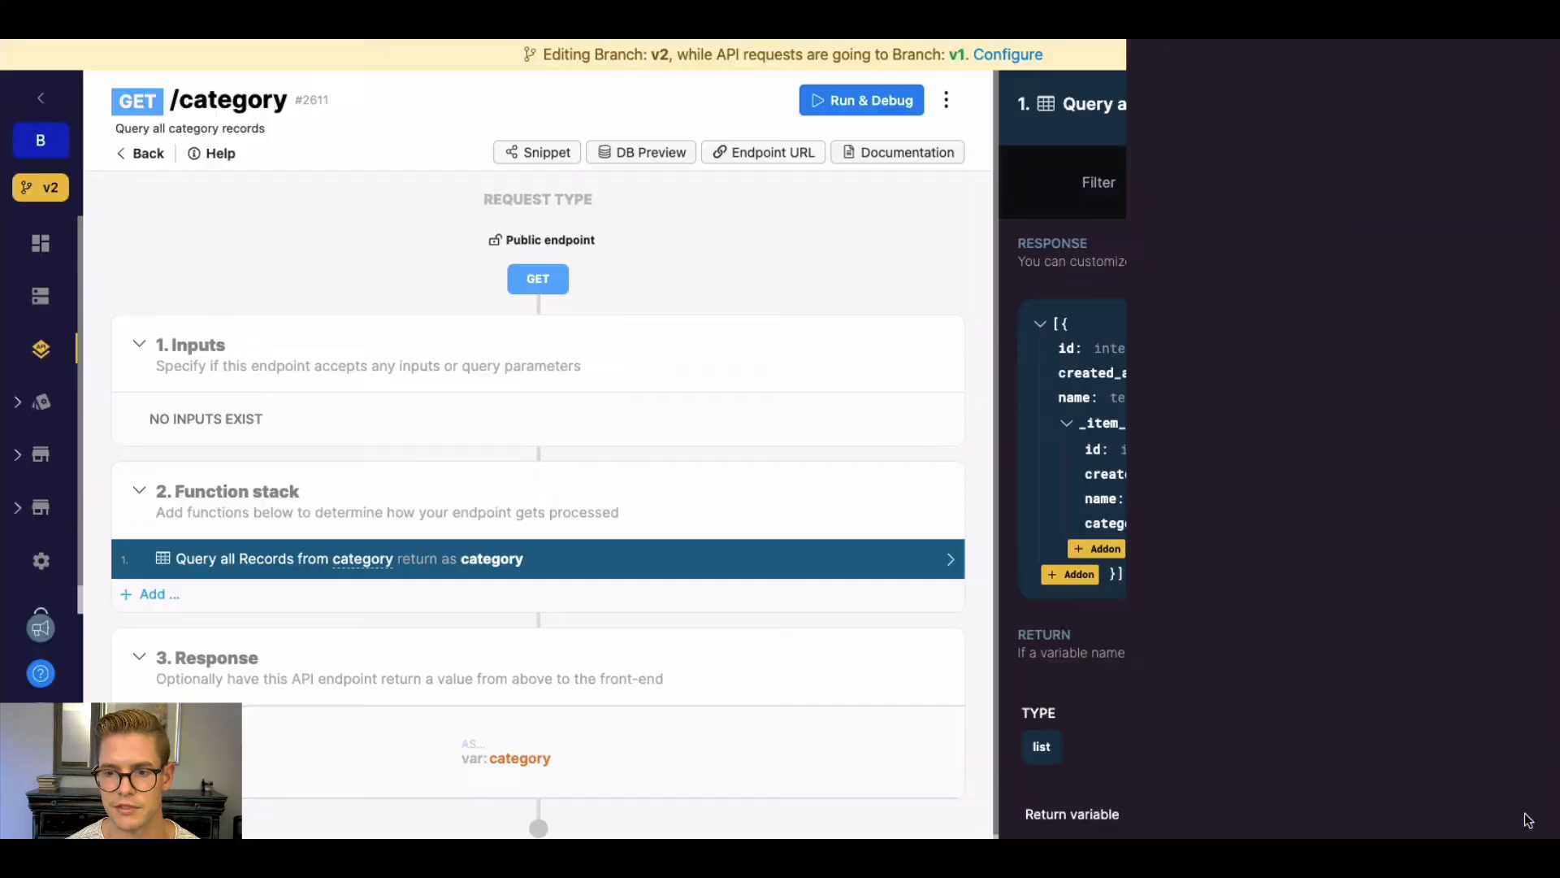
left_click(537, 558)
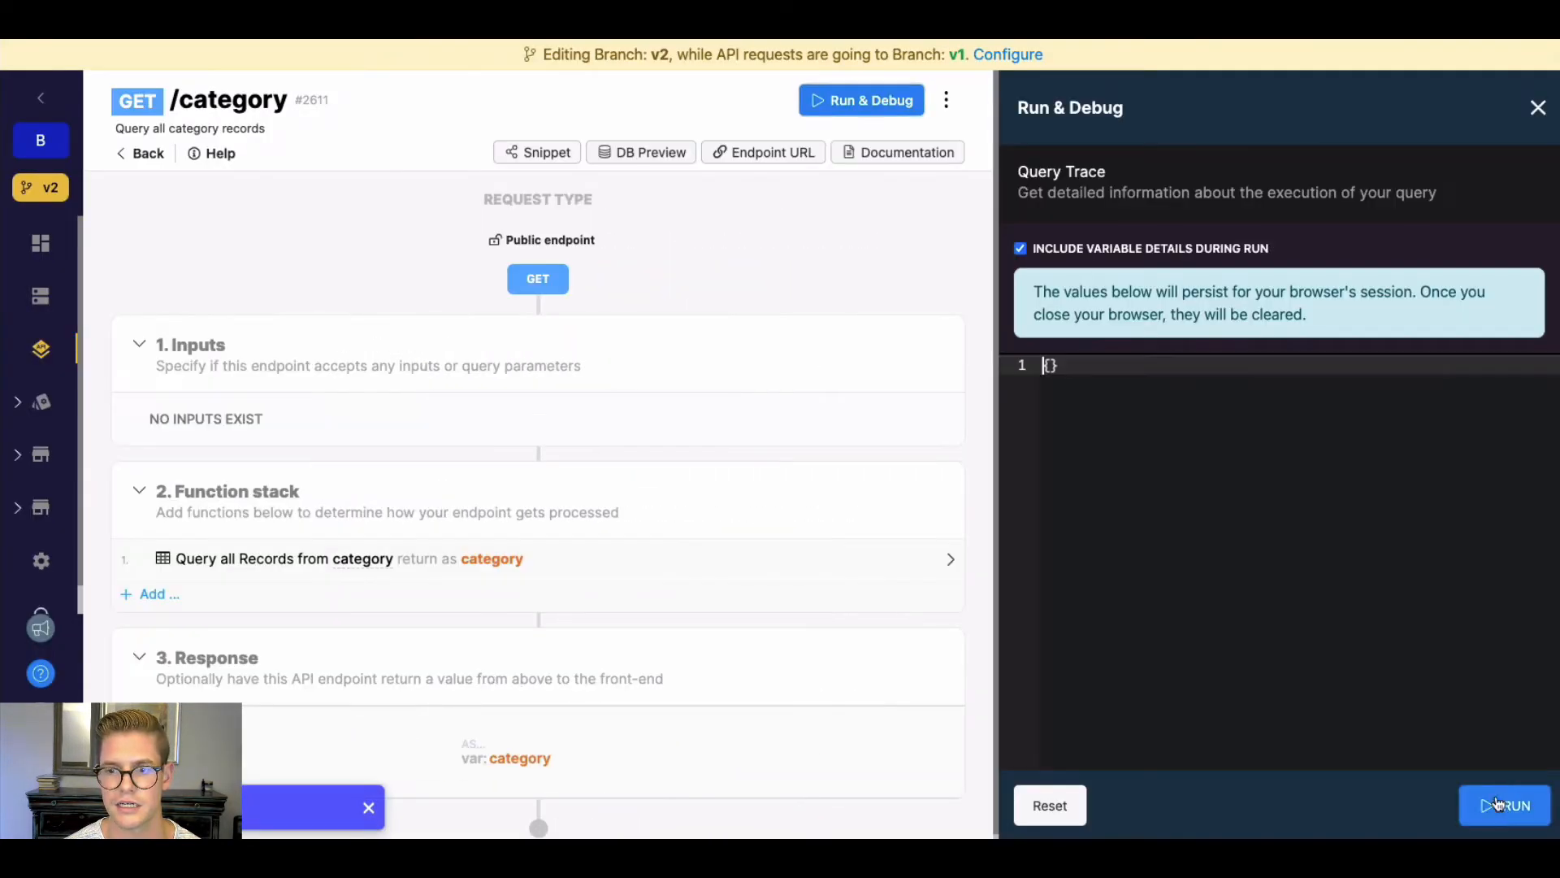
Step: Rerun GET /category, check the nested _item_of_category arrays, and close the results
left_click(1506, 805)
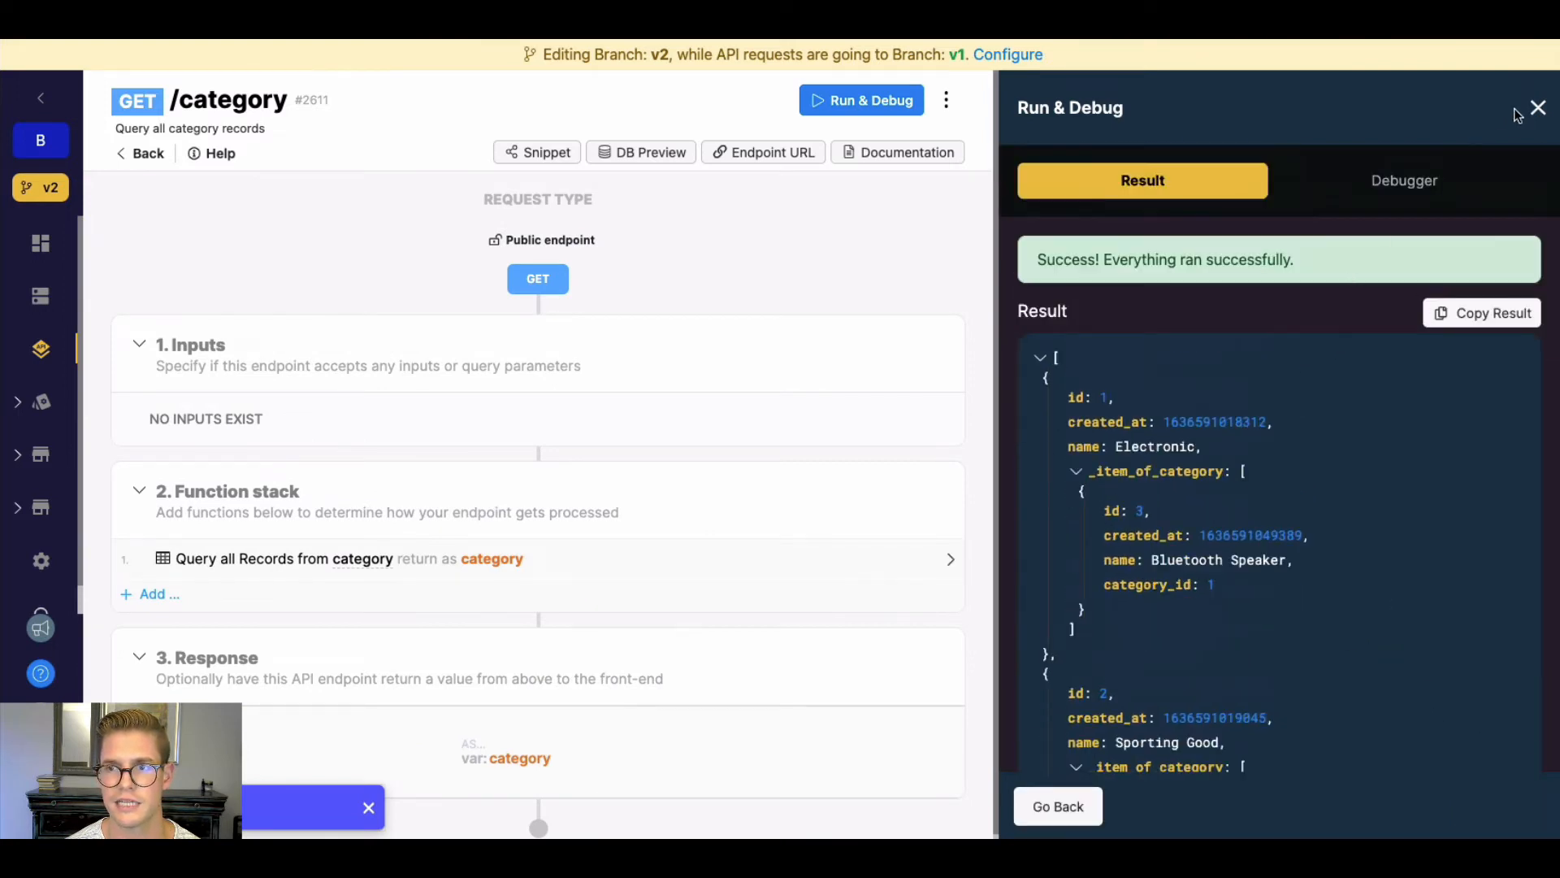
left_click(1538, 108)
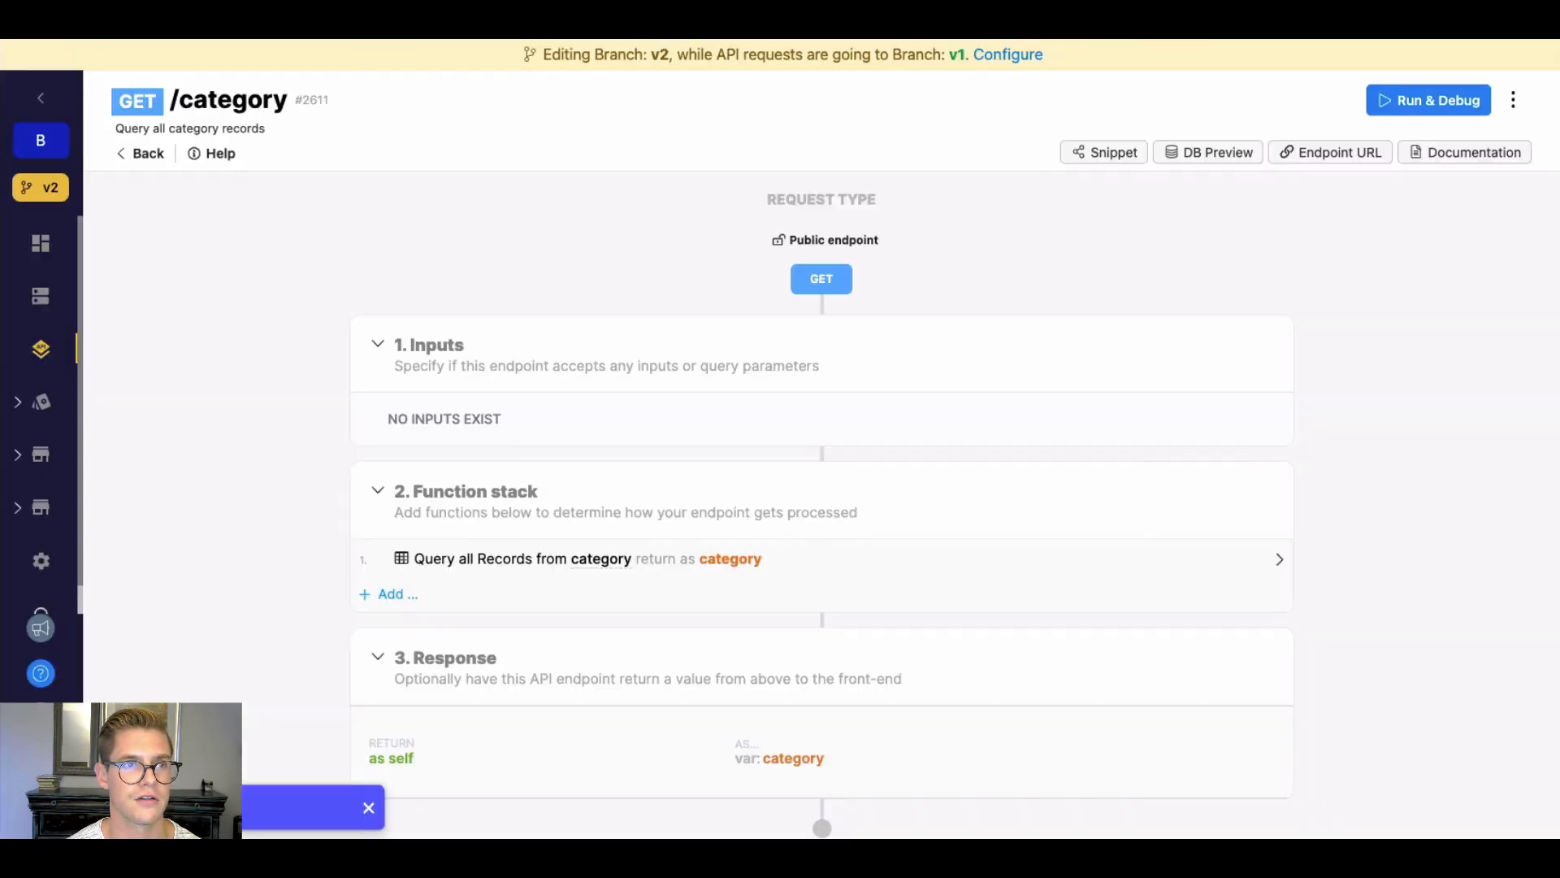
Step: Select branch v1 in the Branches panel opened from the v2 sidebar badge
left_click(41, 188)
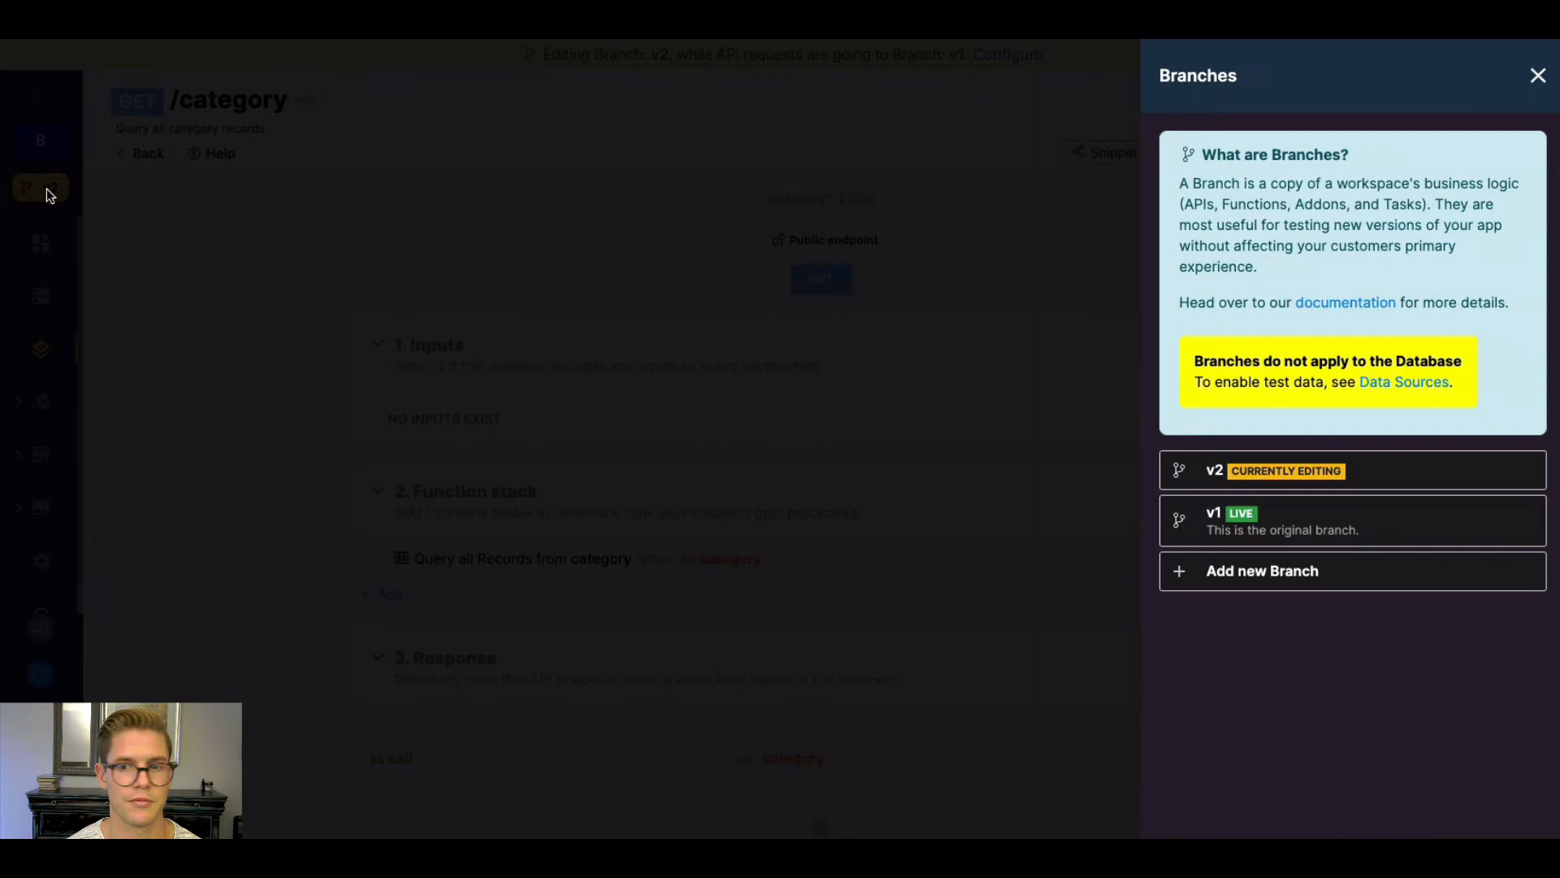
left_click(1351, 519)
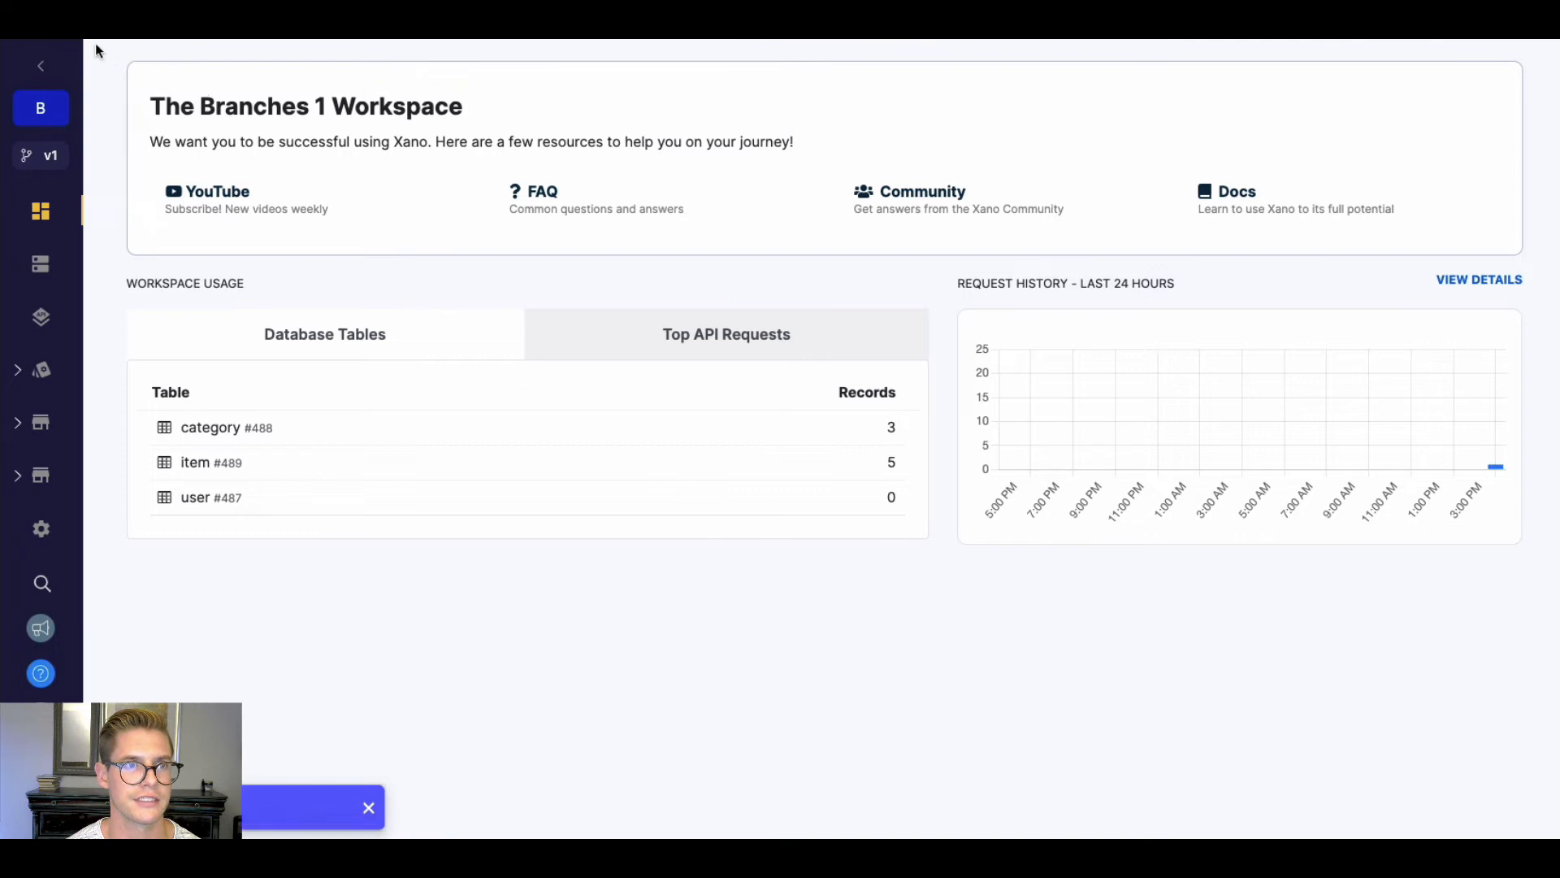
mouse_move(40, 155)
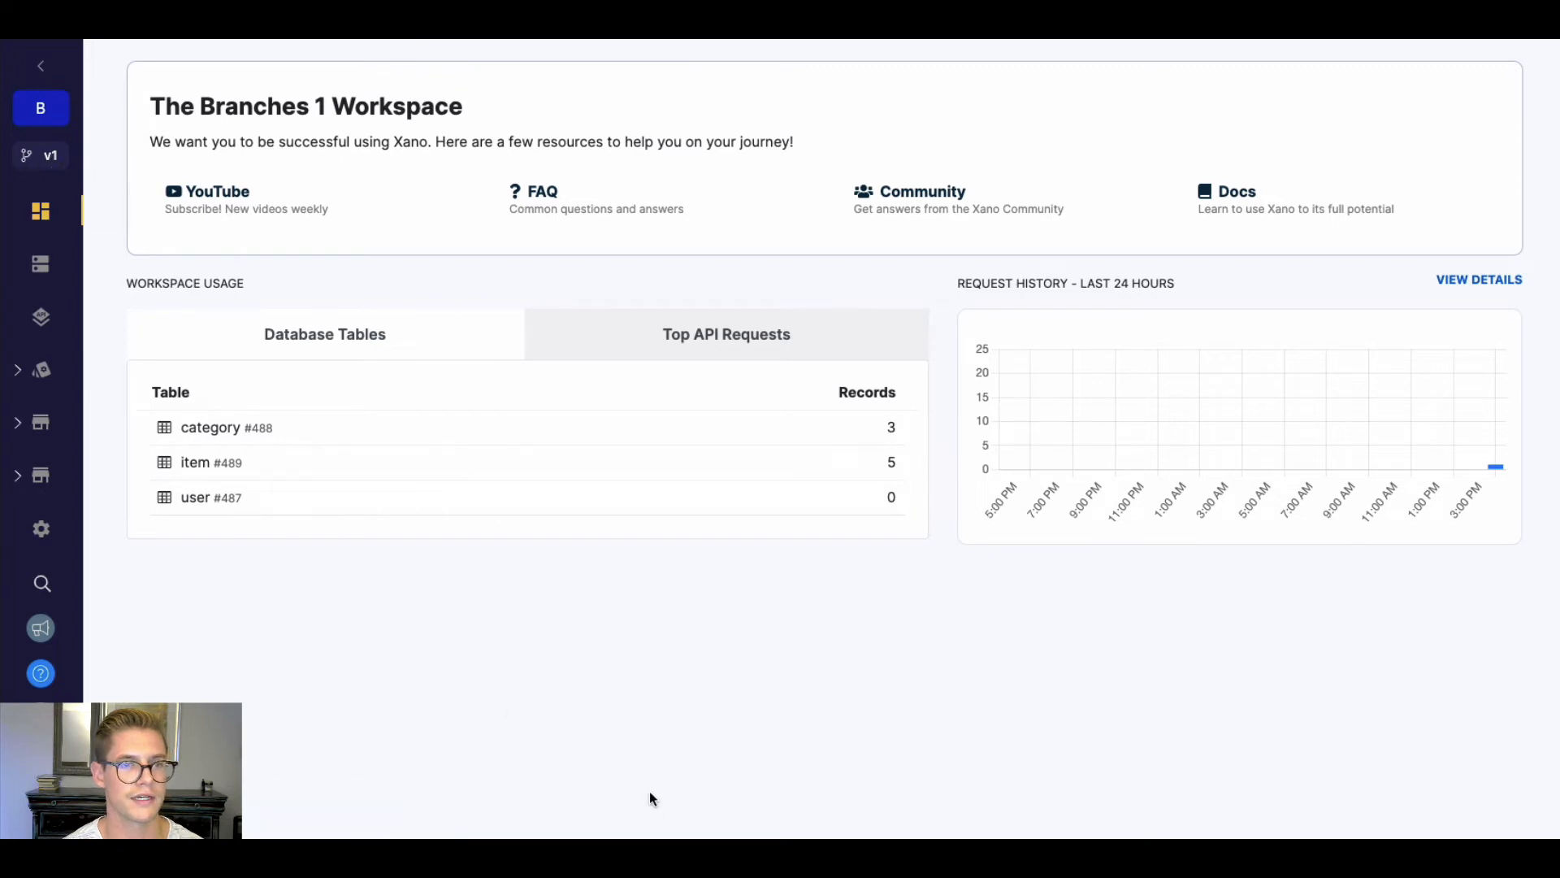
mouse_move(41, 316)
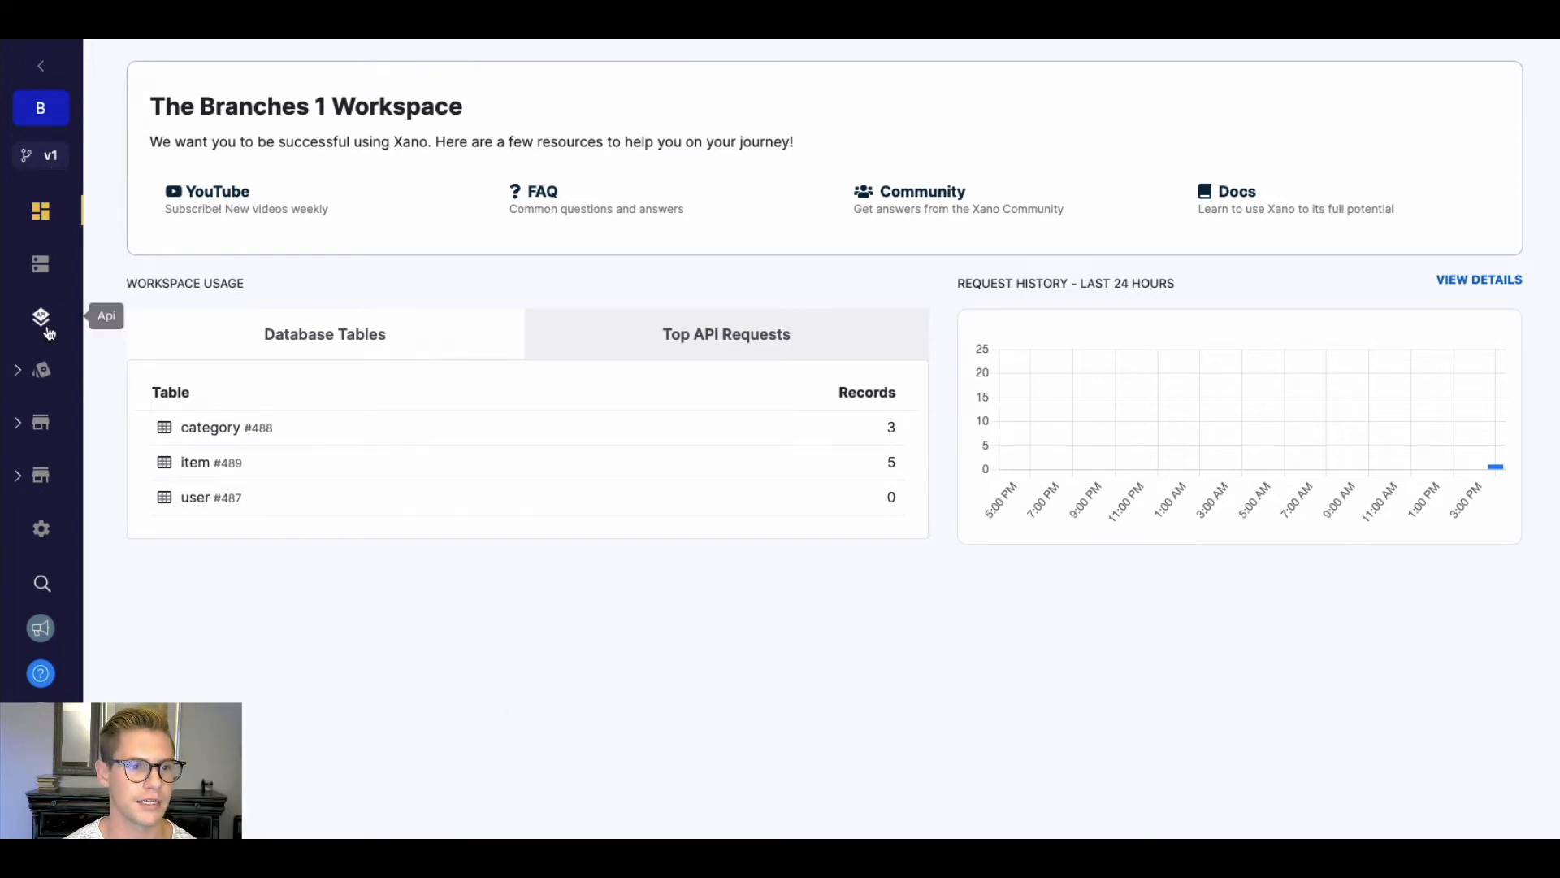
Step: Open the API section to list the Default group's endpoints, including GET /category, on v1
left_click(40, 316)
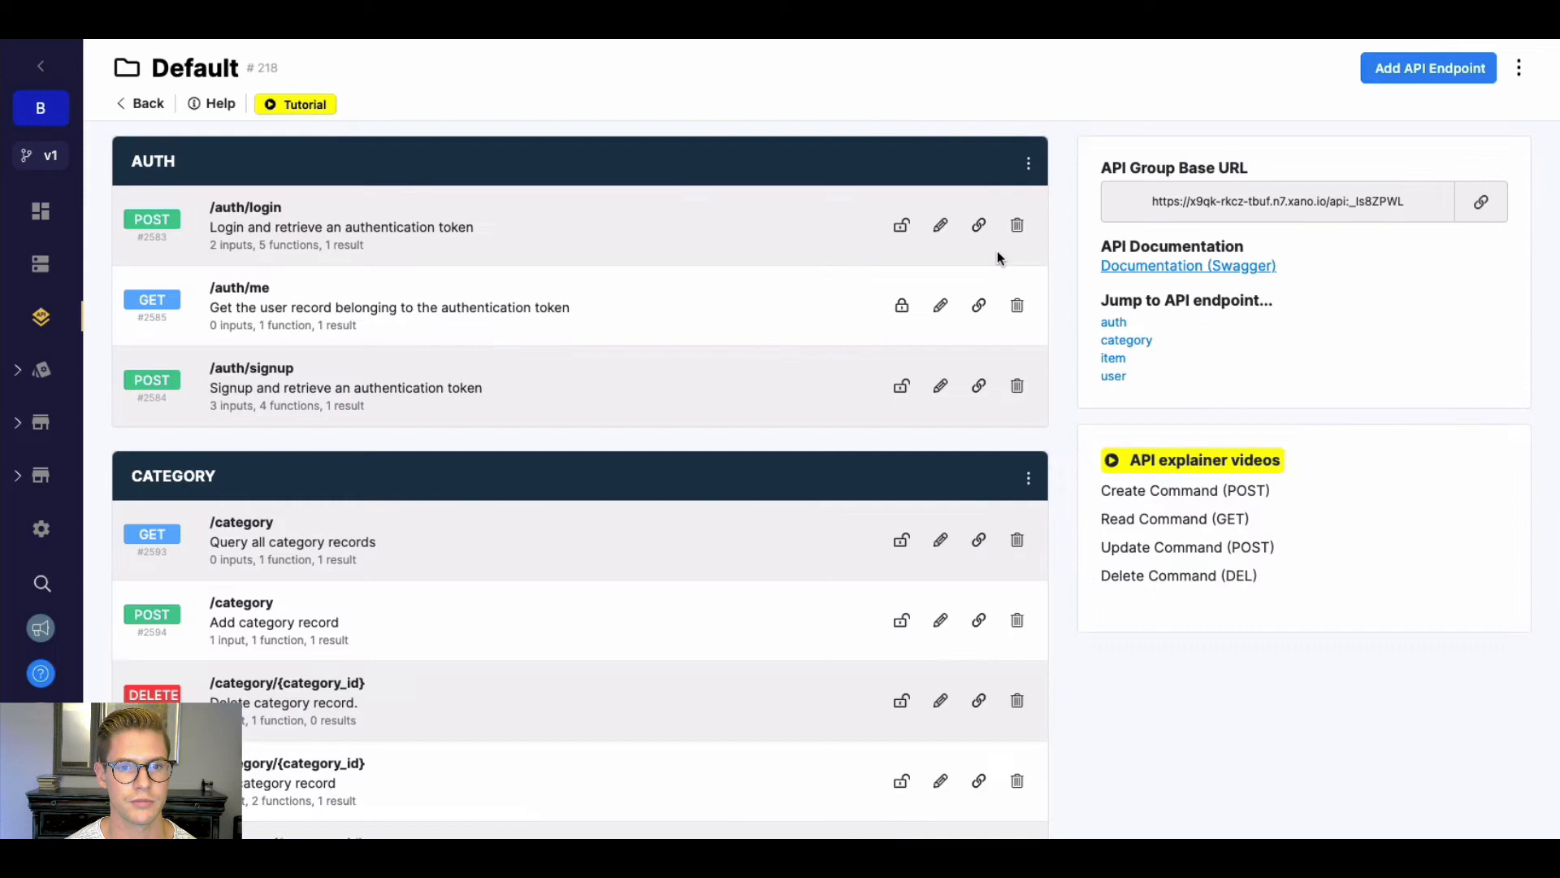
mouse_move(926, 553)
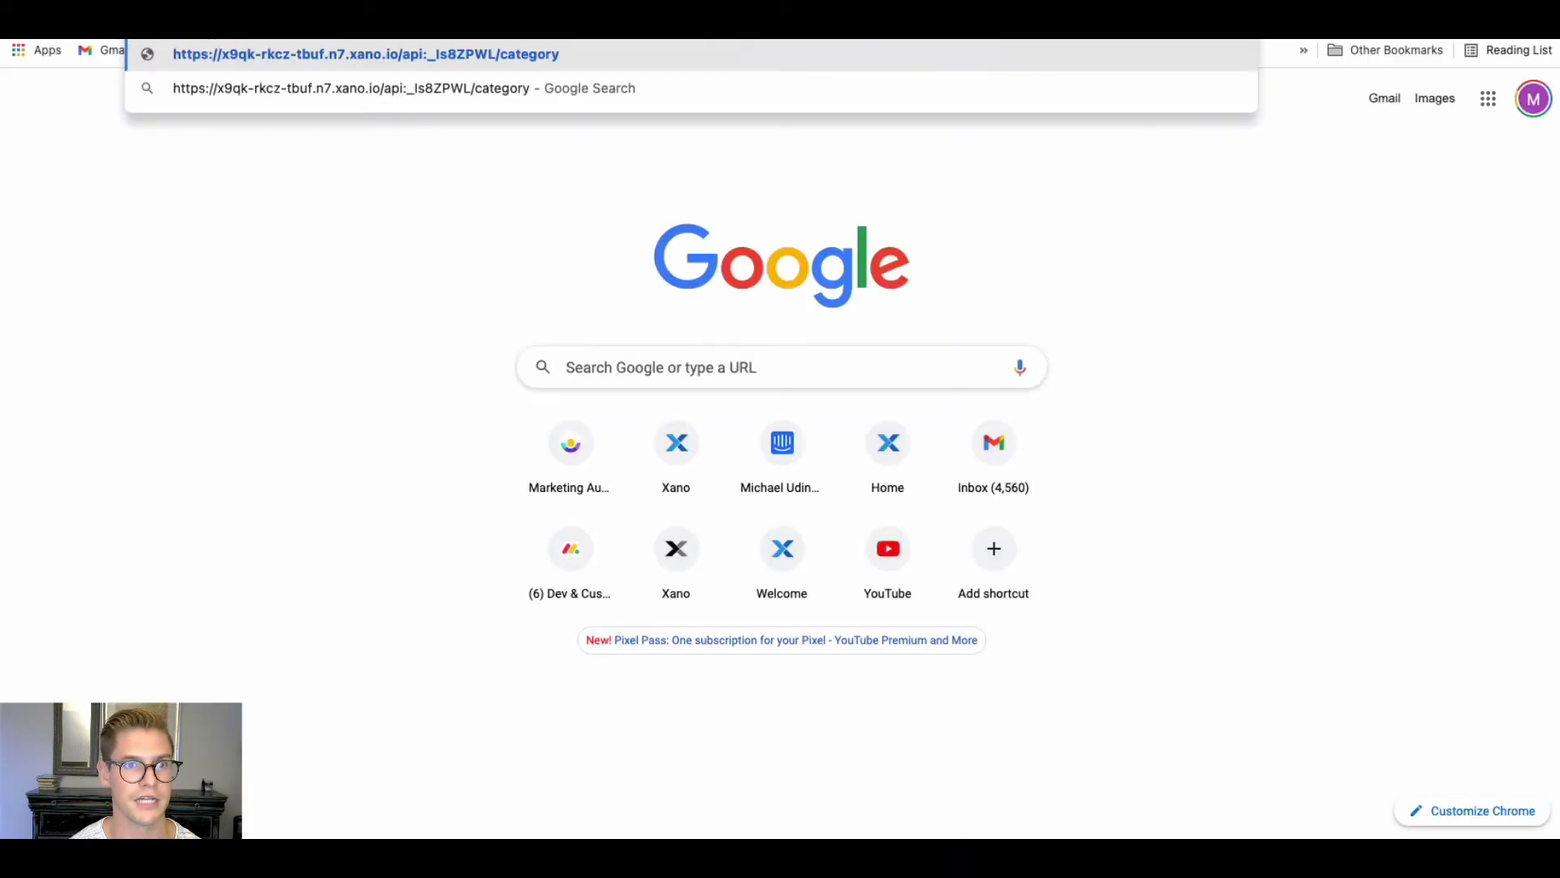
Step: Load the live /category URL in Chrome and read the three categories with nested items
key("Enter")
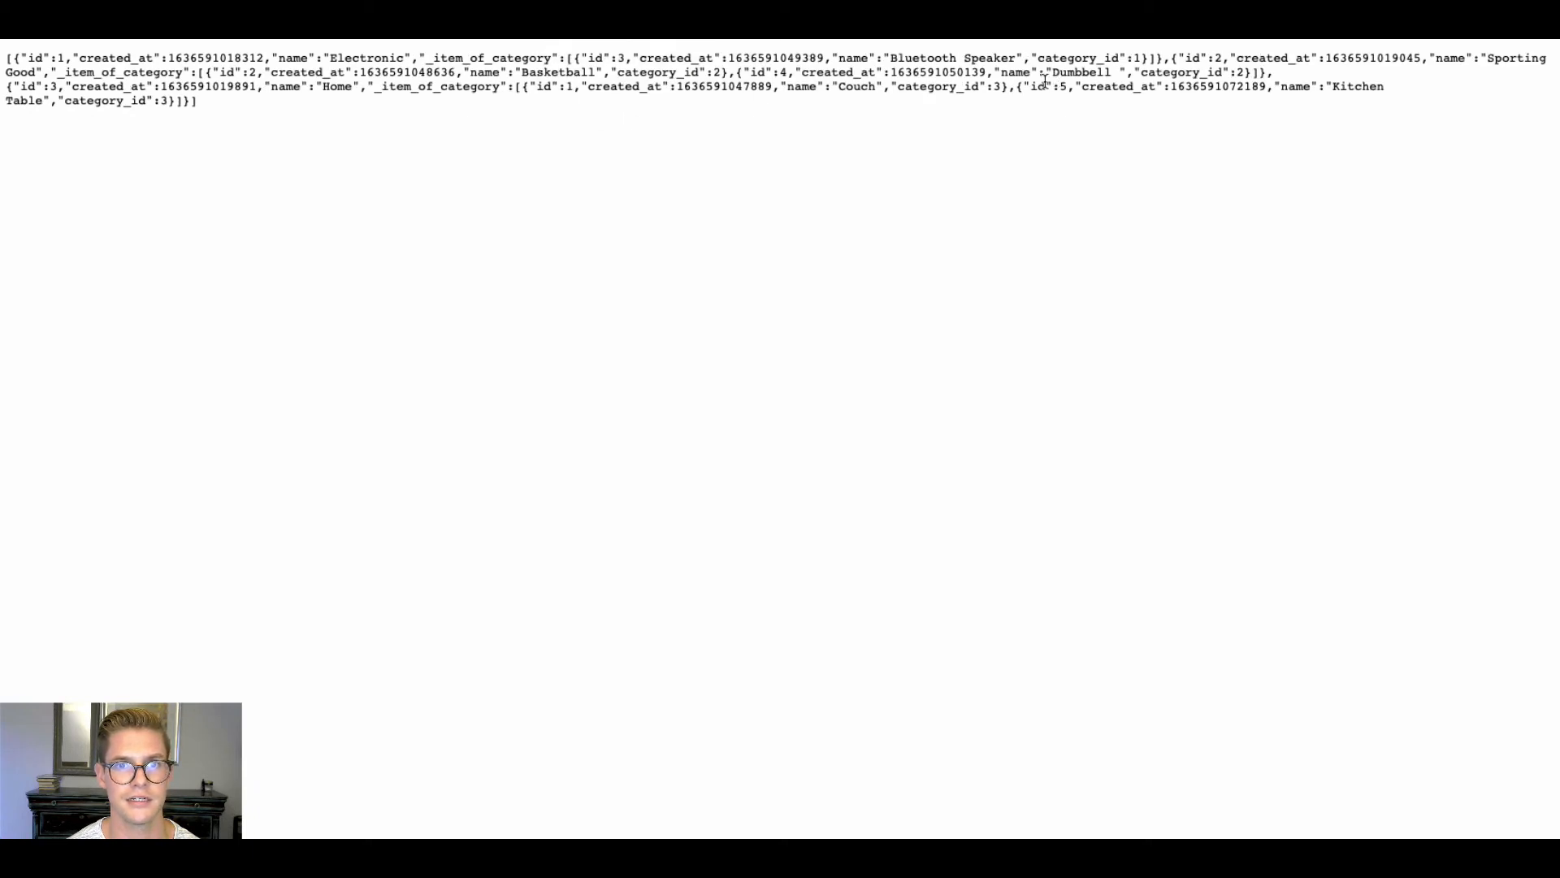
mouse_move(566, 58)
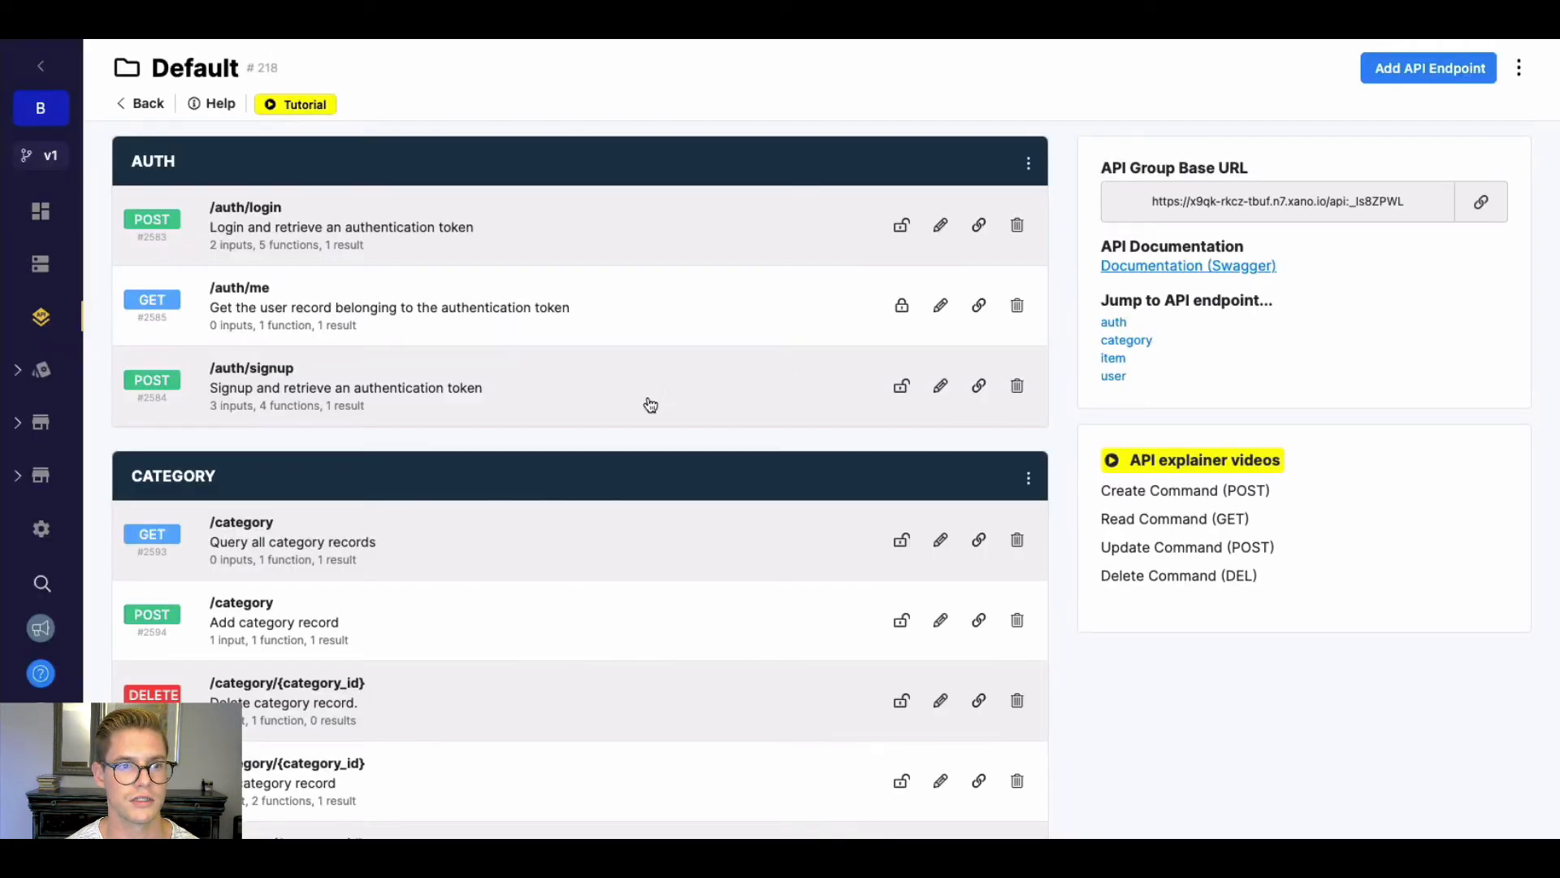
mouse_move(826, 289)
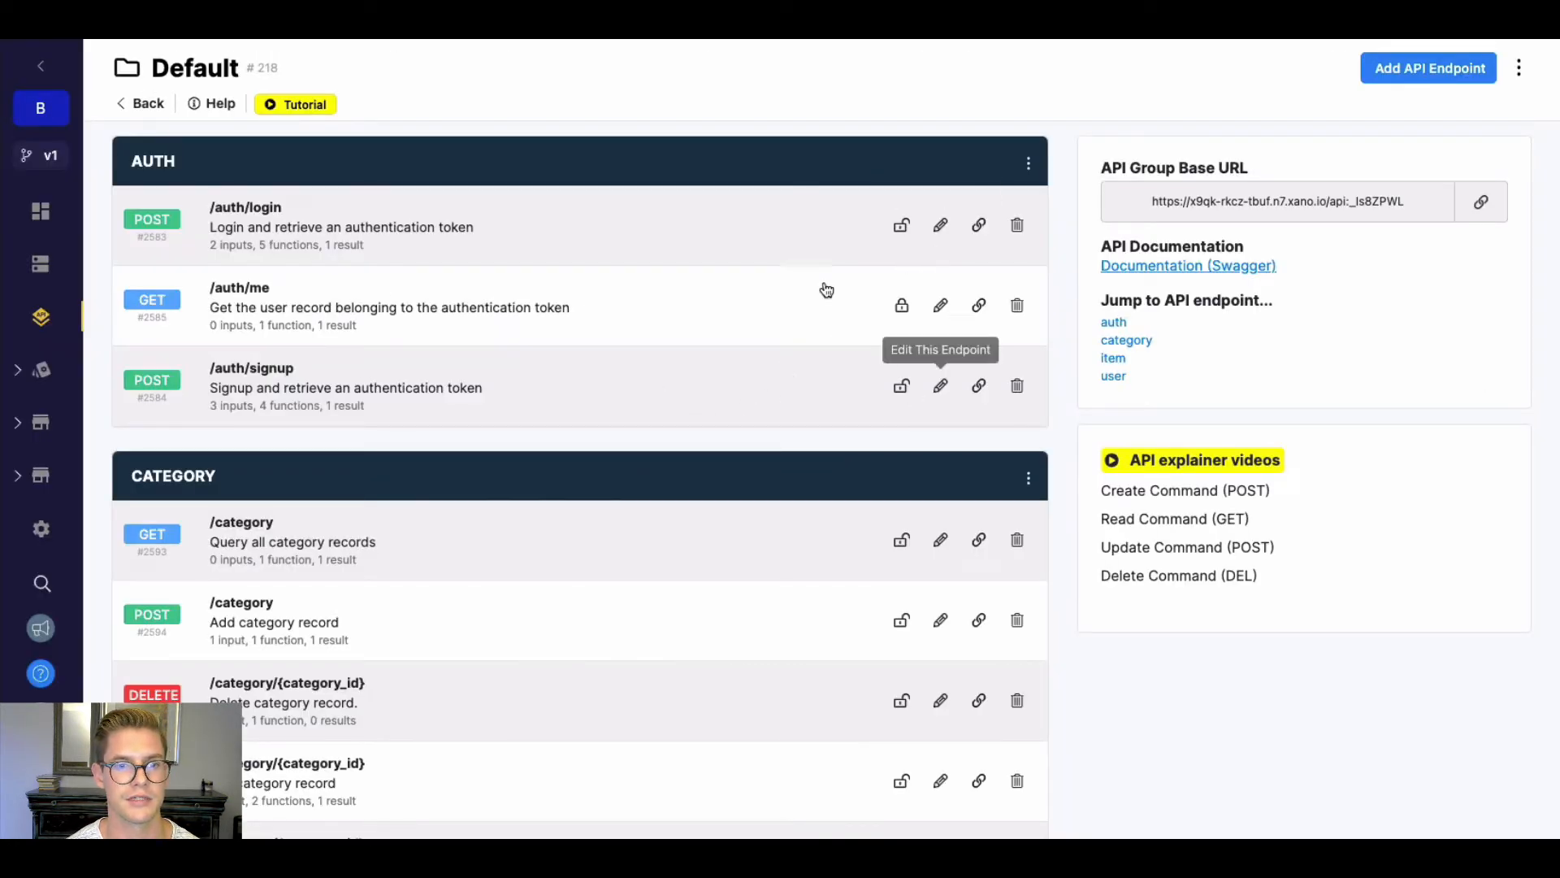
Step: Open branch v2's details from the workspace branches list and set v2 live
left_click(41, 155)
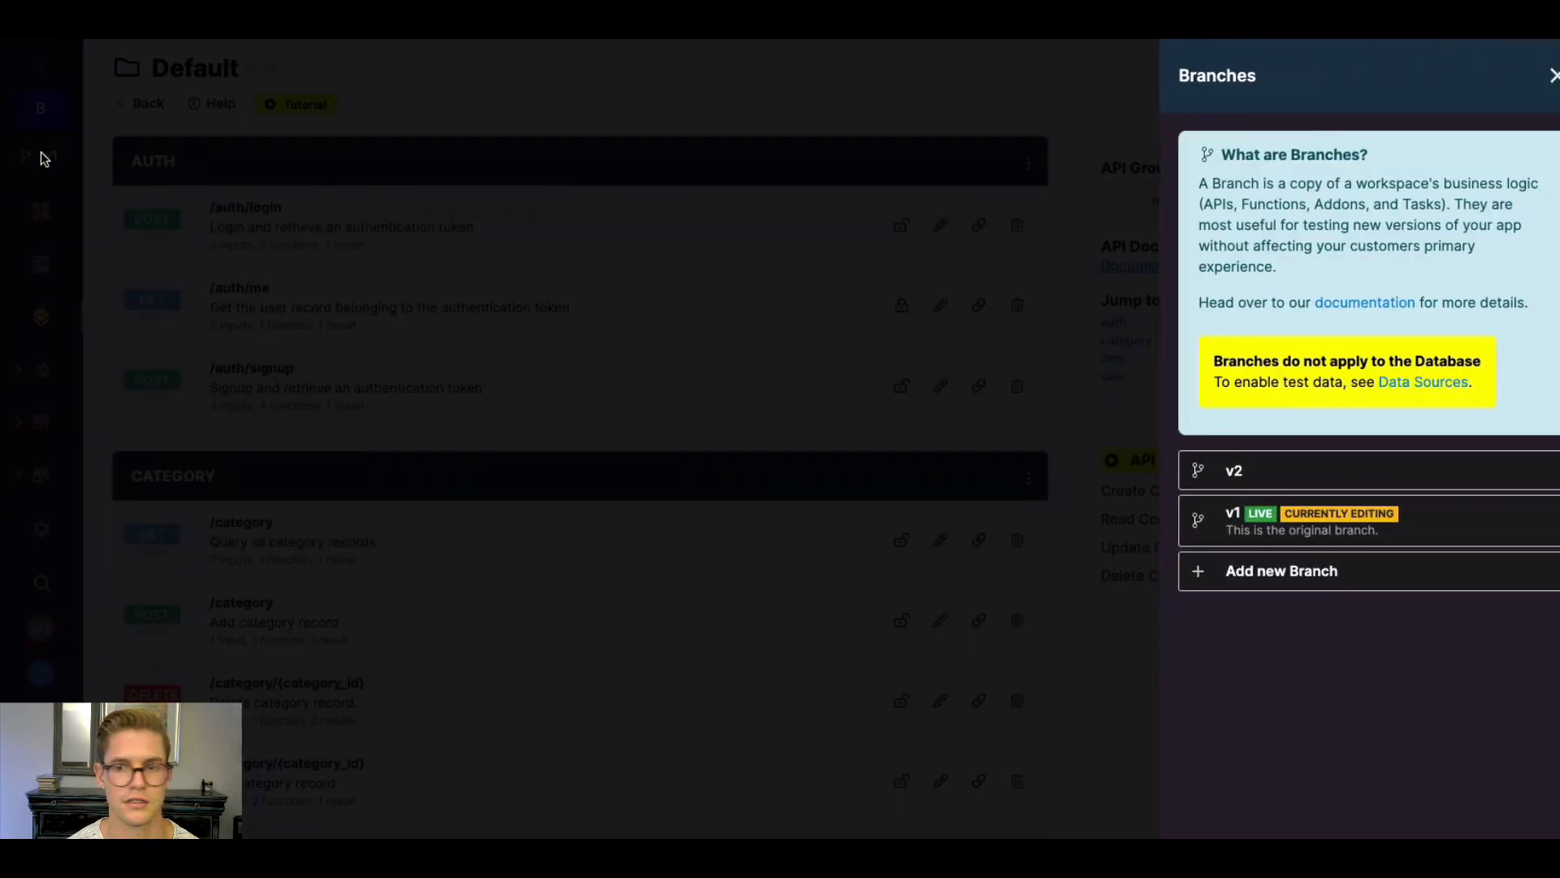
left_click(1234, 469)
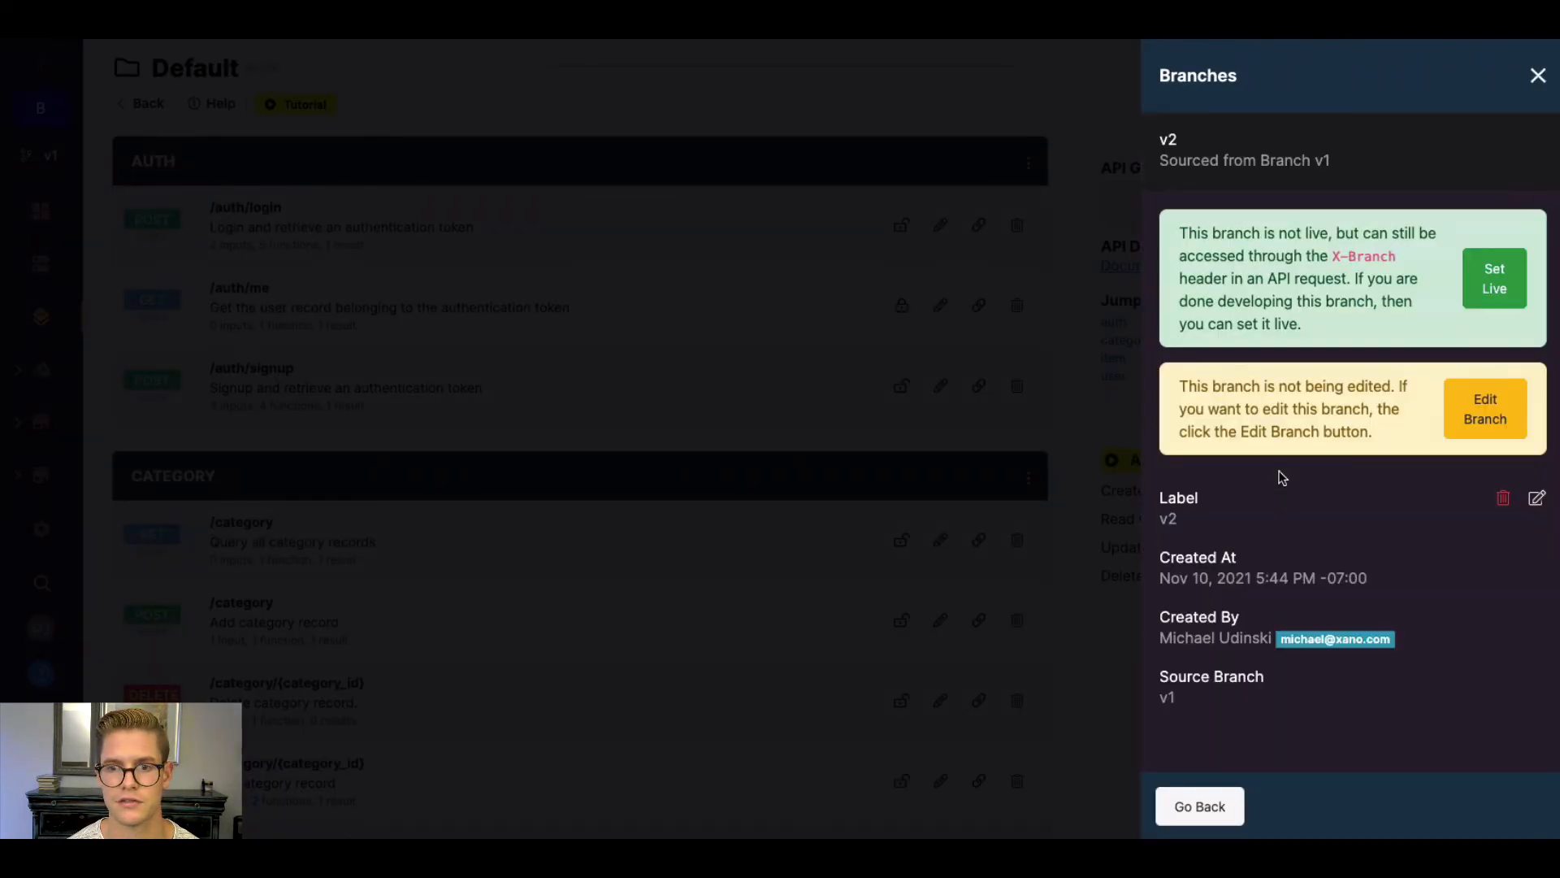
left_click(1493, 279)
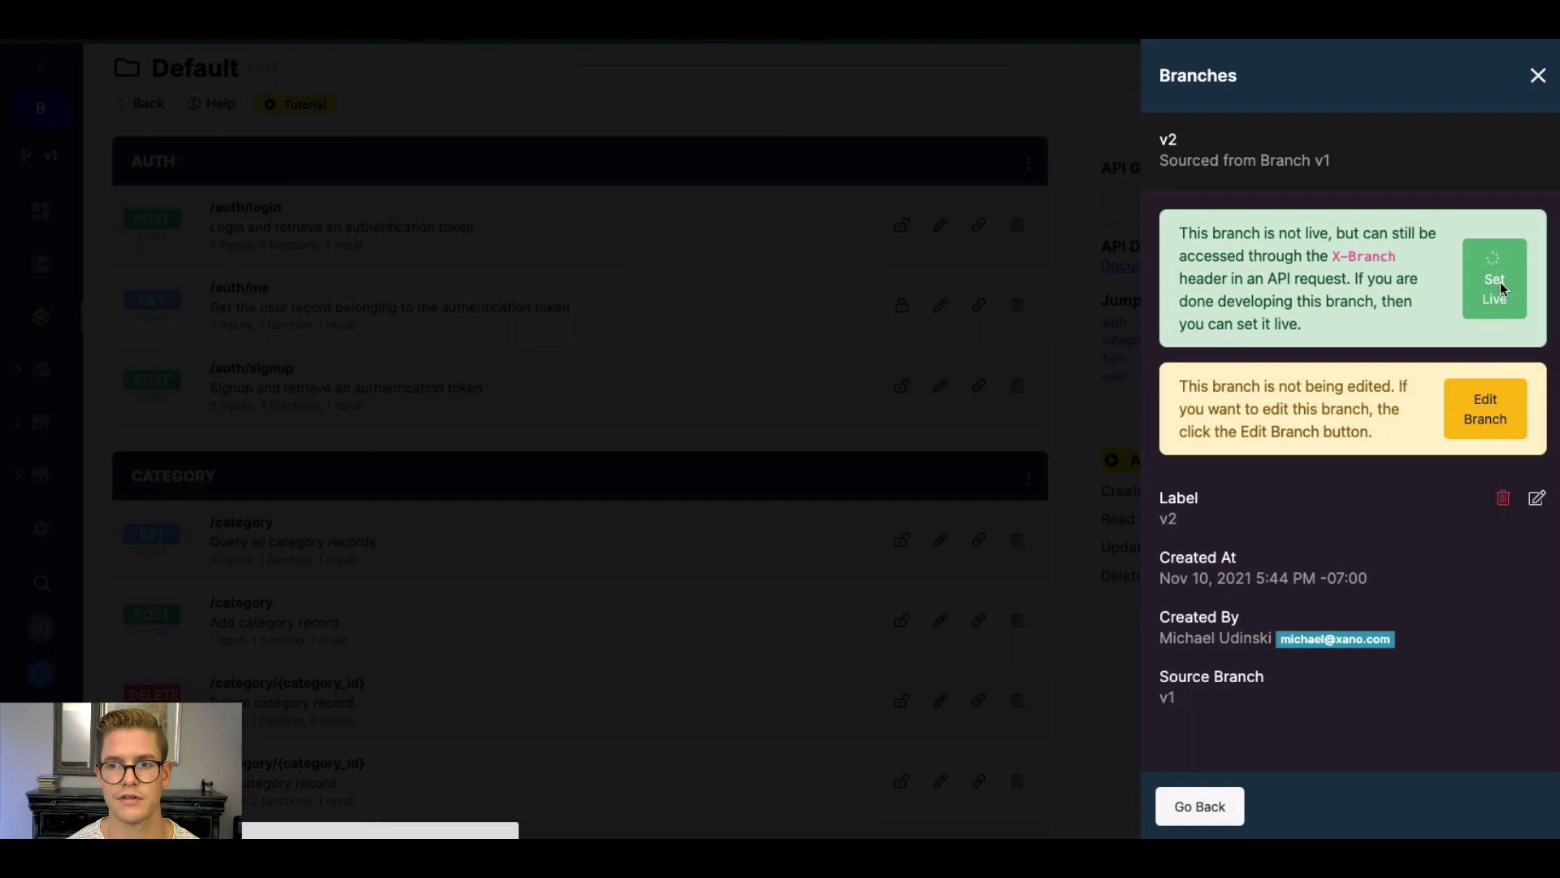
left_click(1493, 279)
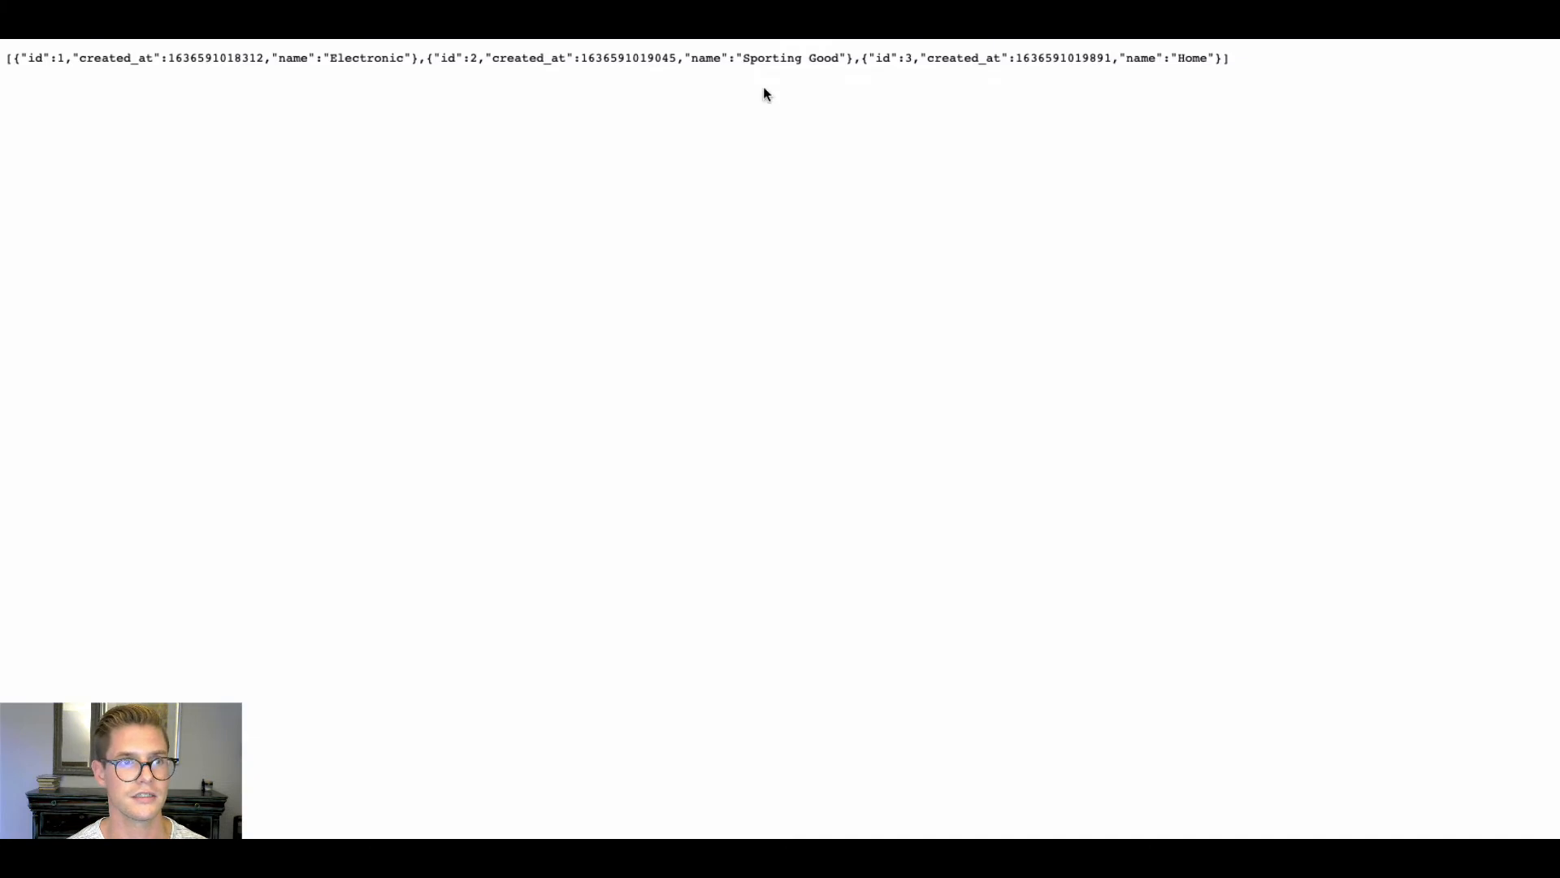
mouse_move(502, 85)
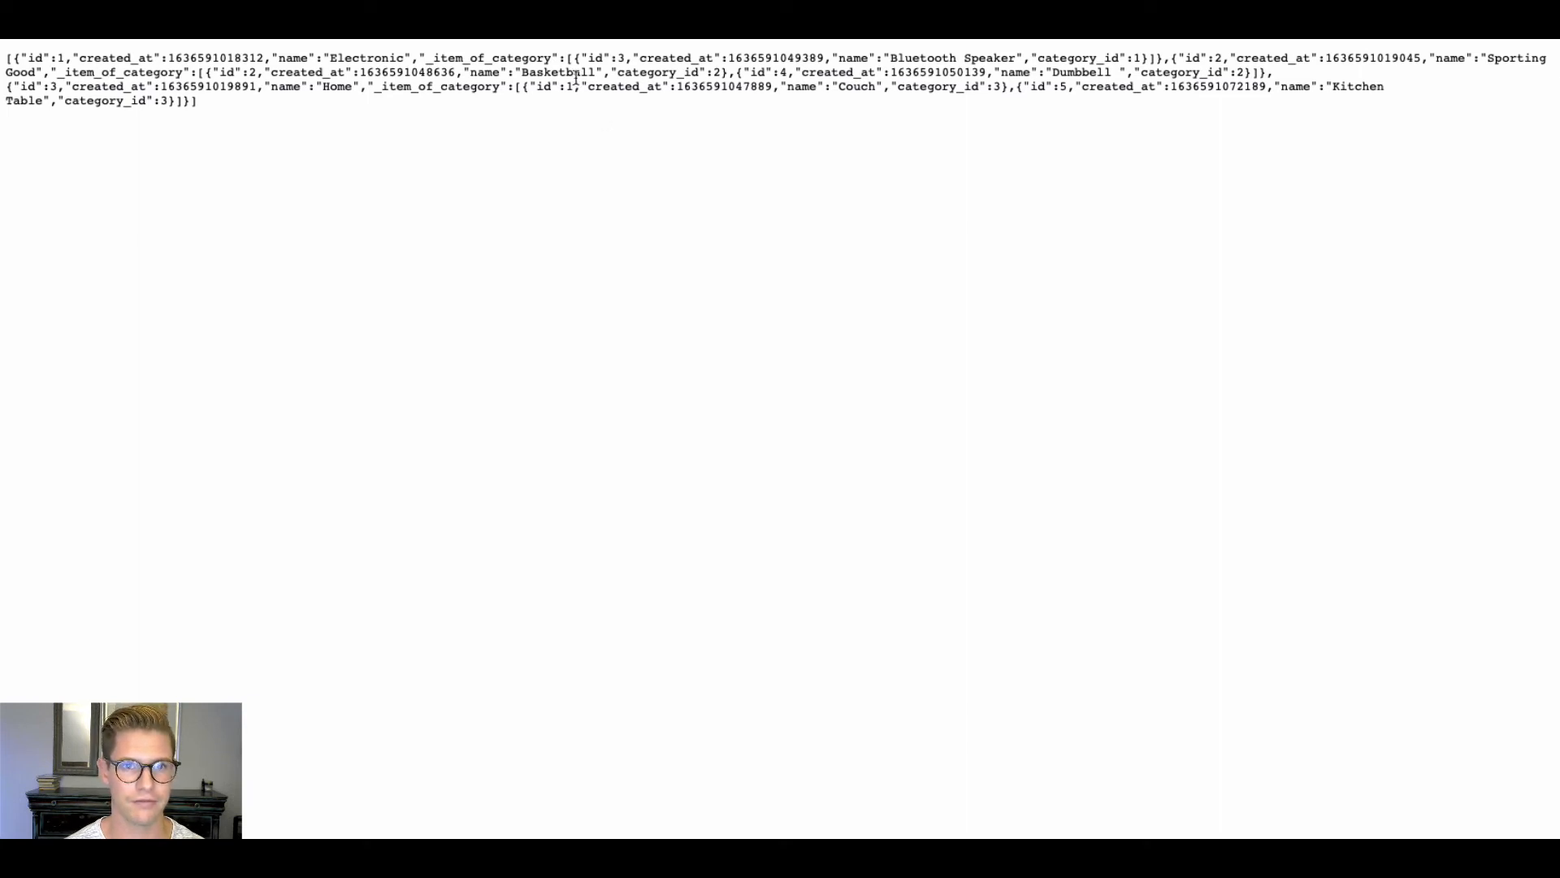
Step: Reload /category in Chrome to see categories with nested _item_of_category items
left_click_drag(582, 58, 1045, 71)
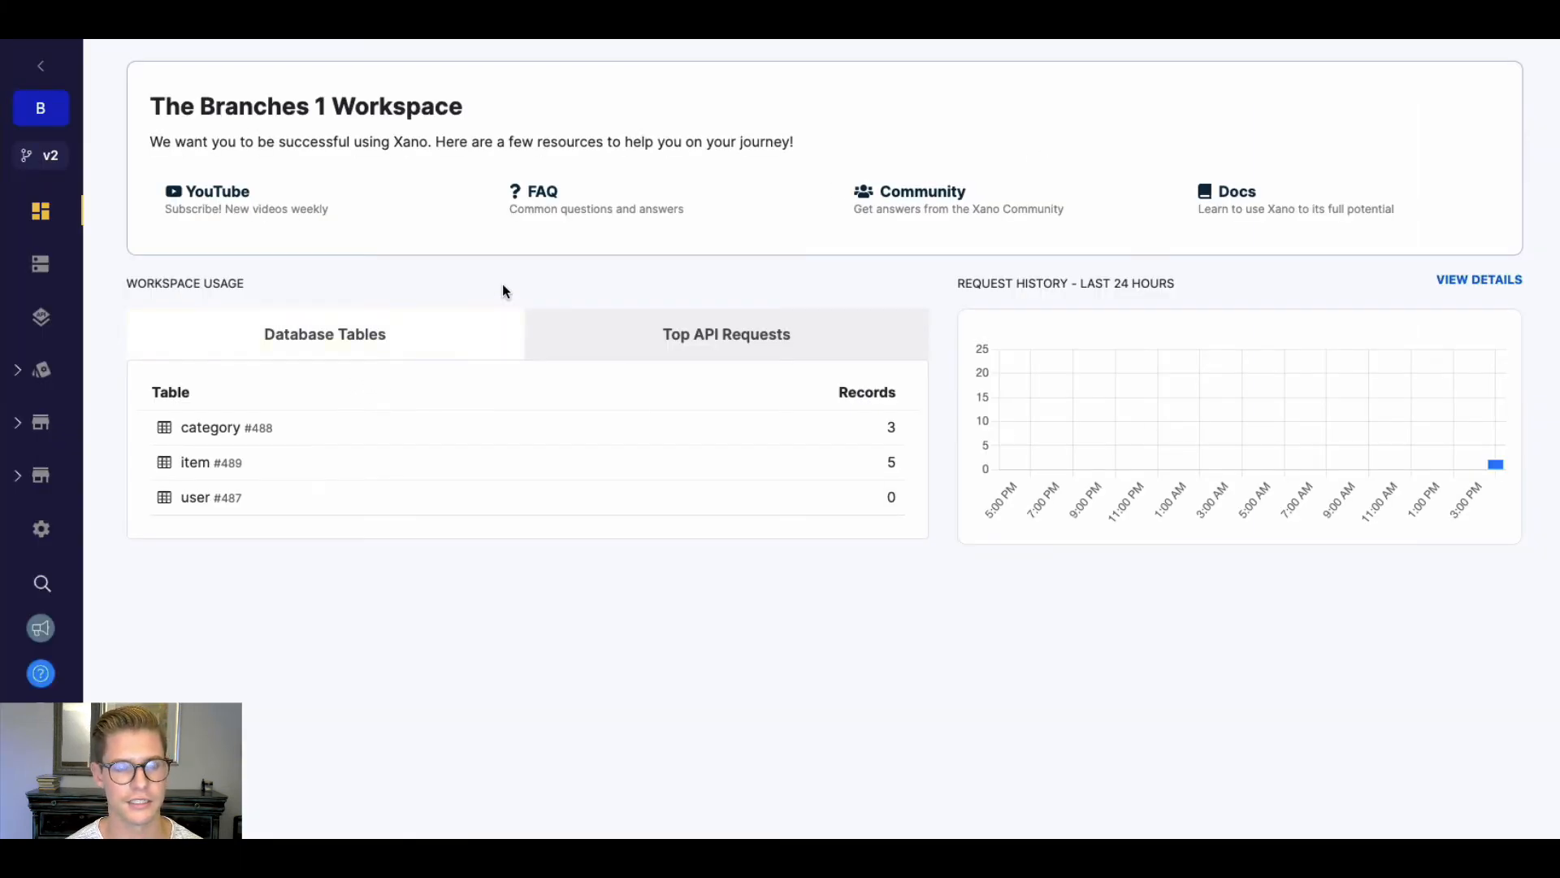
left_click(40, 156)
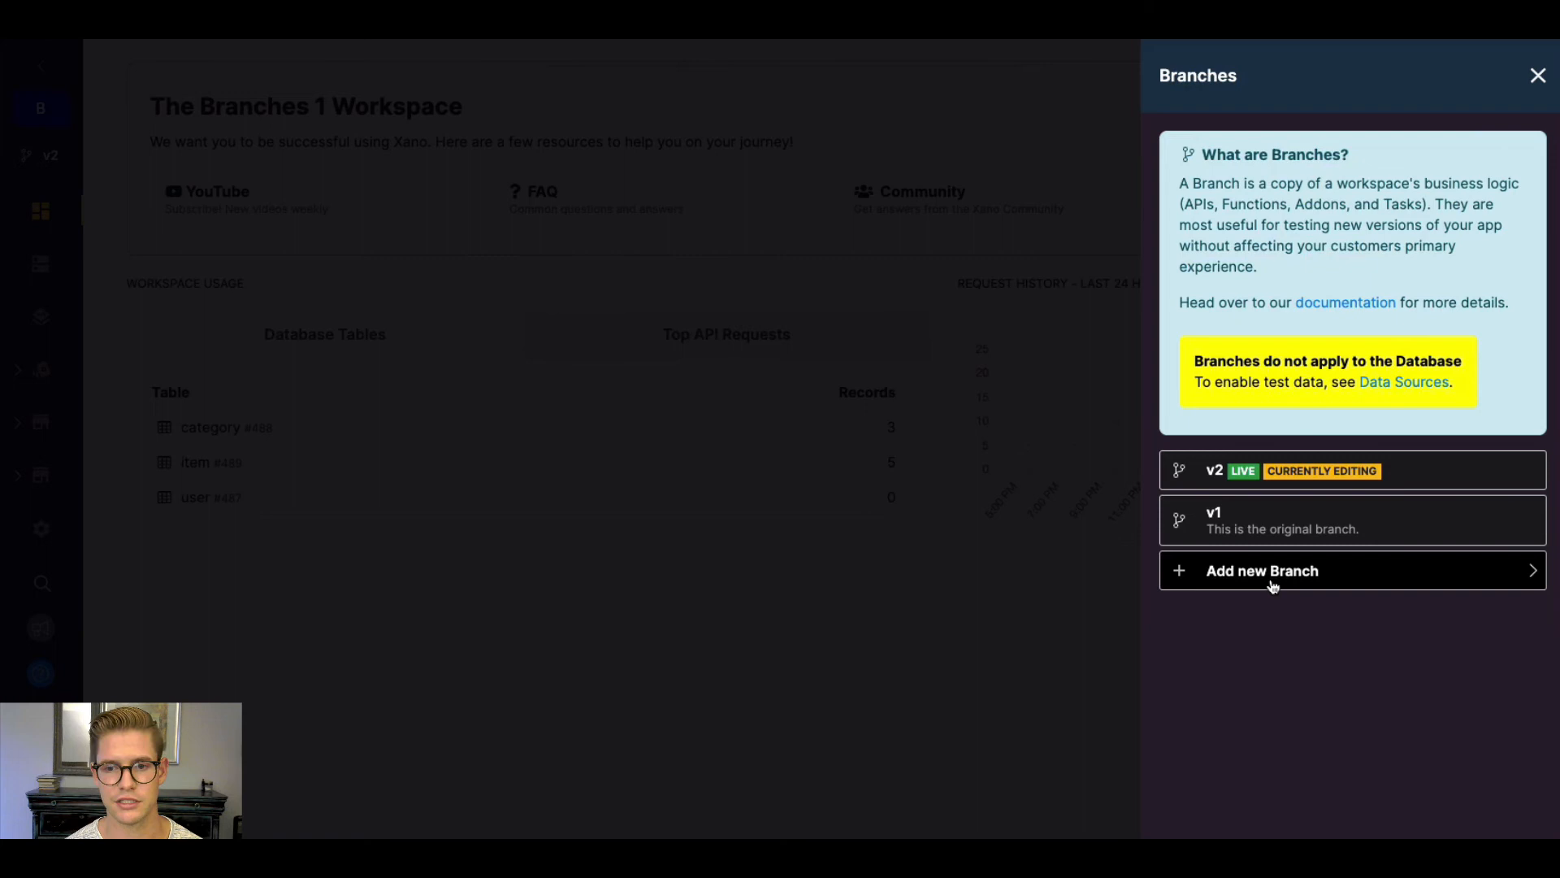
left_click(1262, 570)
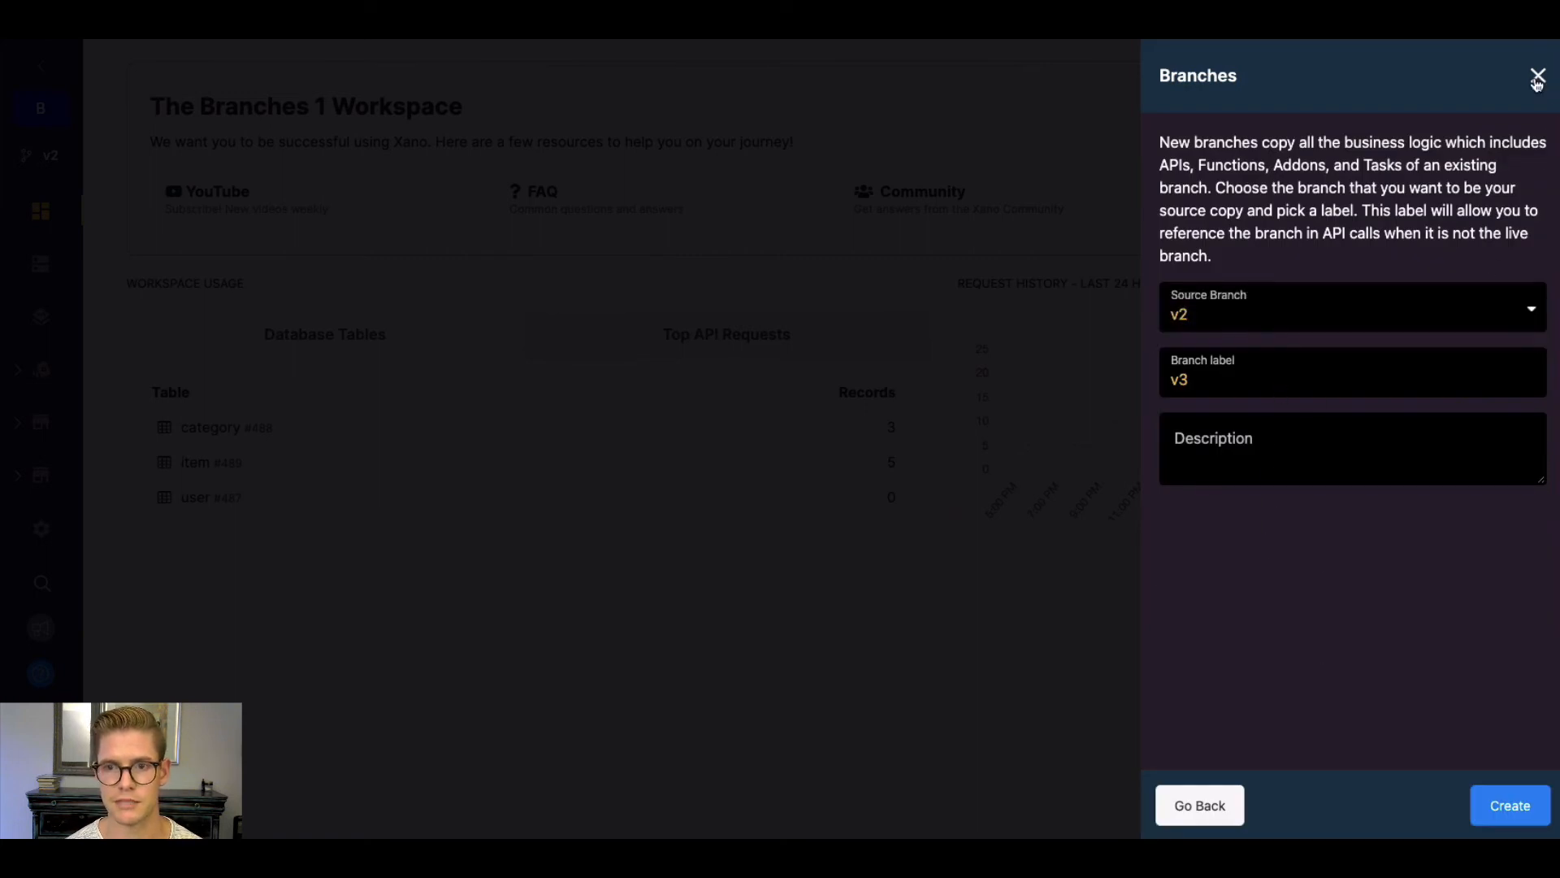
left_click(1537, 77)
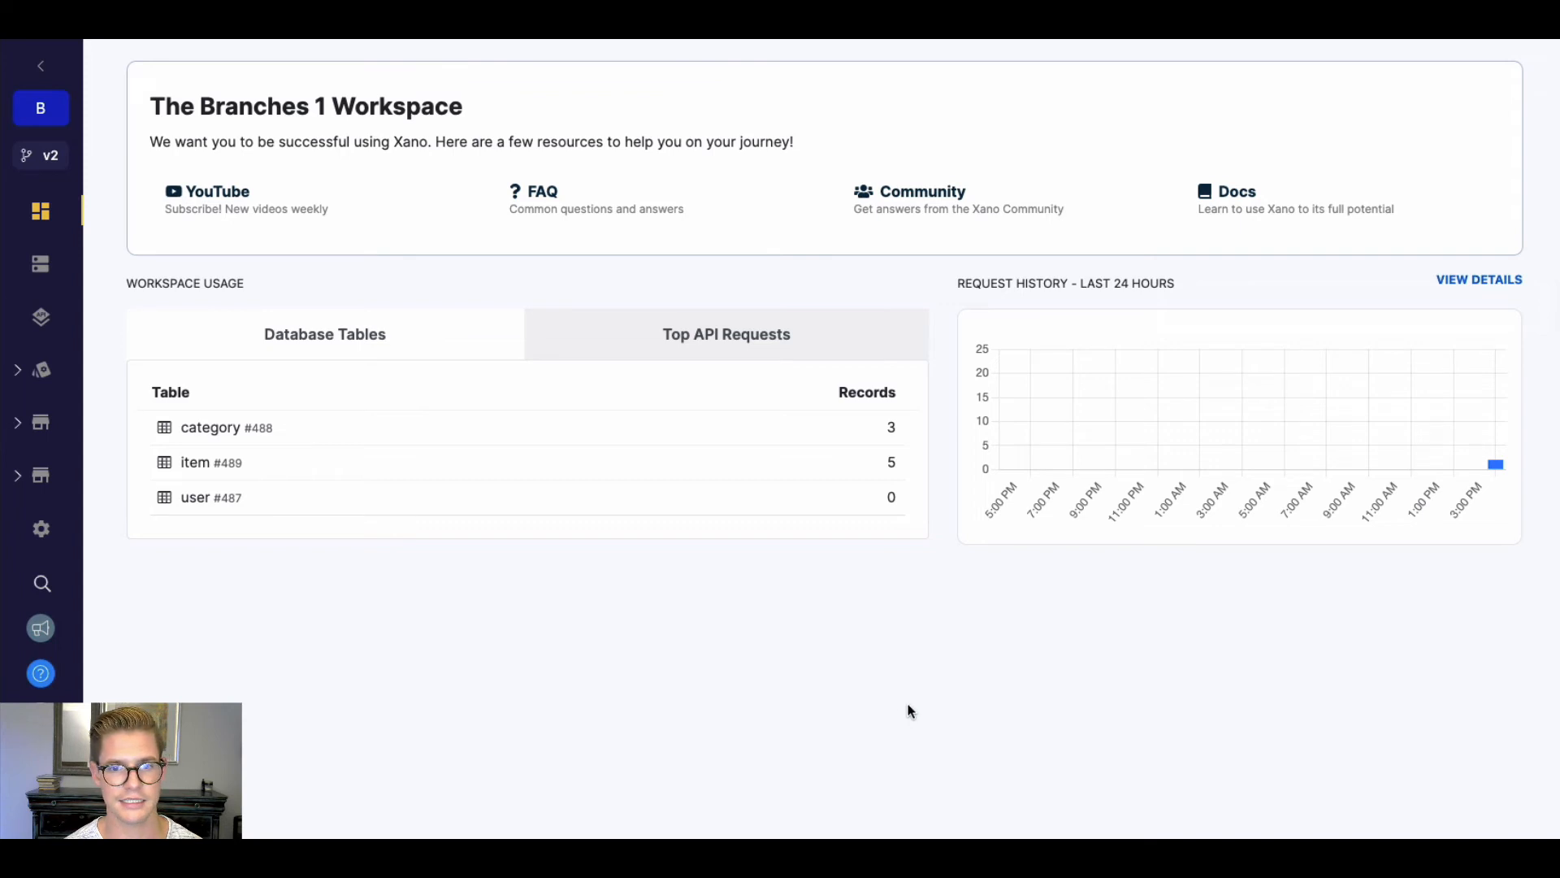
mouse_move(759, 661)
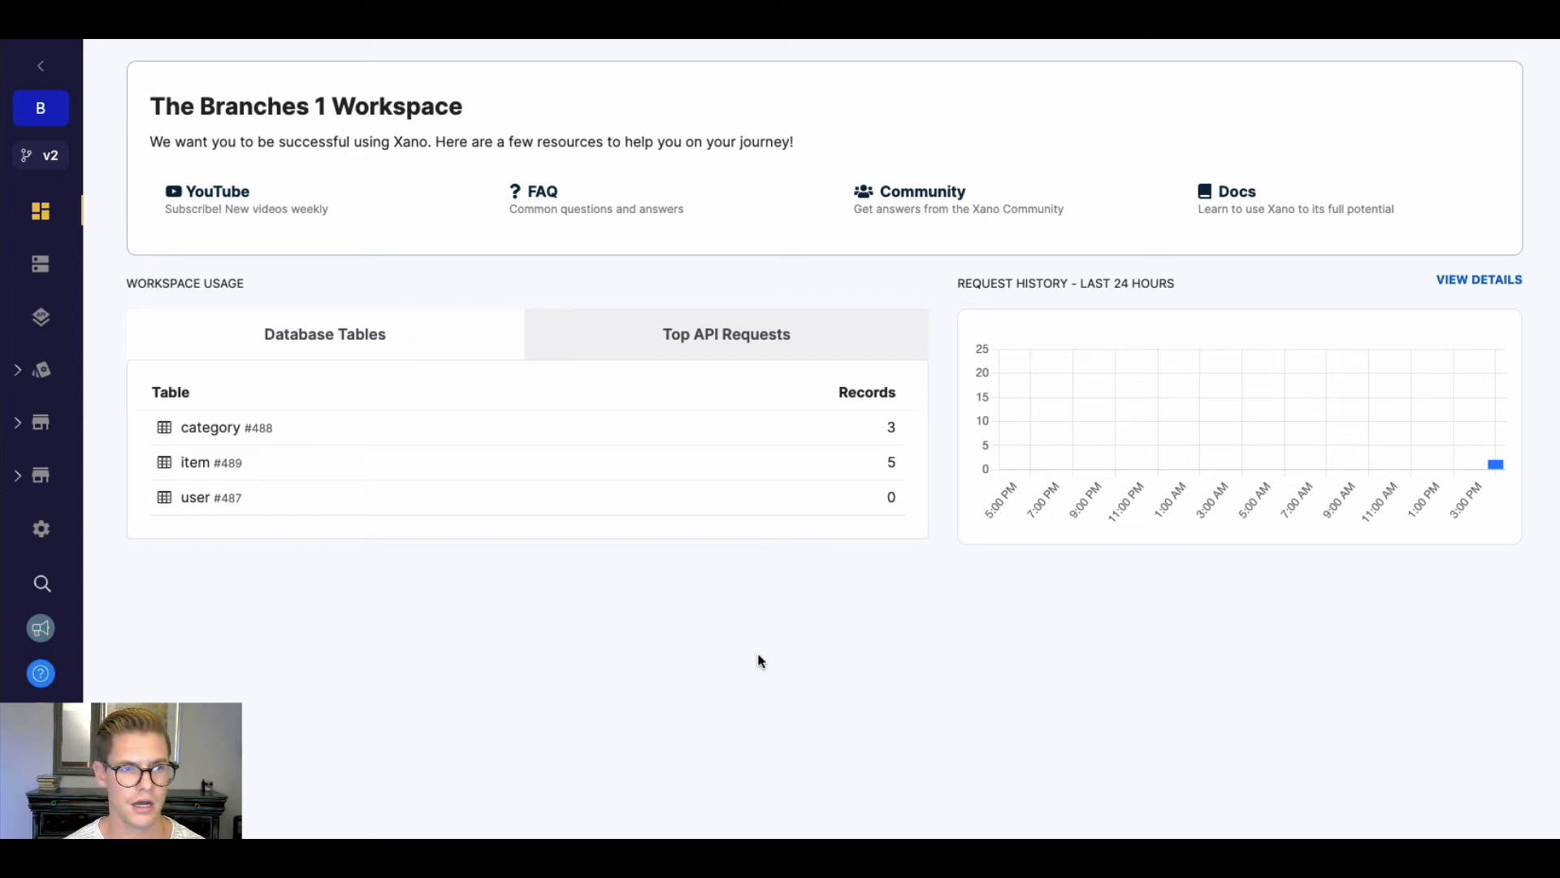
mouse_move(732, 638)
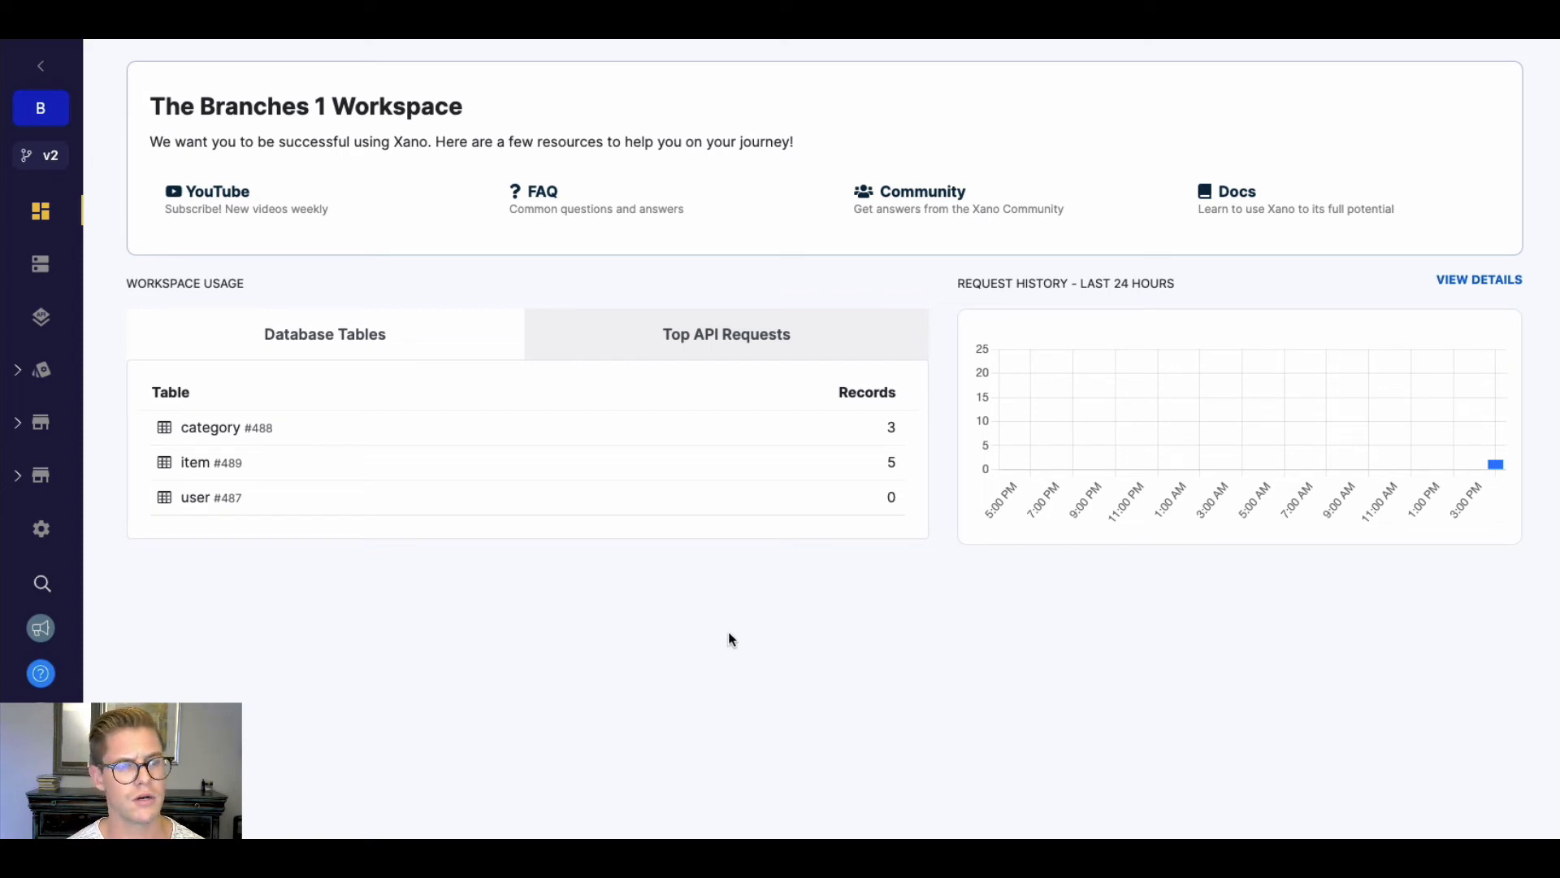
mouse_move(786, 616)
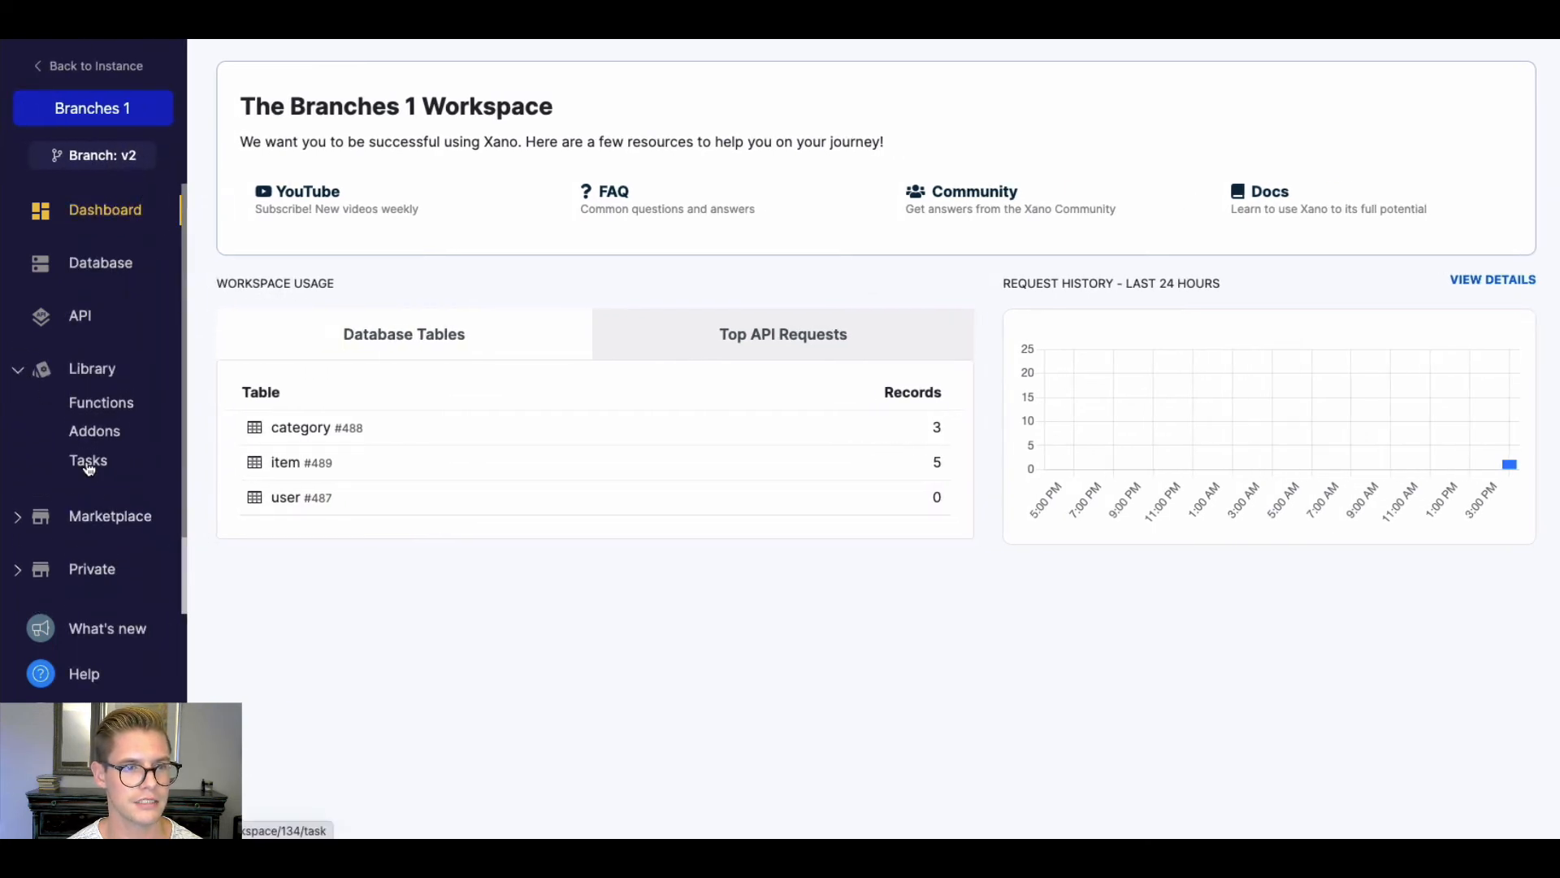
Step: Confirm branch v2 has no background tasks, then view the workspace's API groups
left_click(88, 460)
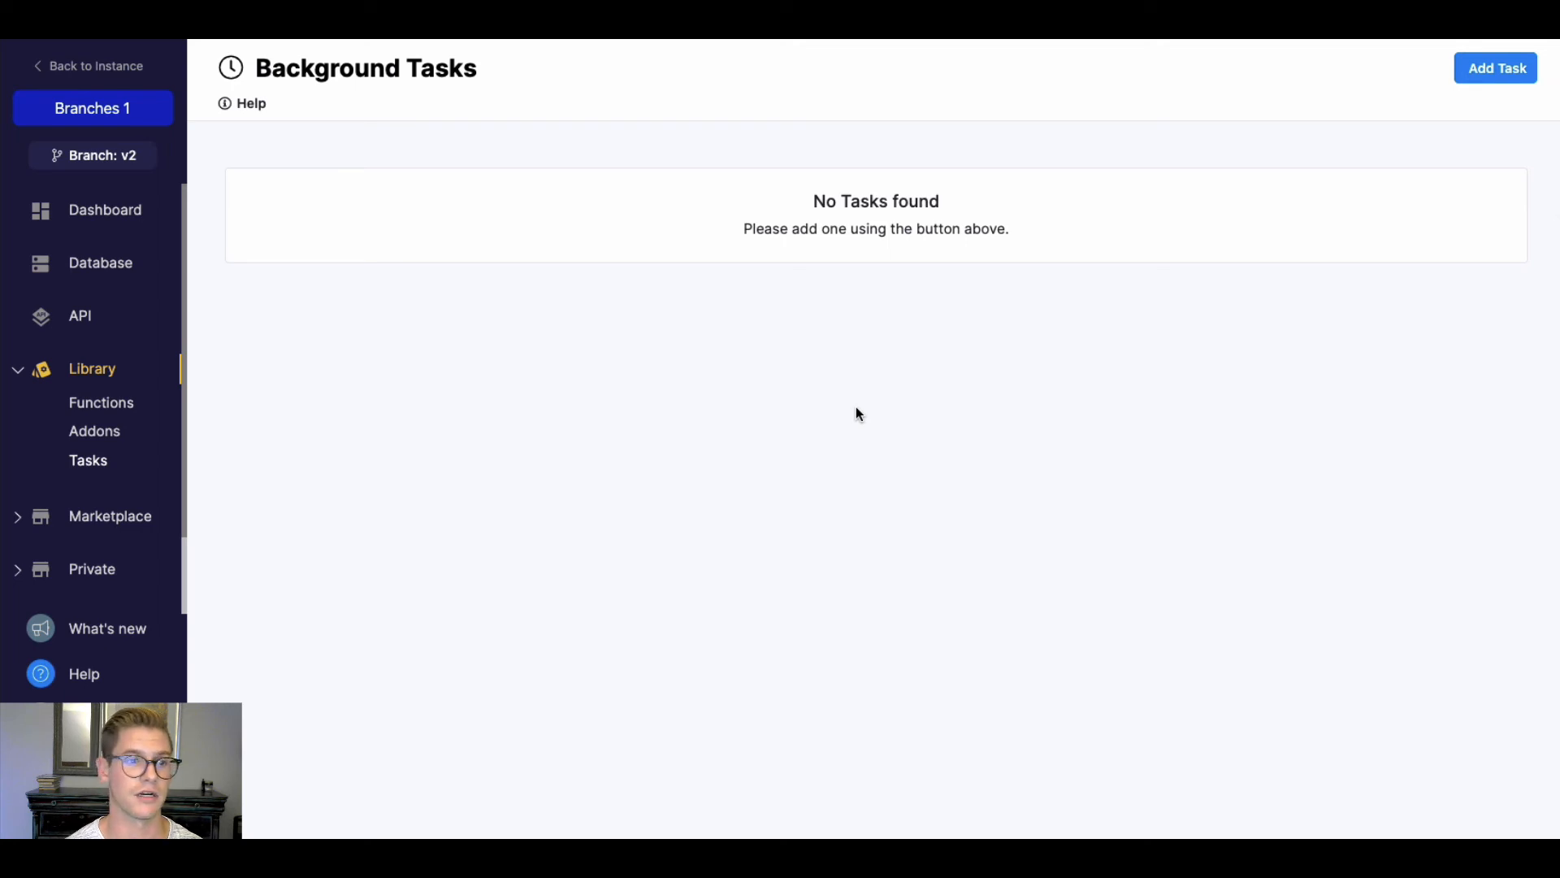
mouse_move(1000, 249)
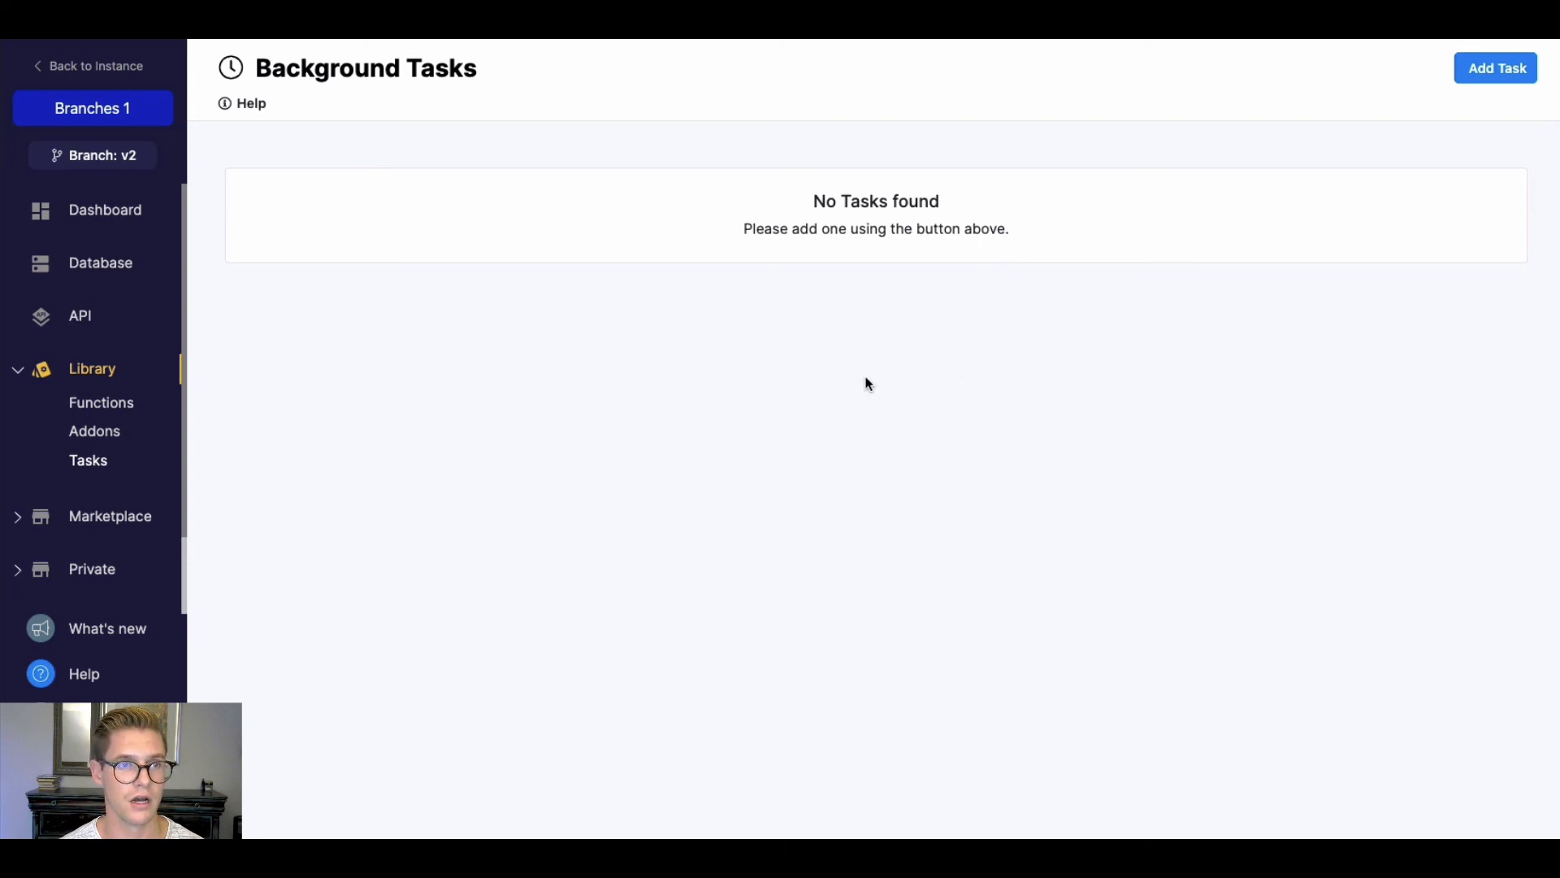
mouse_move(88, 178)
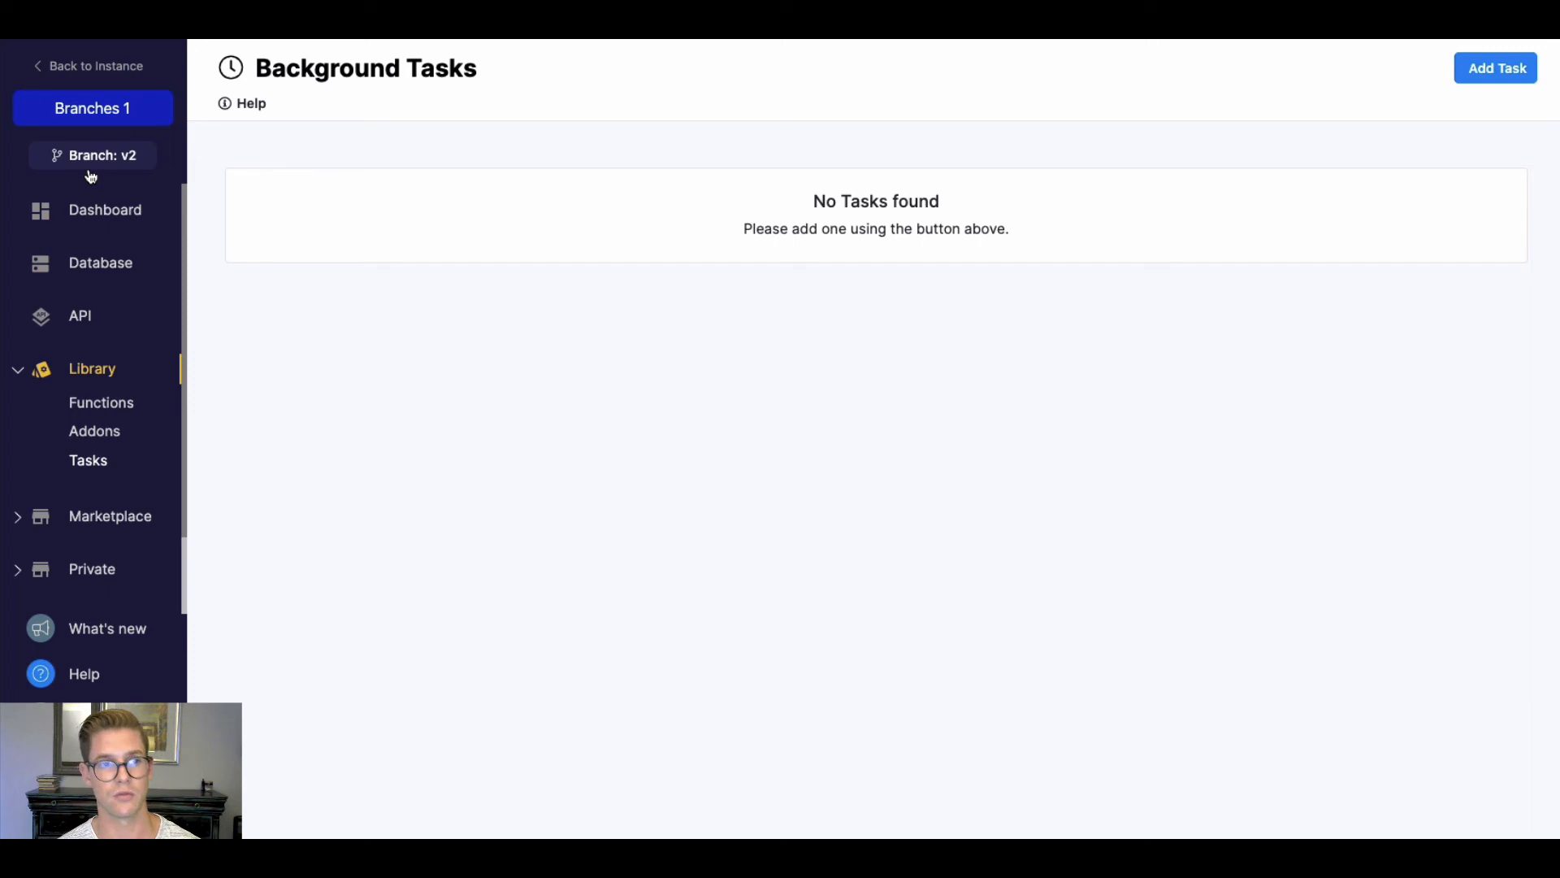
mouse_move(78, 341)
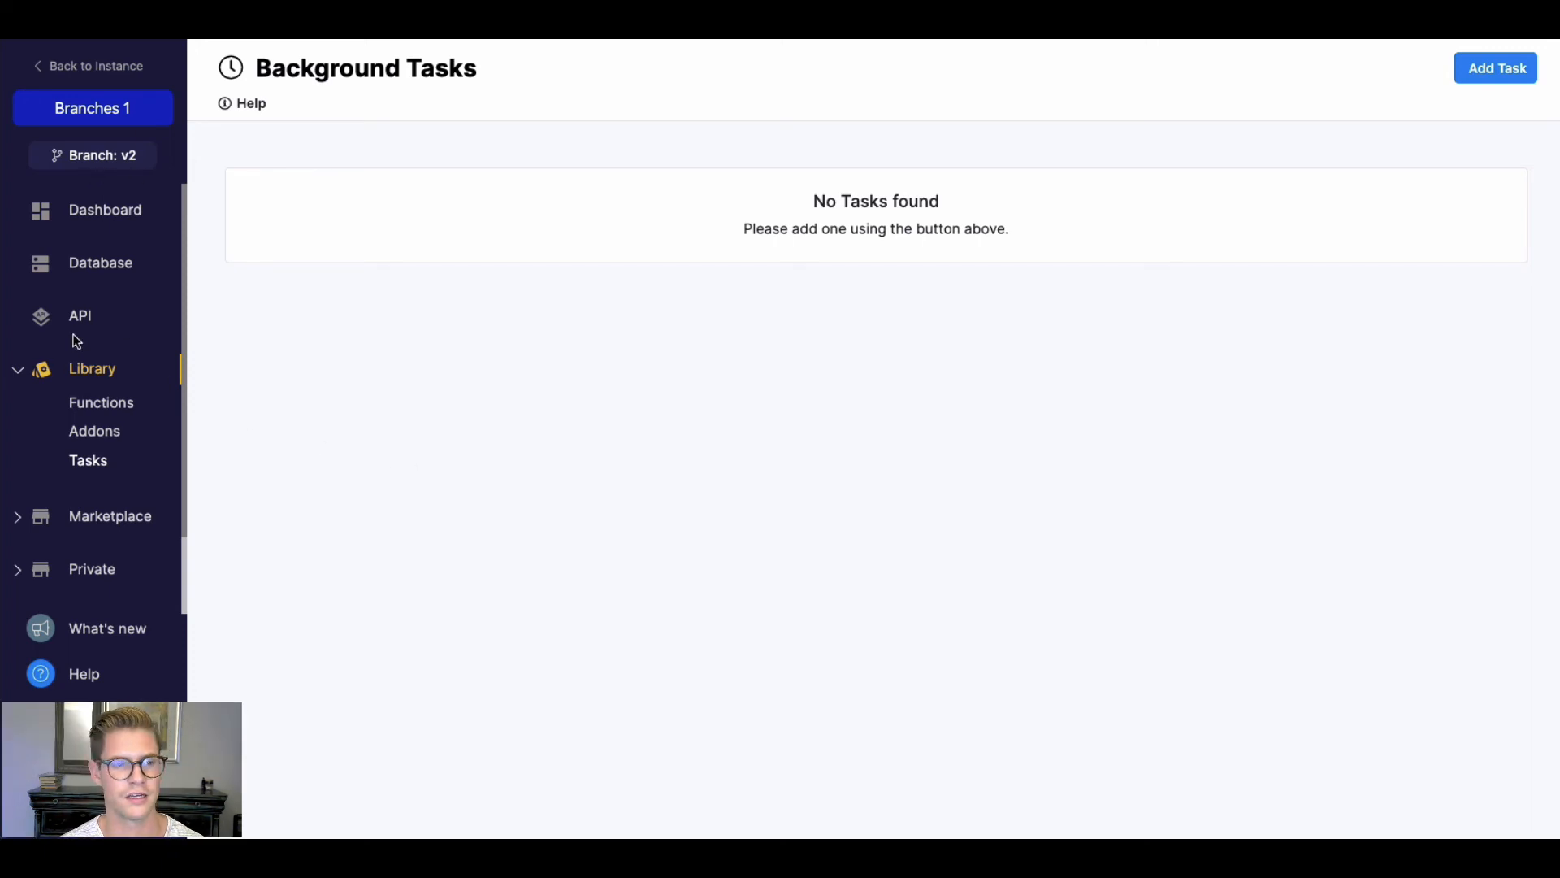
left_click(80, 315)
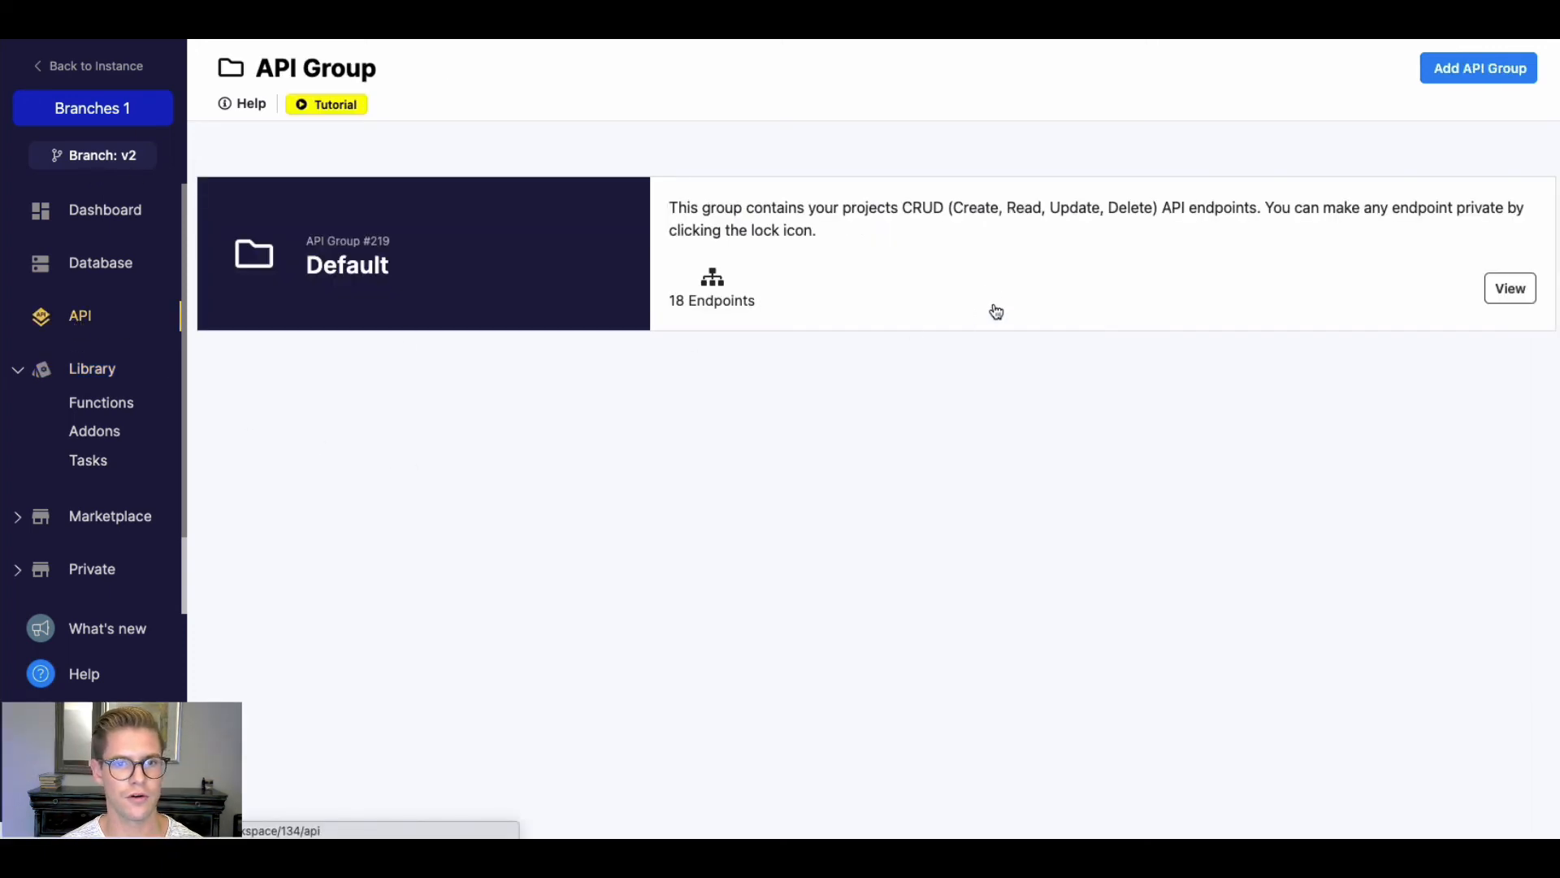
Step: View the Default API group's 18 endpoints and bring up the branches panel
left_click(1508, 288)
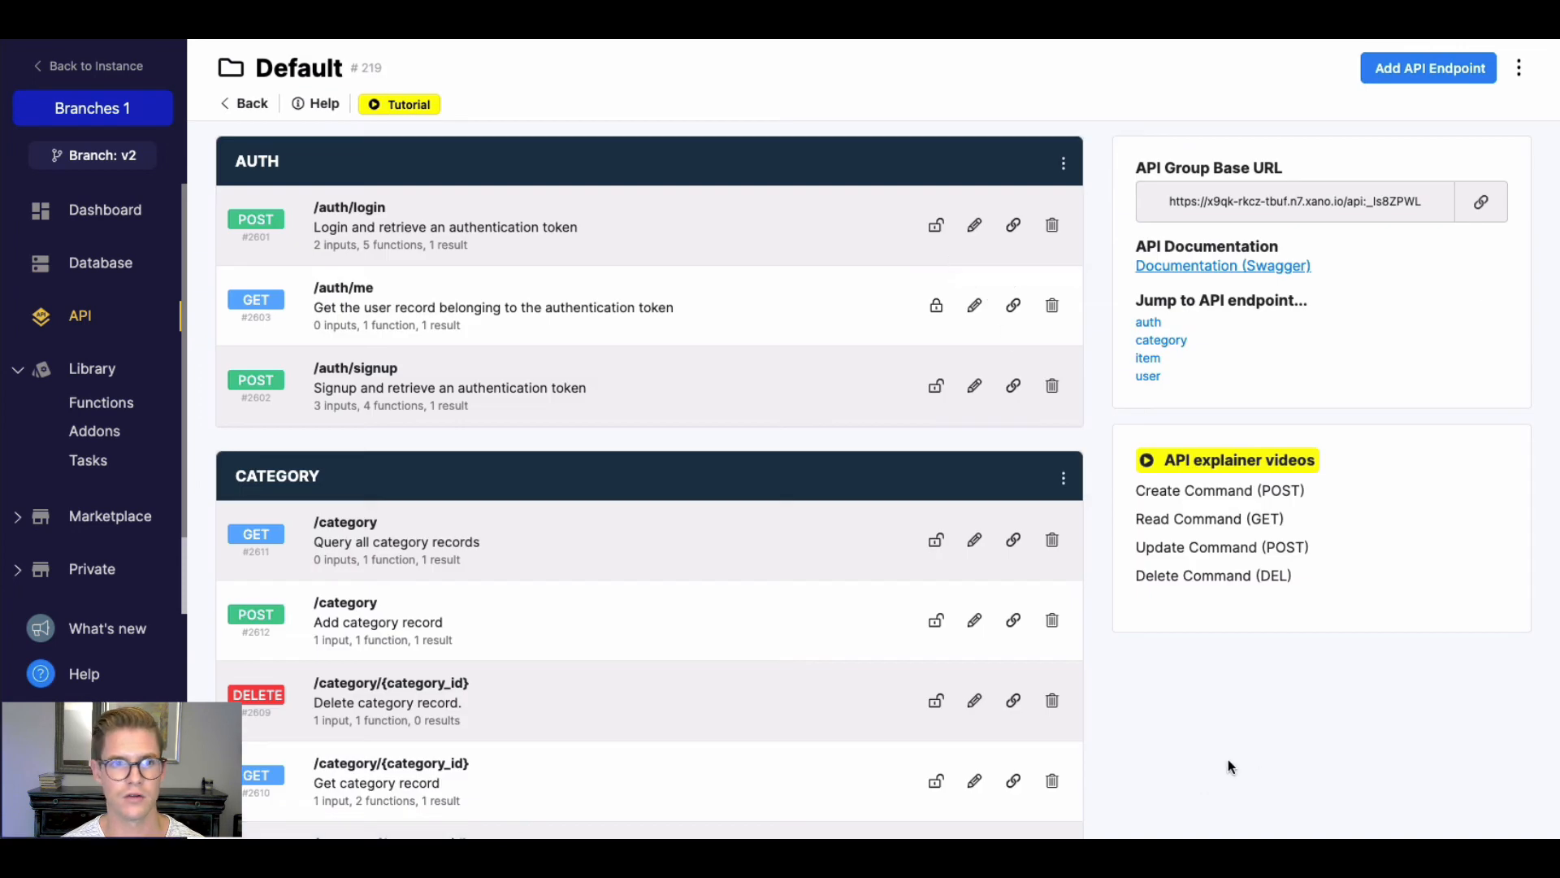
mouse_move(1024, 244)
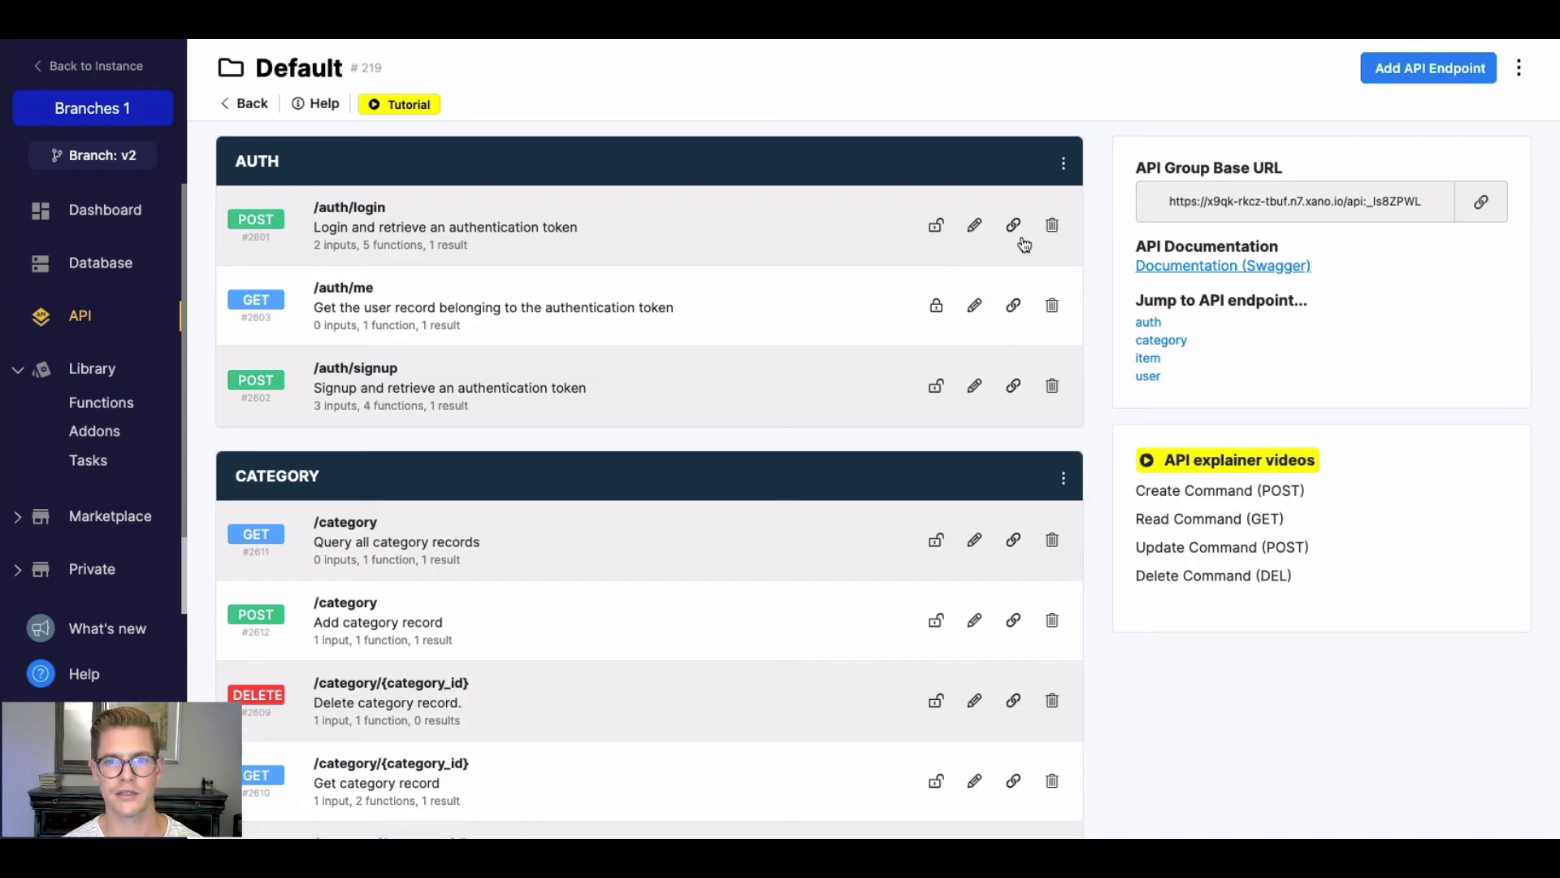
mouse_move(952, 399)
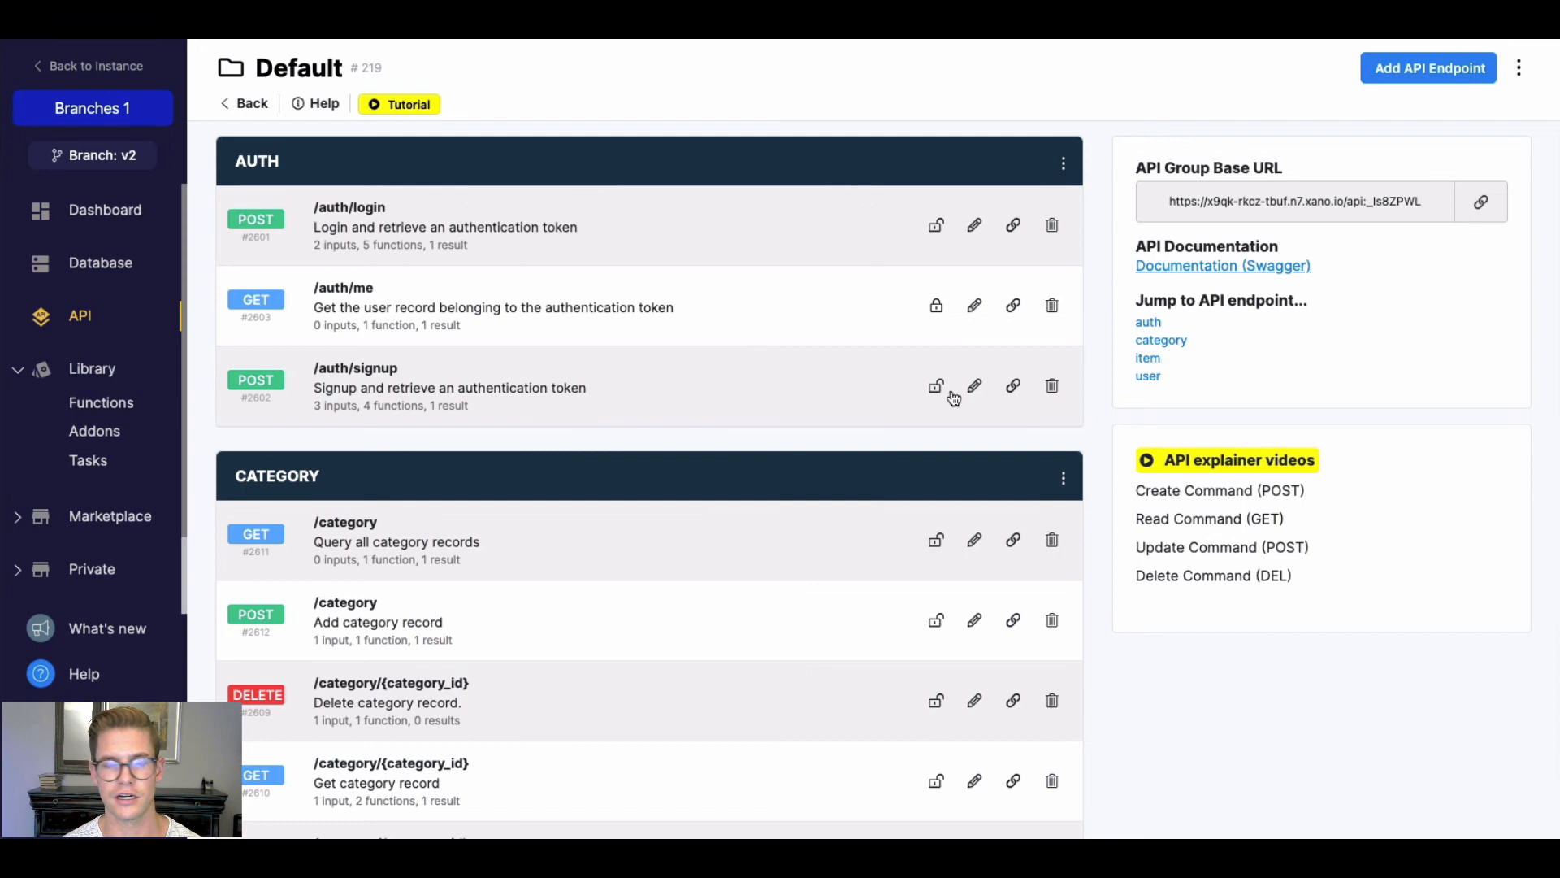
mouse_move(830, 448)
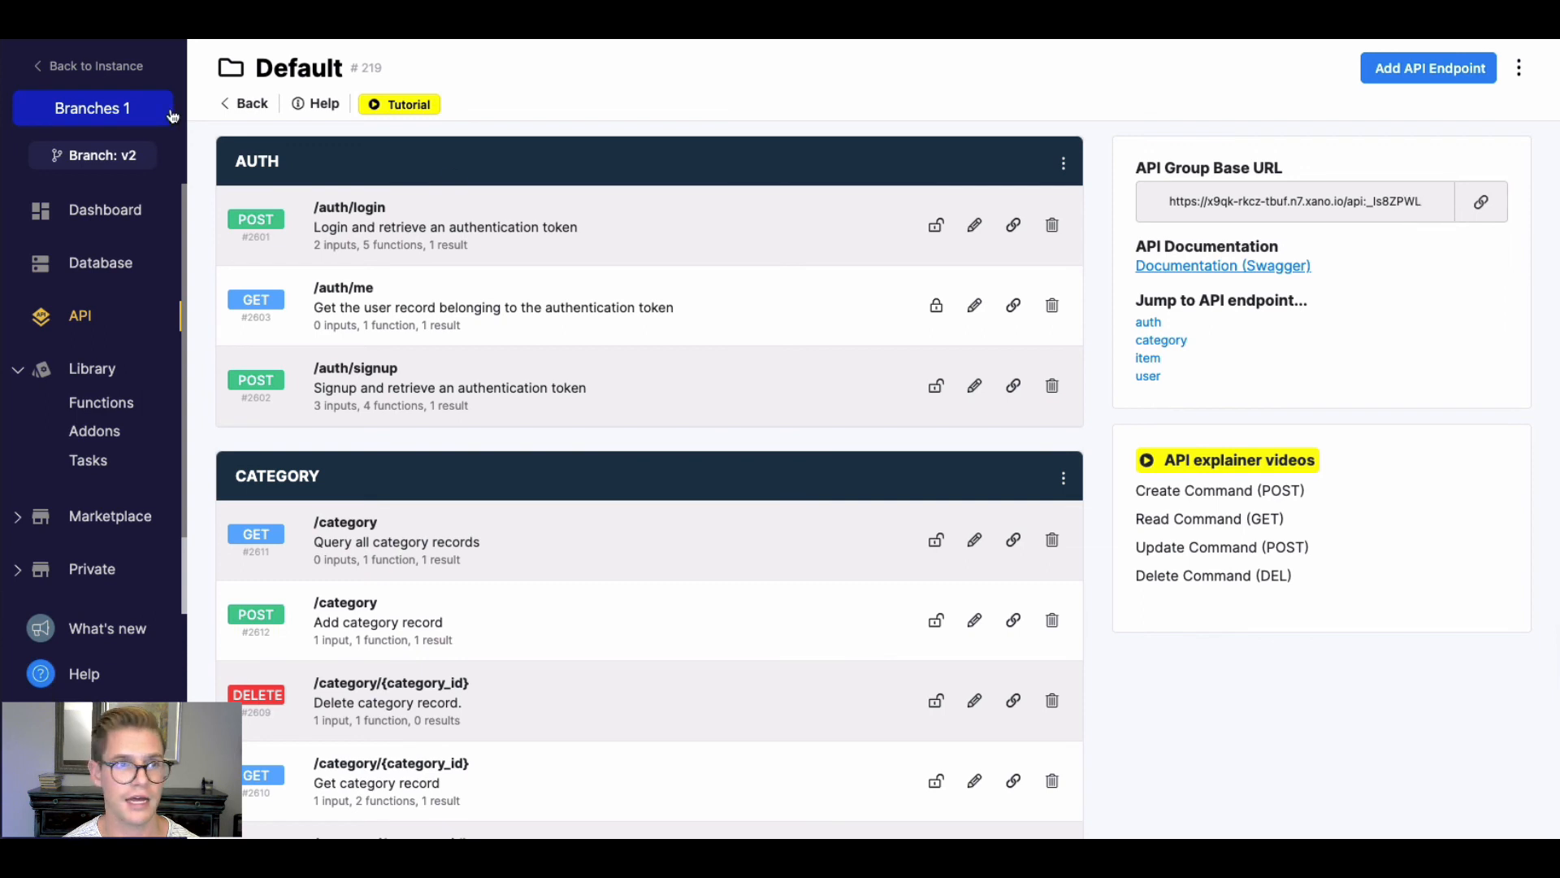
left_click(92, 108)
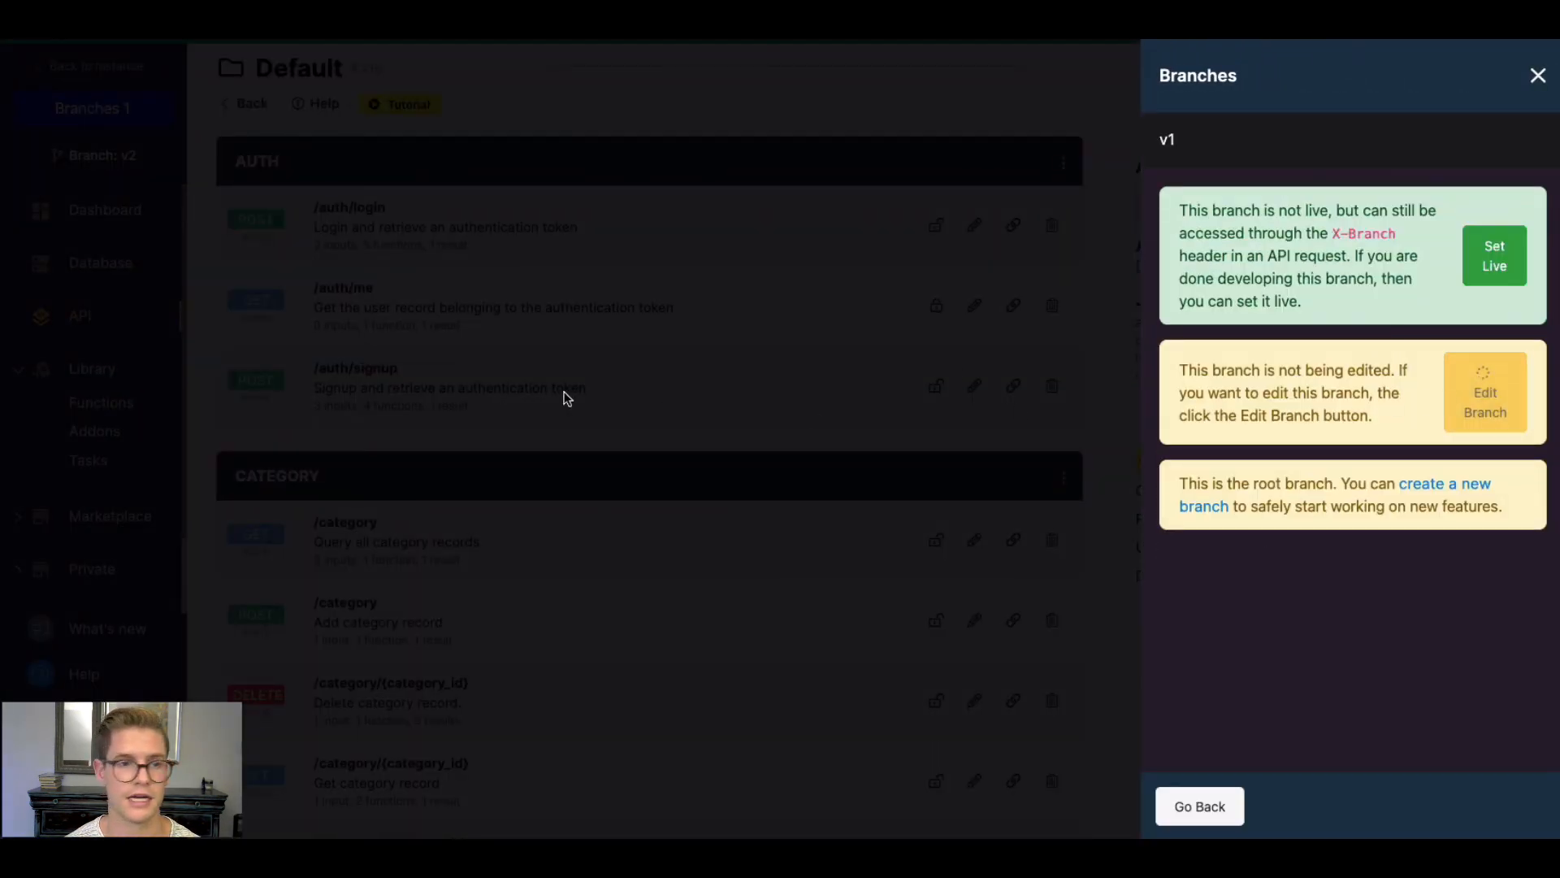
Step: Edit branch v1 with v2 still live, show v1's Default API endpoints, and close the panel
left_click(1484, 401)
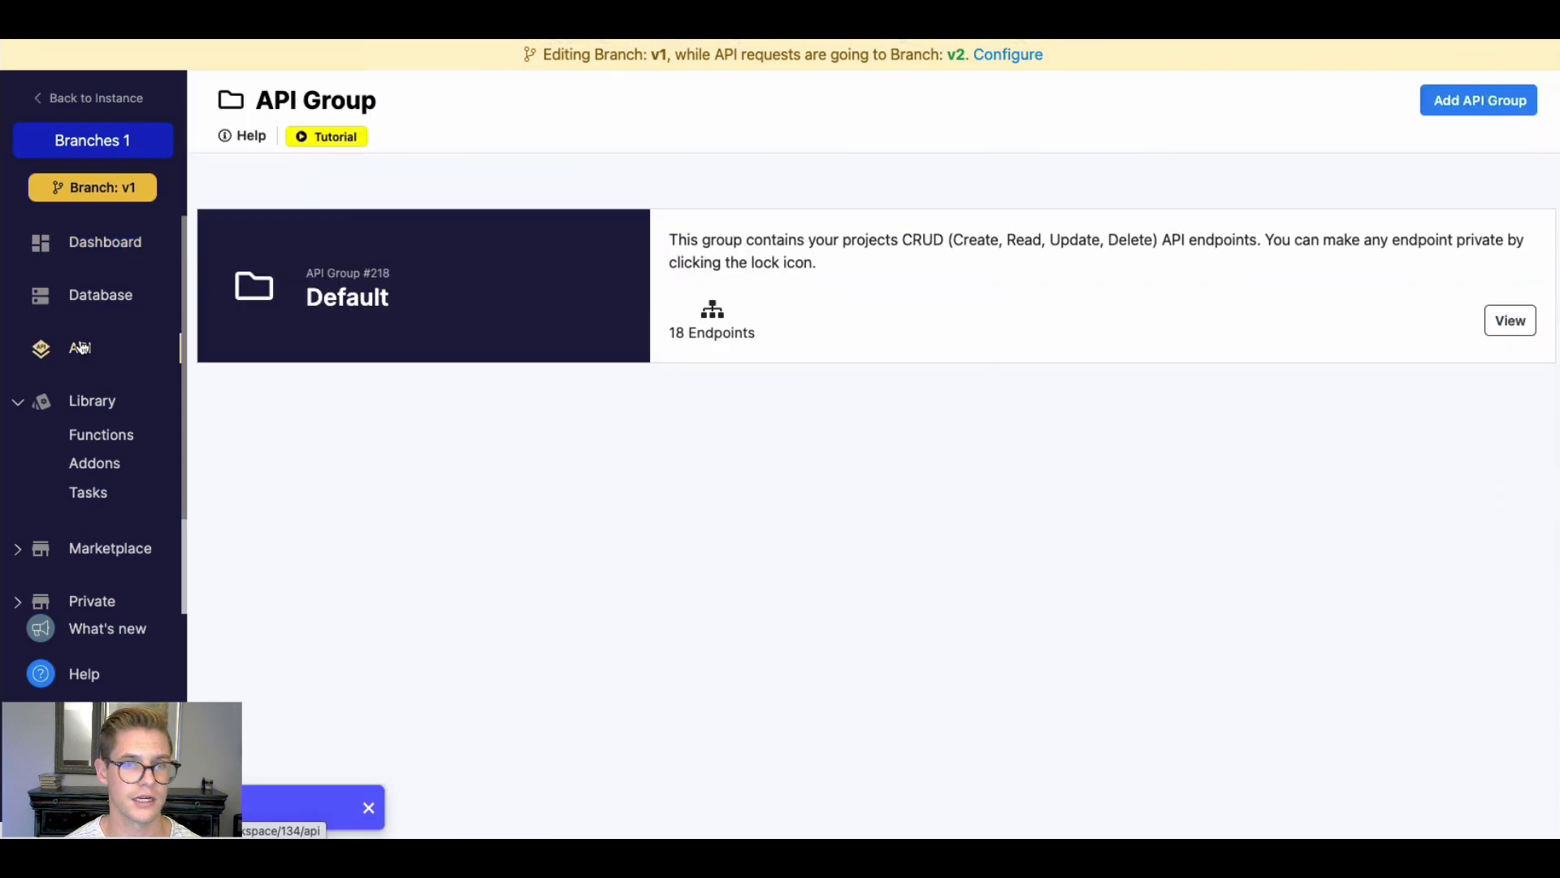
left_click(1510, 319)
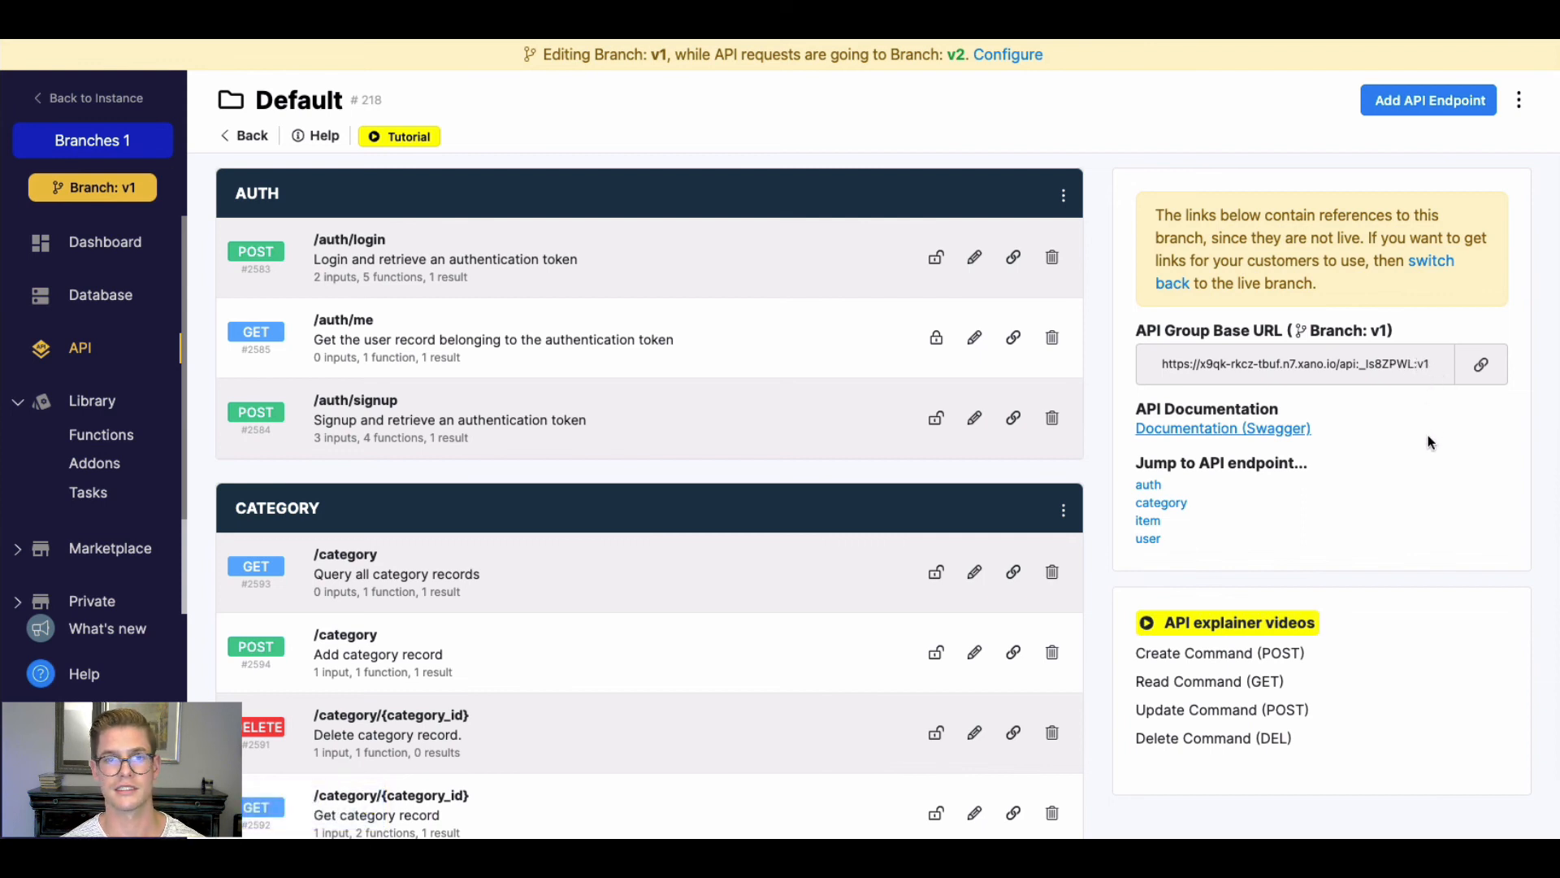
mouse_move(1352, 421)
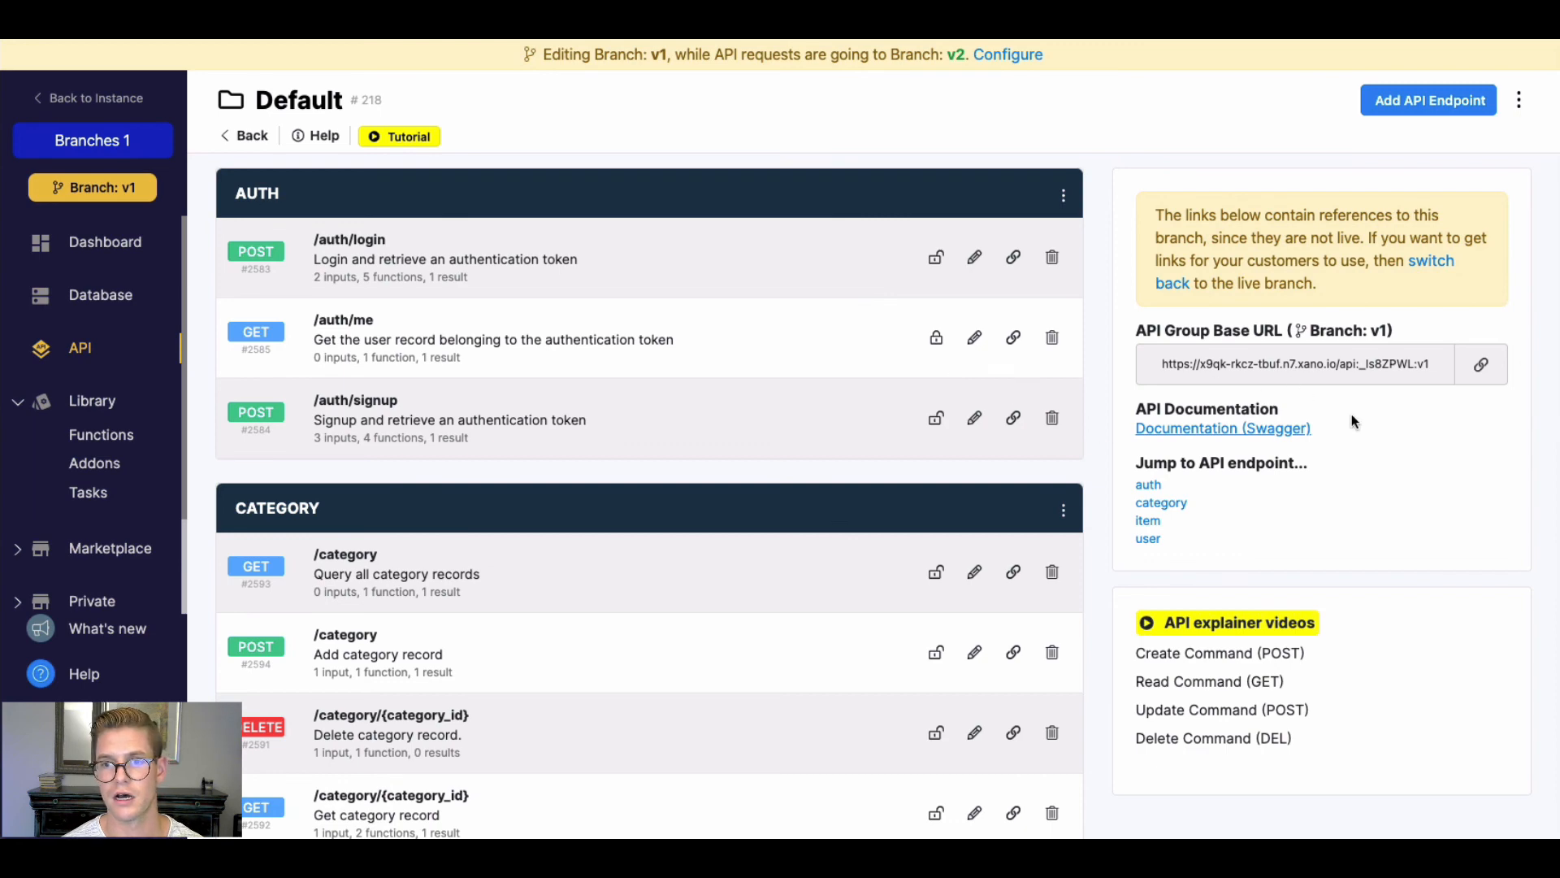
mouse_move(92, 188)
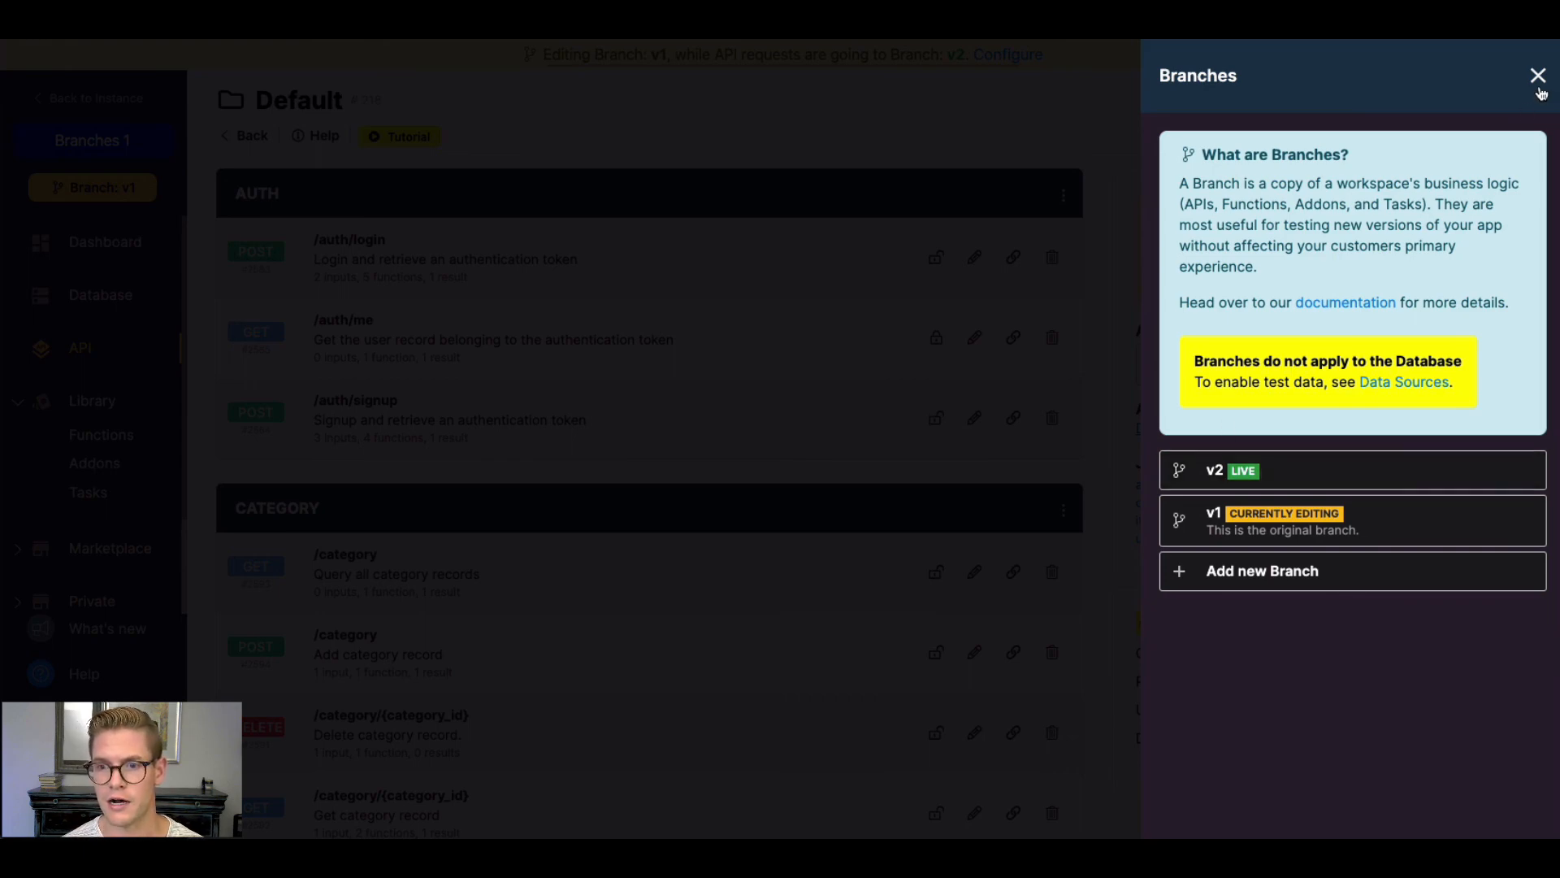
left_click(1537, 75)
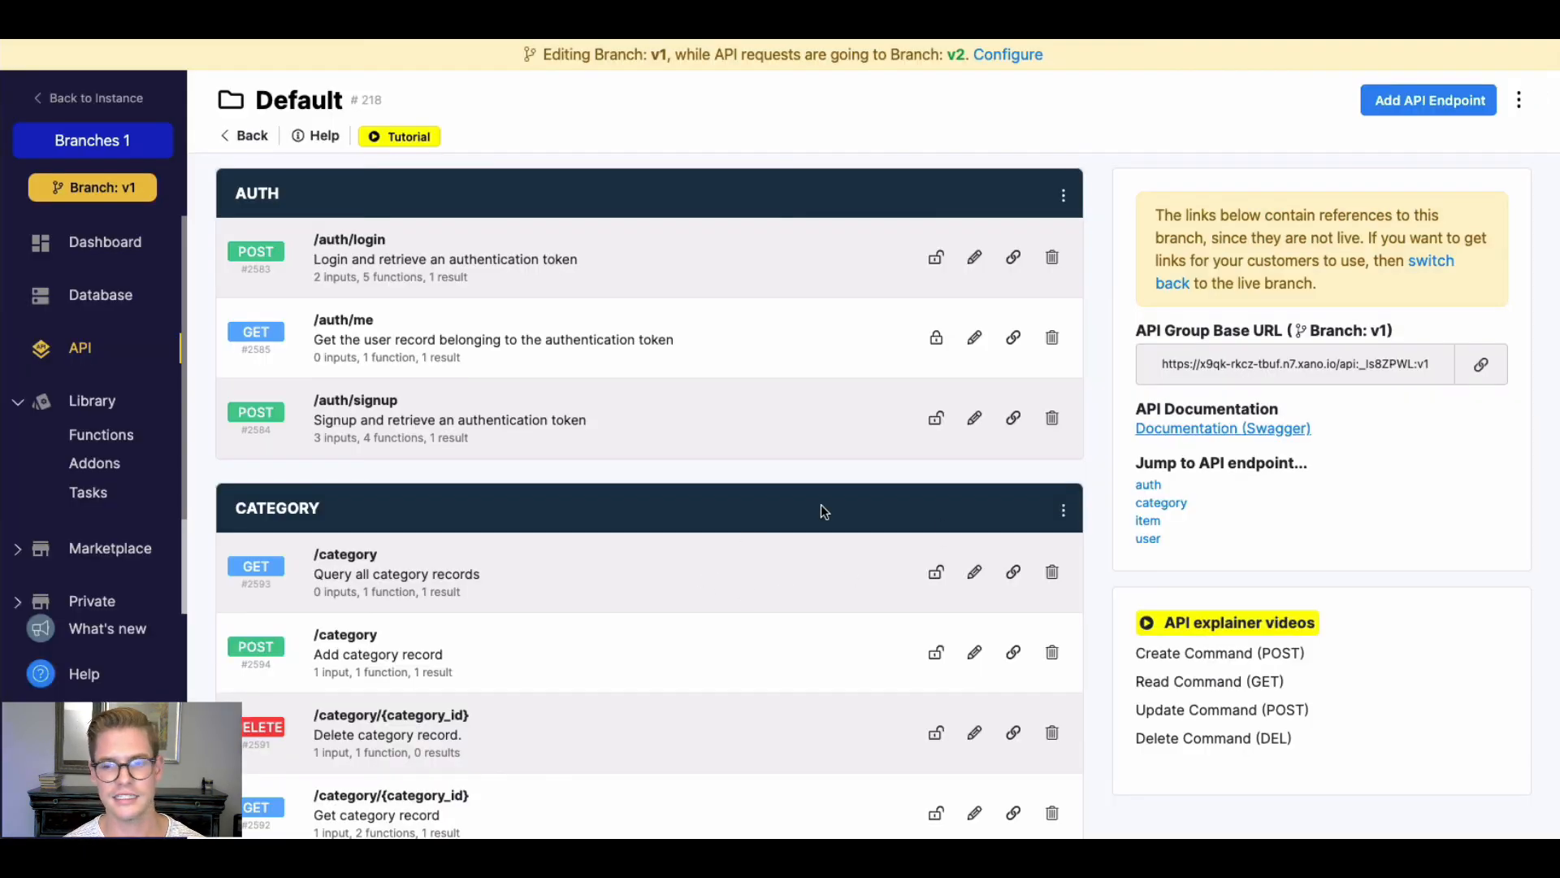